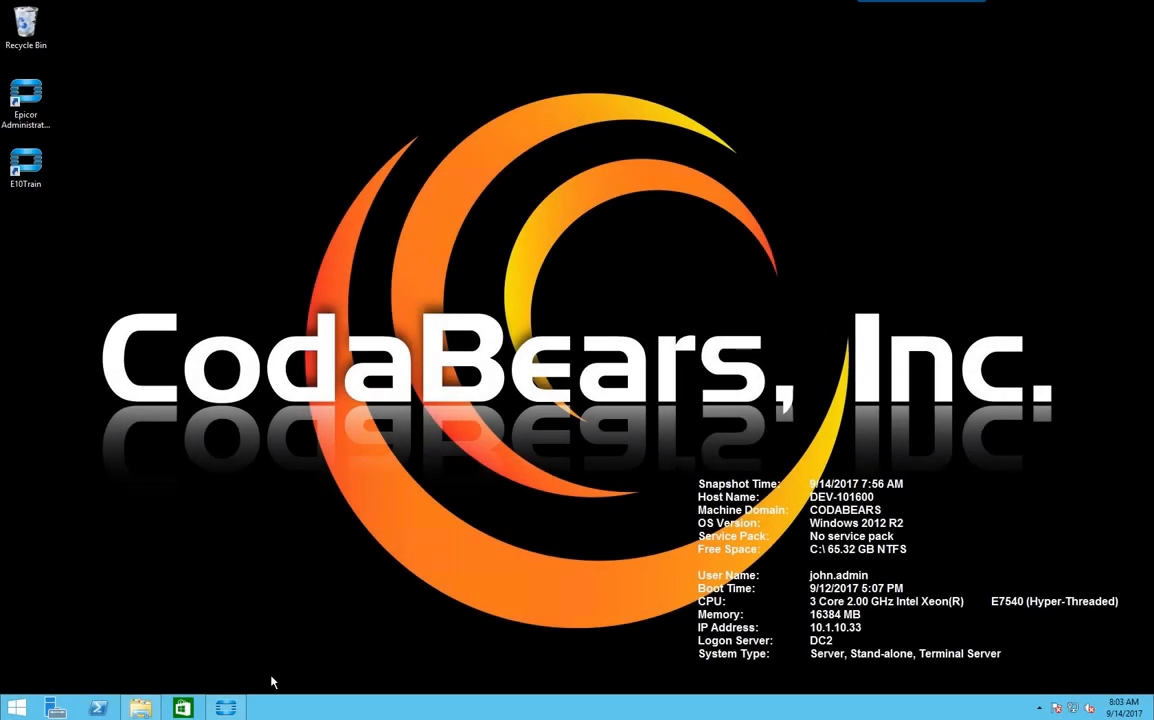
Launch File Explorer and browse to Local Disk (C:) to create a new folder.
click(140, 708)
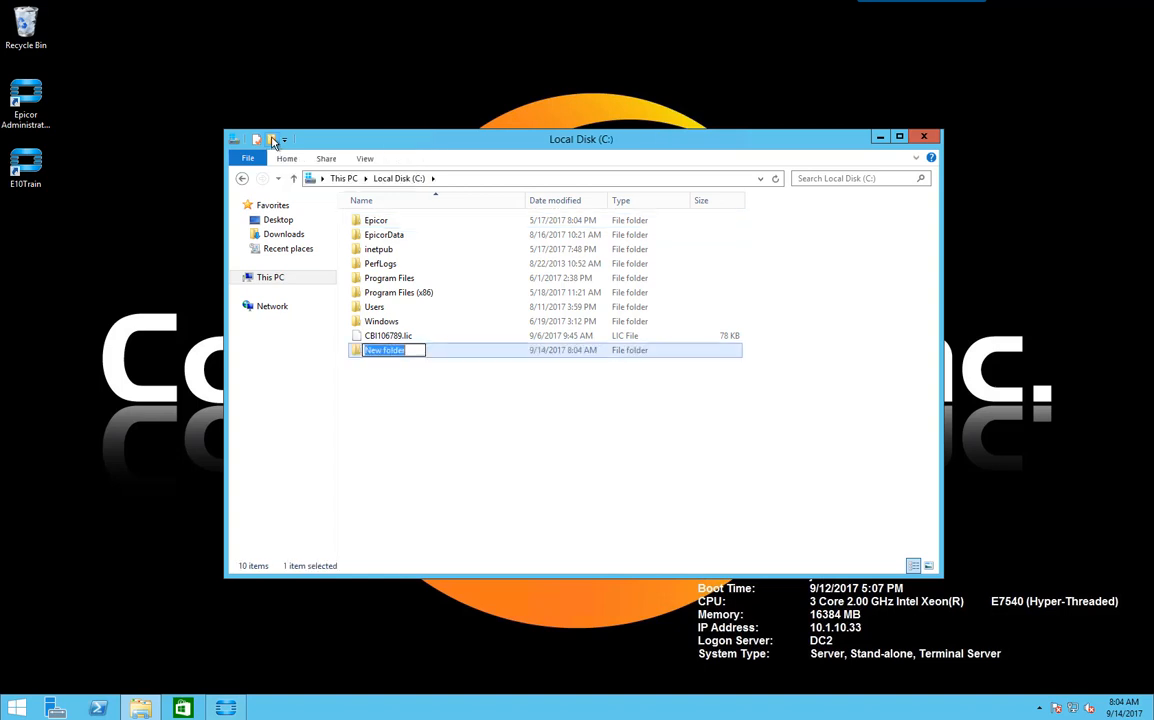
Name the new folder Documents and go to its Advanced Sharing settings.
text(Documents)
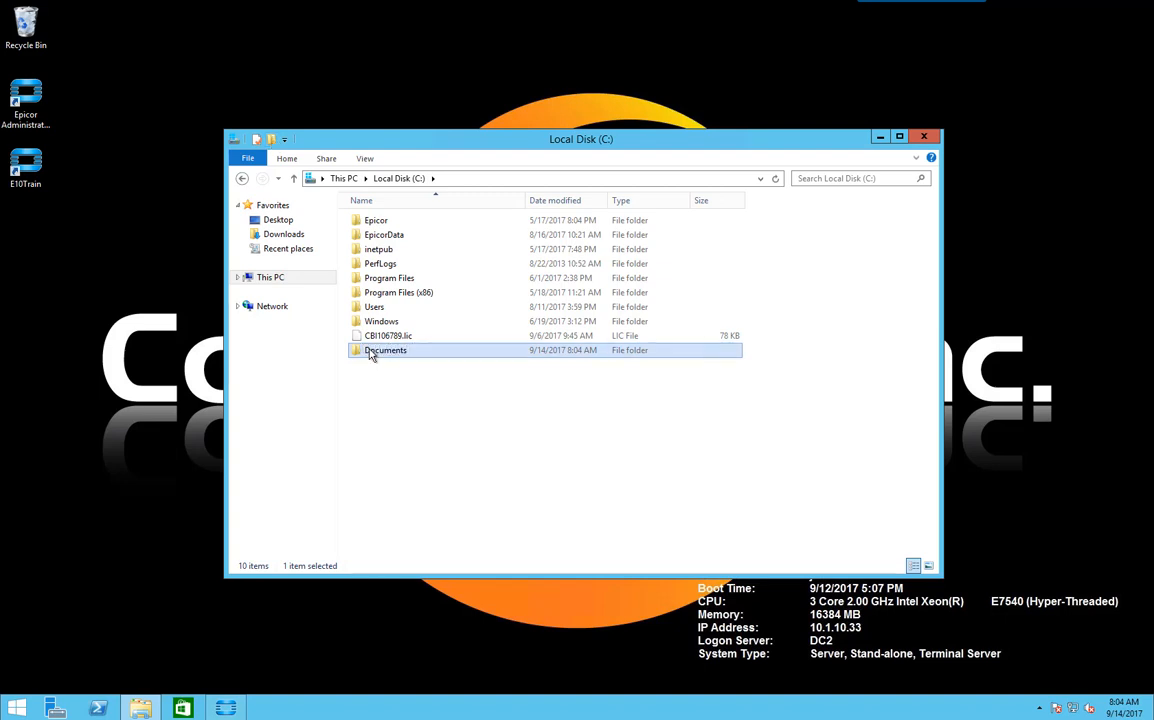
right_click(384, 350)
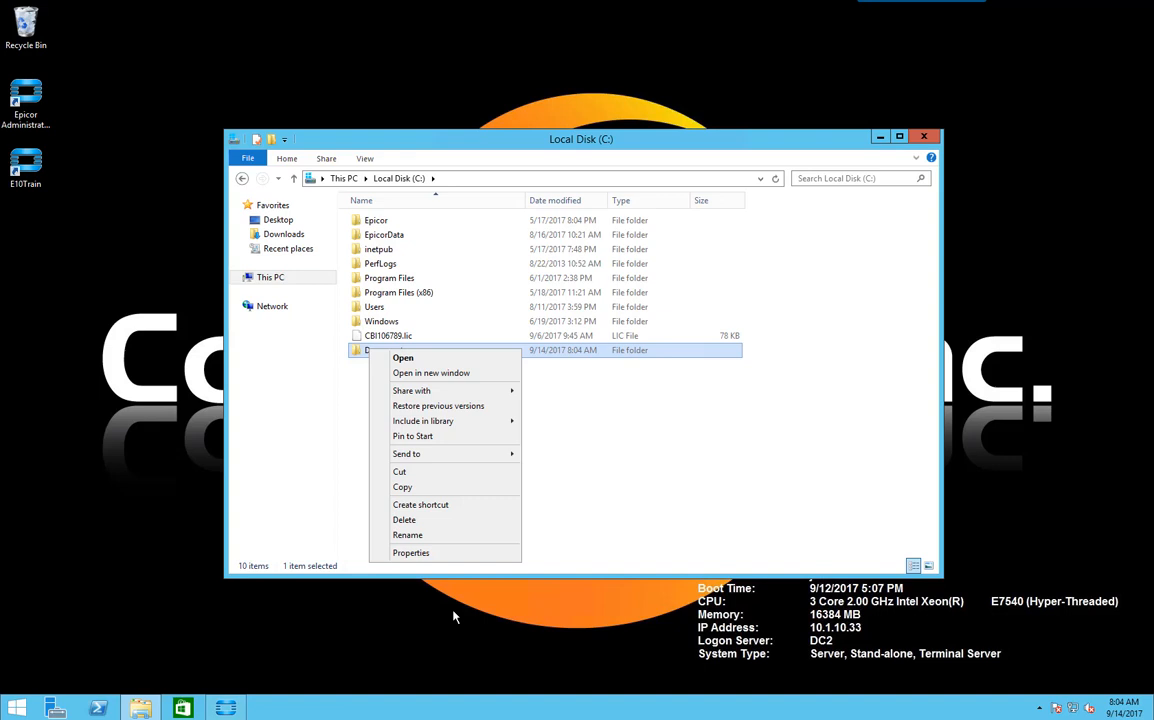
click(412, 552)
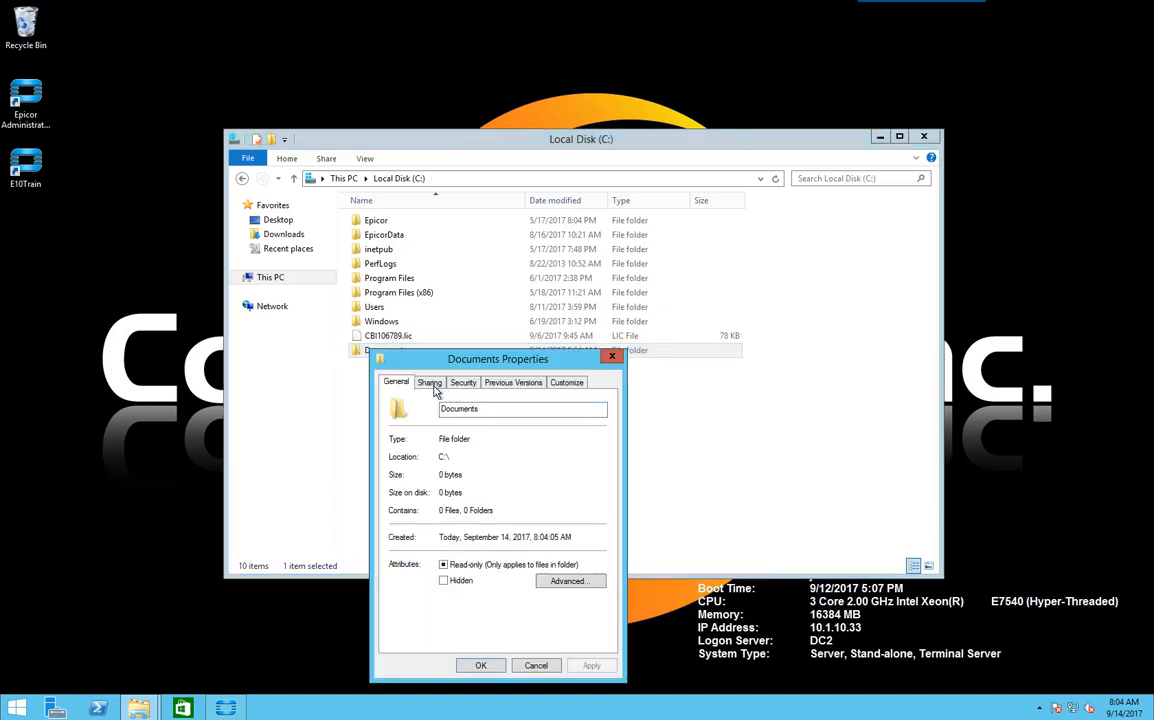
click(430, 382)
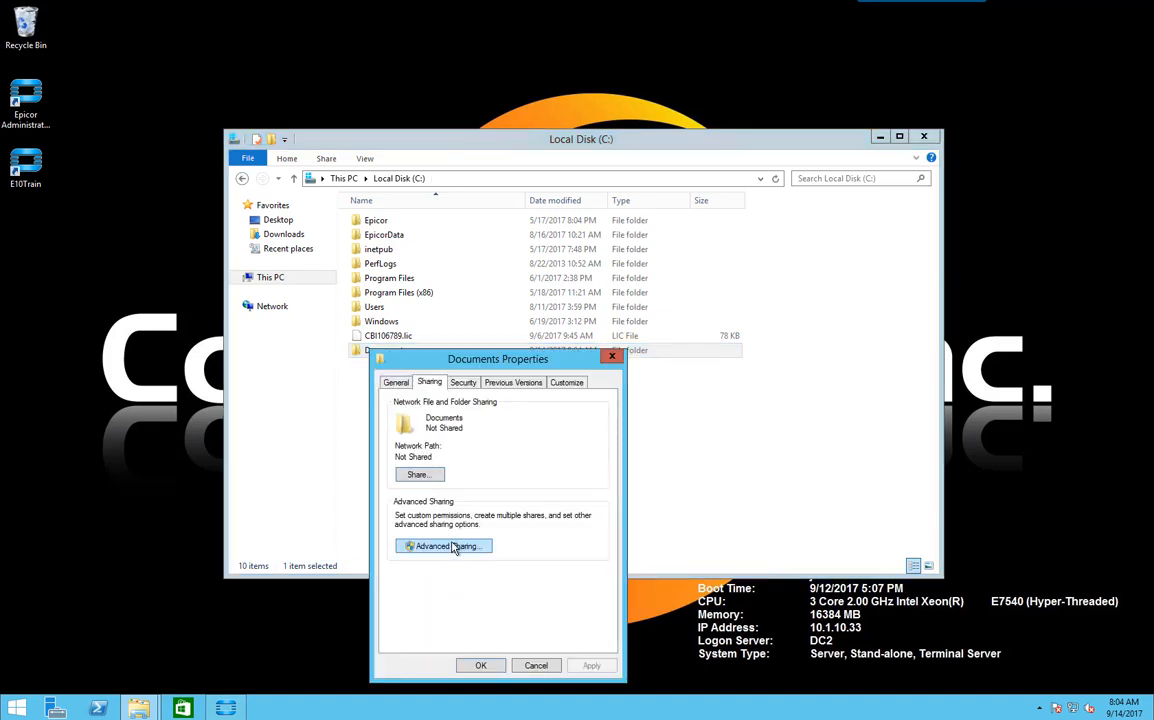
click(444, 544)
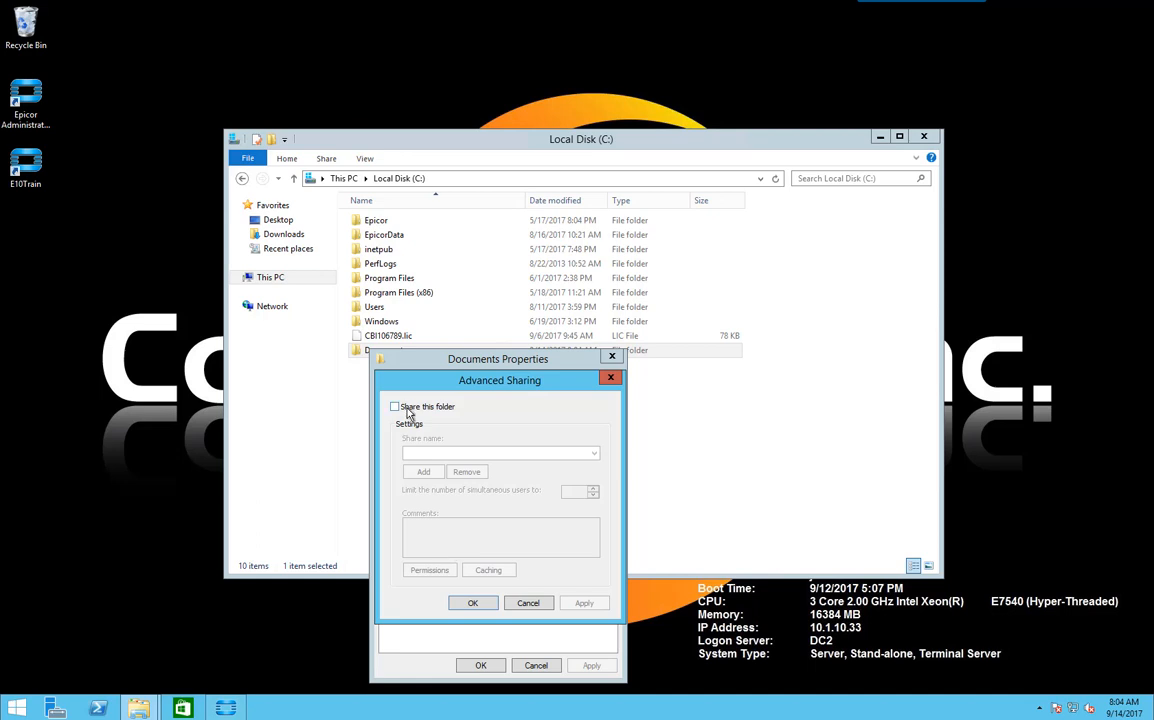
Share the Documents folder on the network, accepting the default permissions.
click(396, 406)
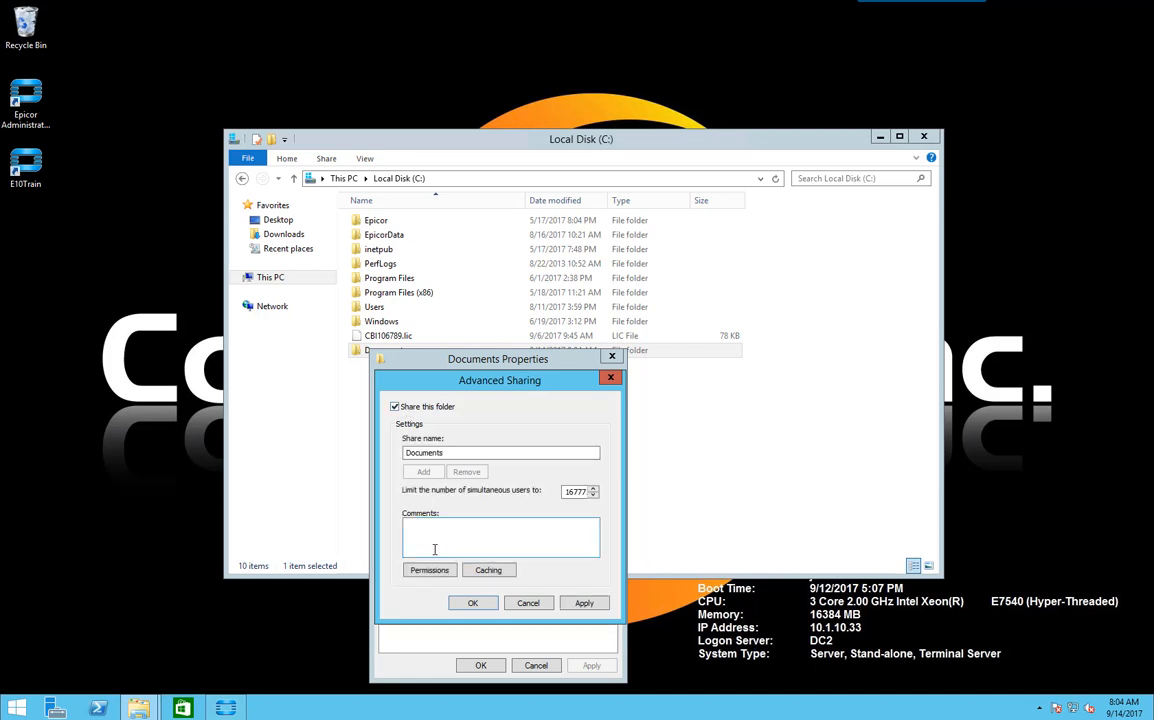
click(430, 570)
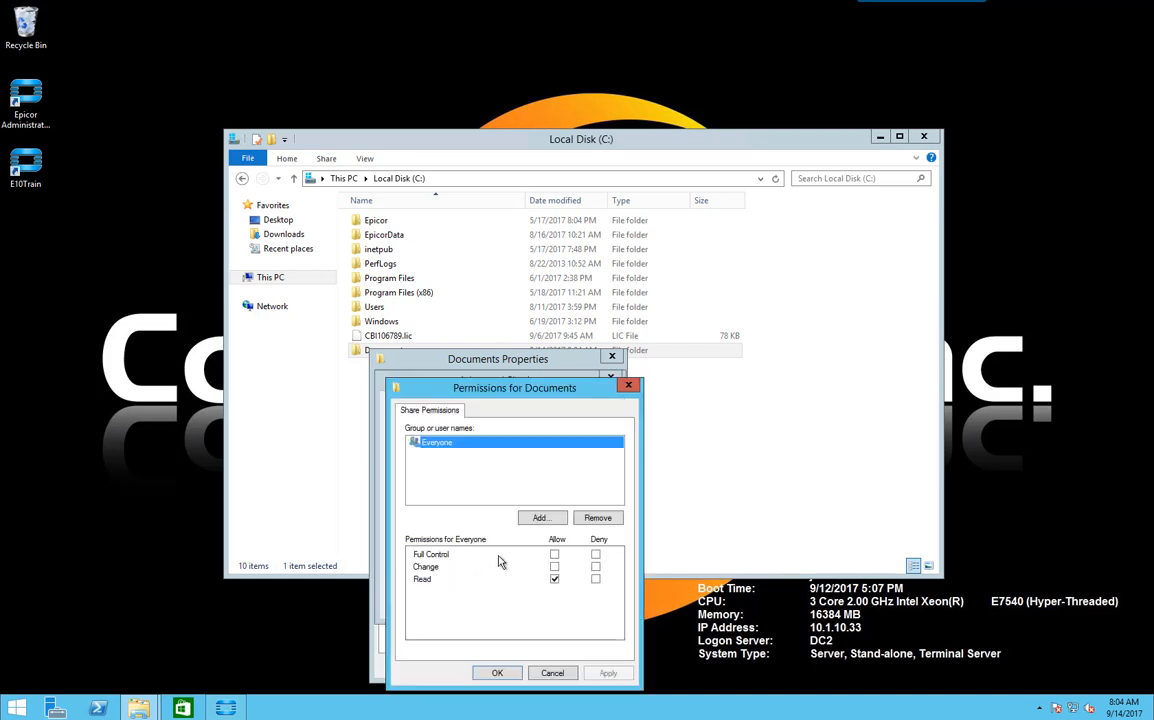
click(556, 554)
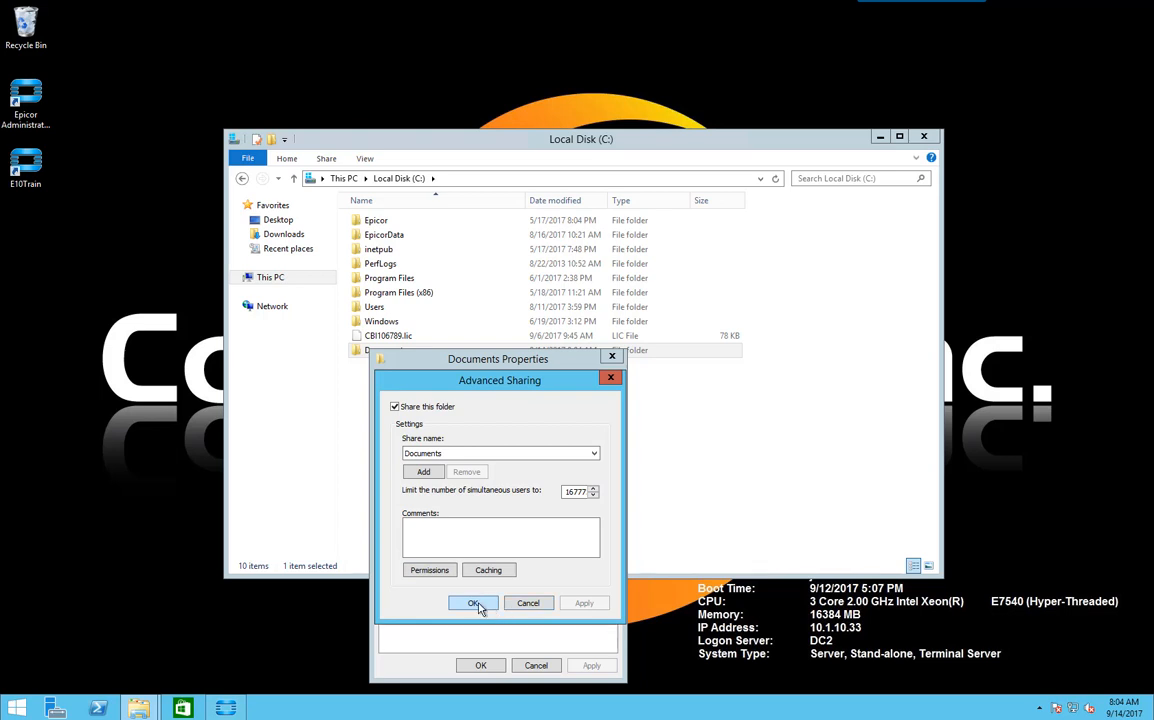
click(474, 604)
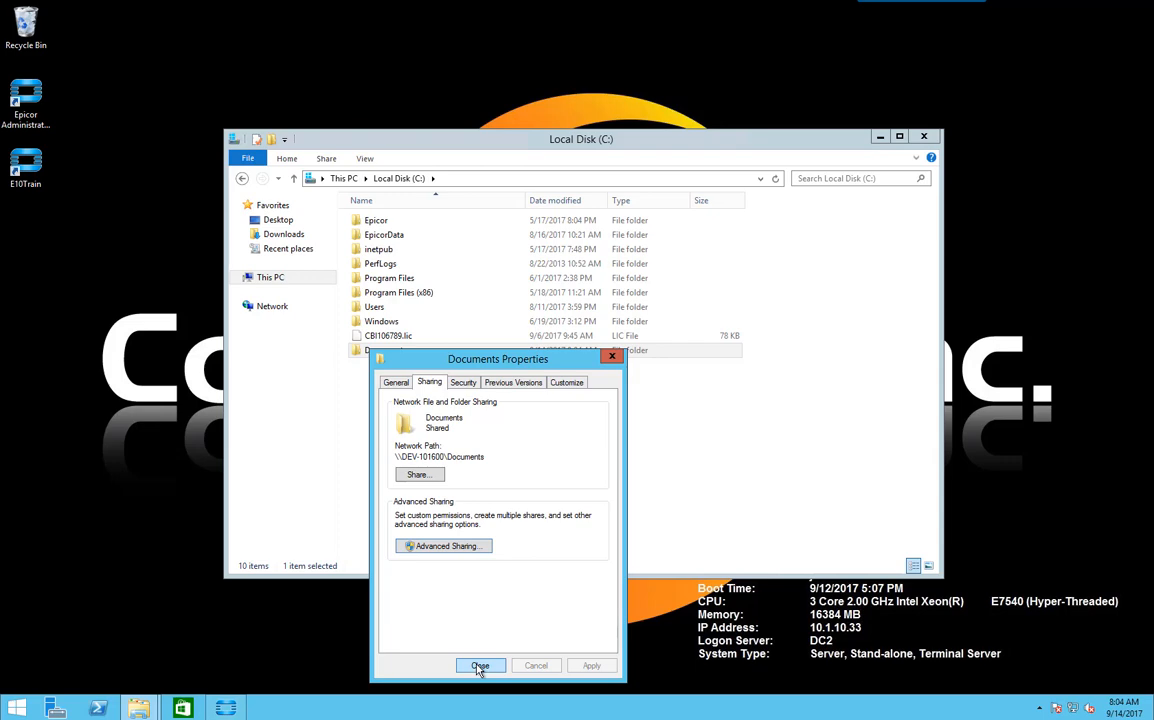
click(480, 664)
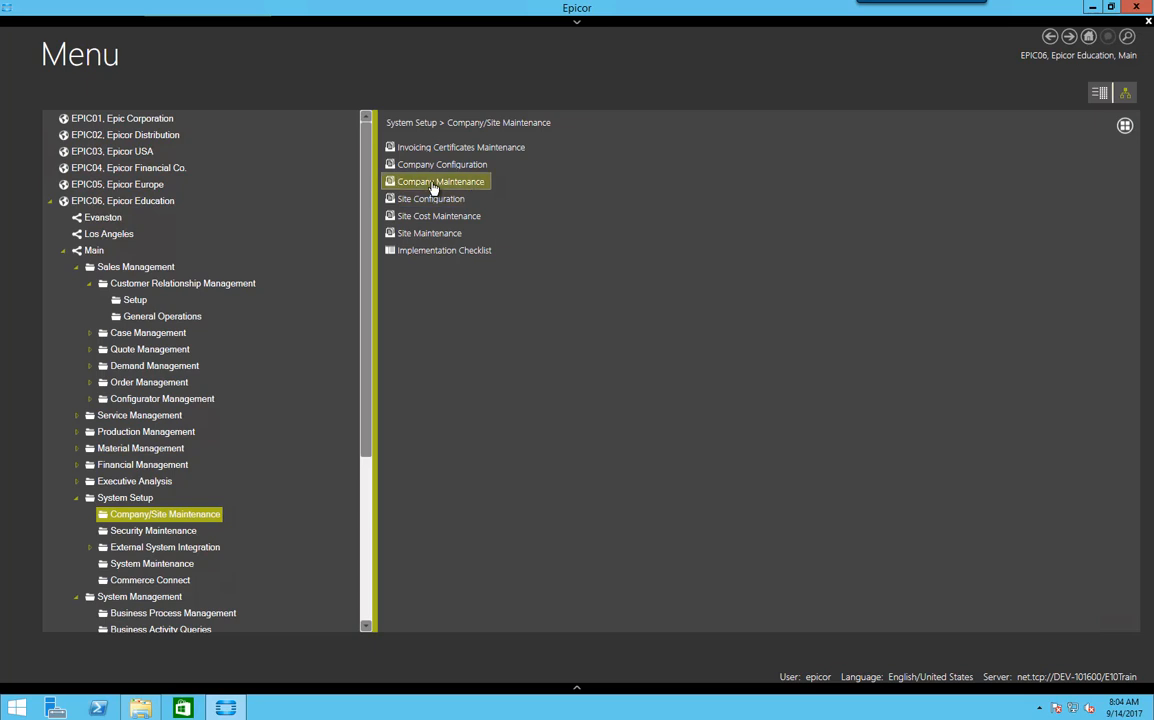
In Company Maintenance Attachments, enable file system storage with default base location \\dev-101600\Documents\.
double_click(440, 180)
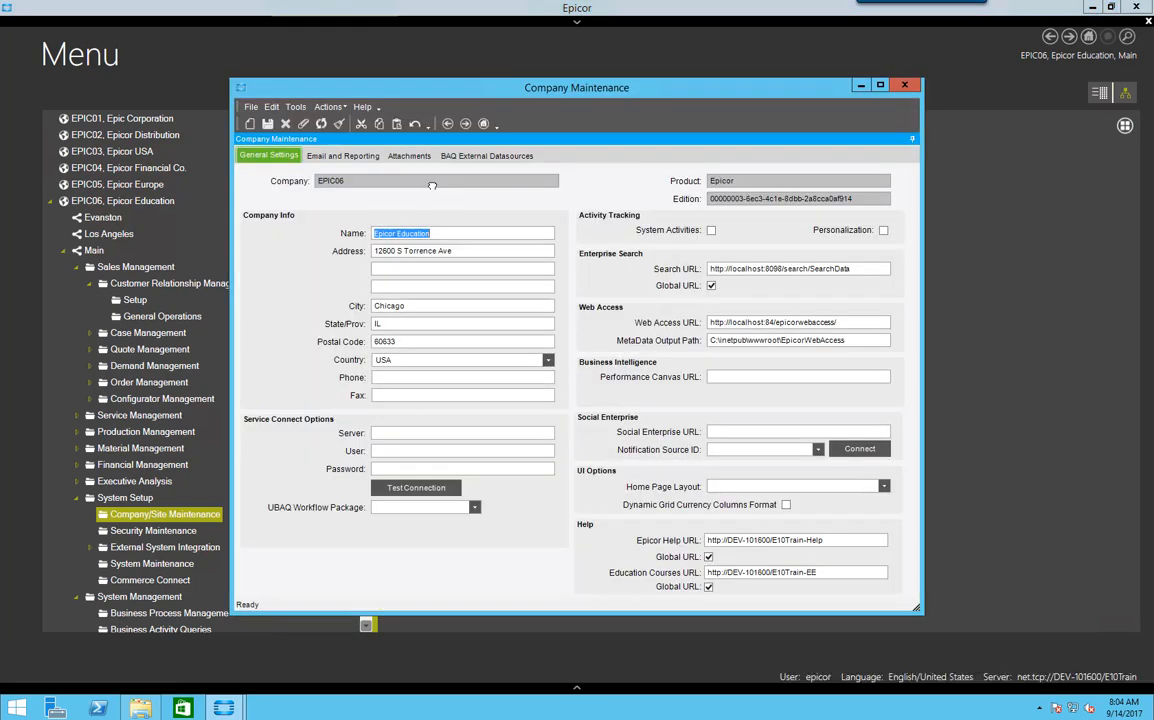
click(408, 156)
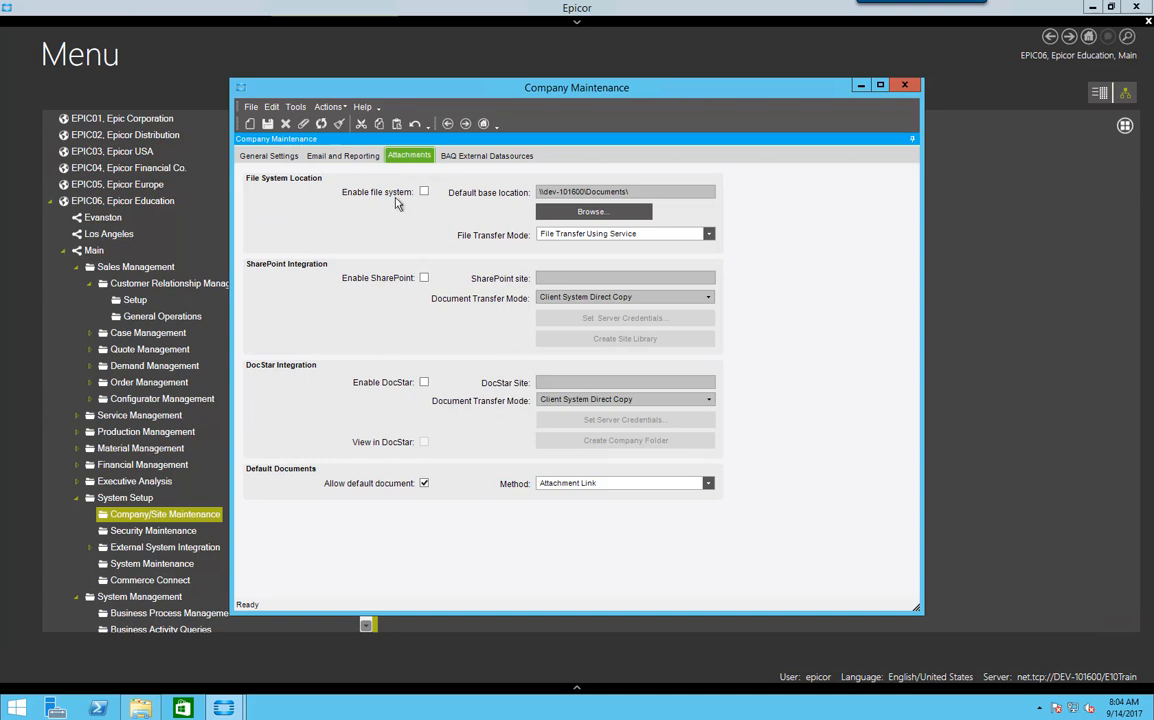
mouse_move(404, 216)
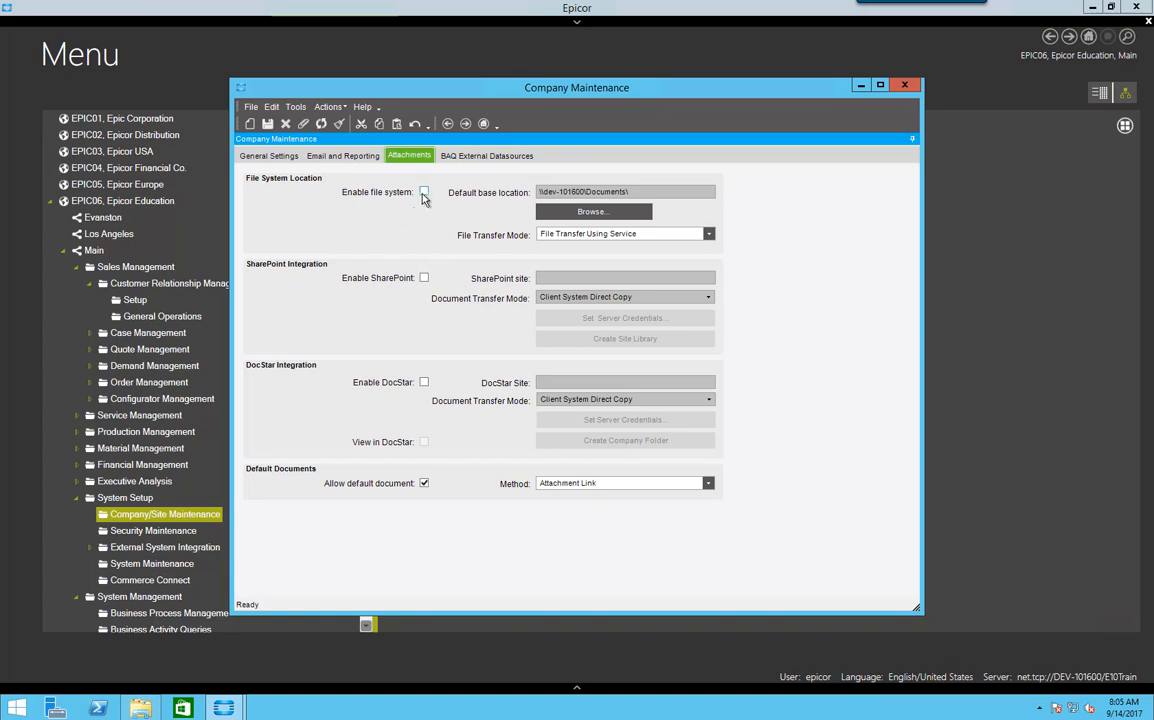
click(424, 192)
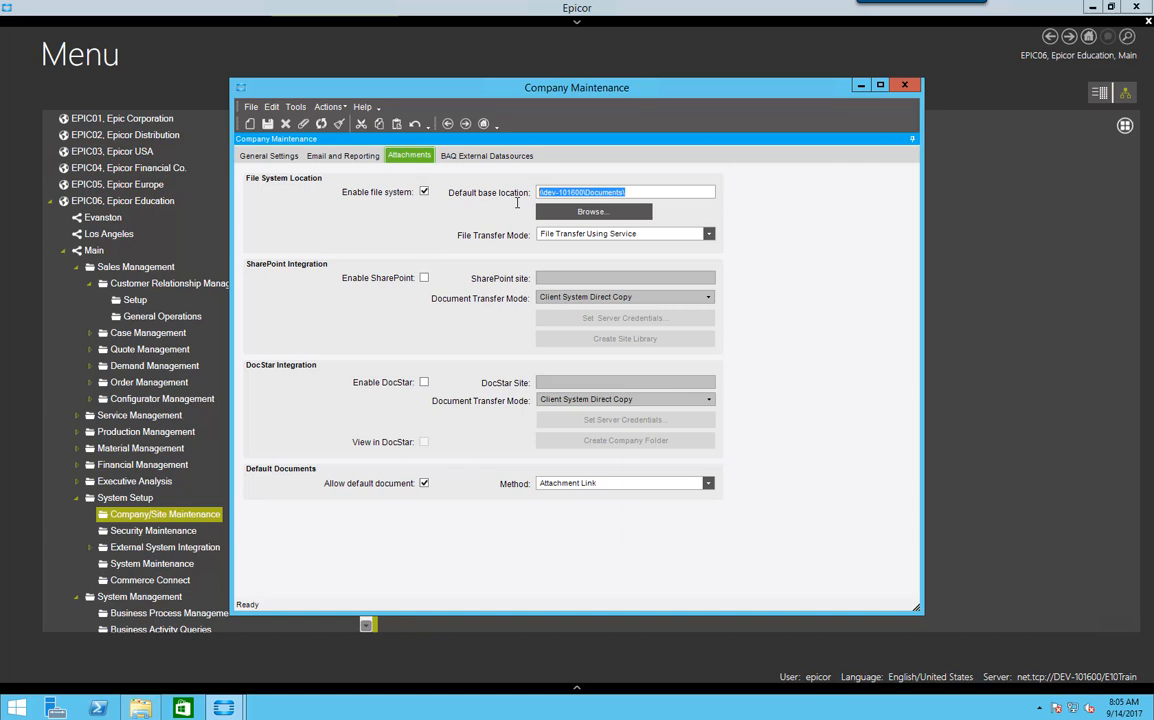
click(640, 192)
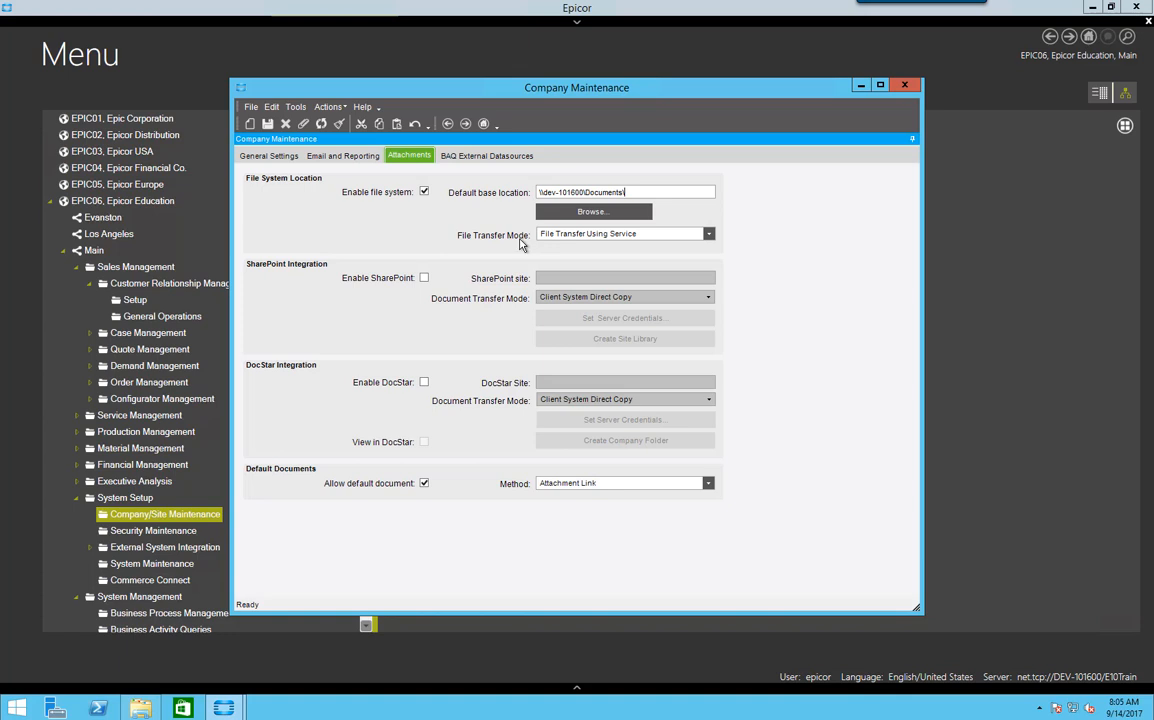
mouse_move(516, 244)
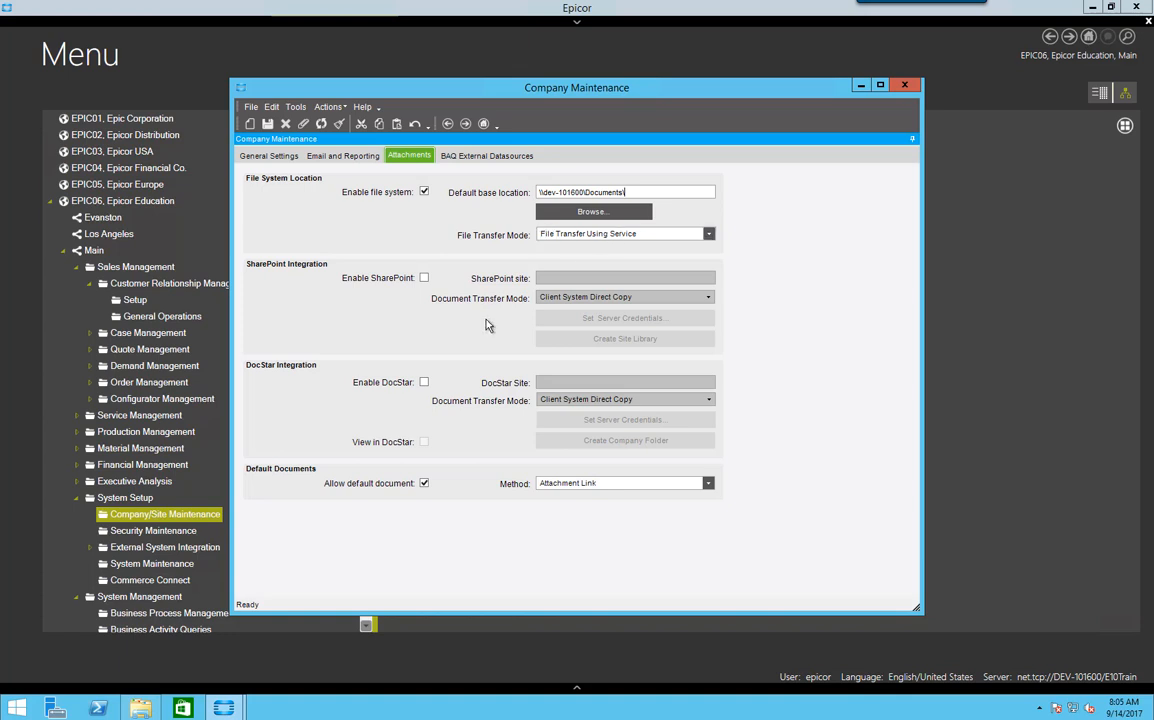
mouse_move(636, 122)
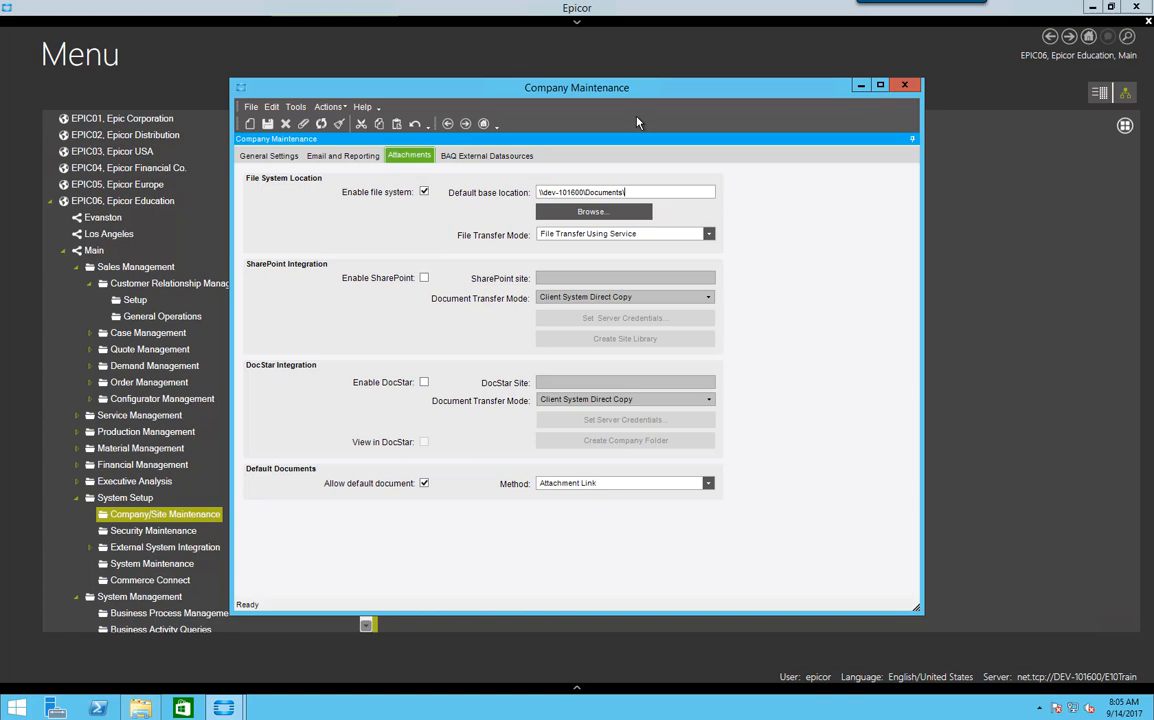
Close Company Maintenance and launch Customer Maintenance from Sales Management > CRM > Setup.
click(904, 84)
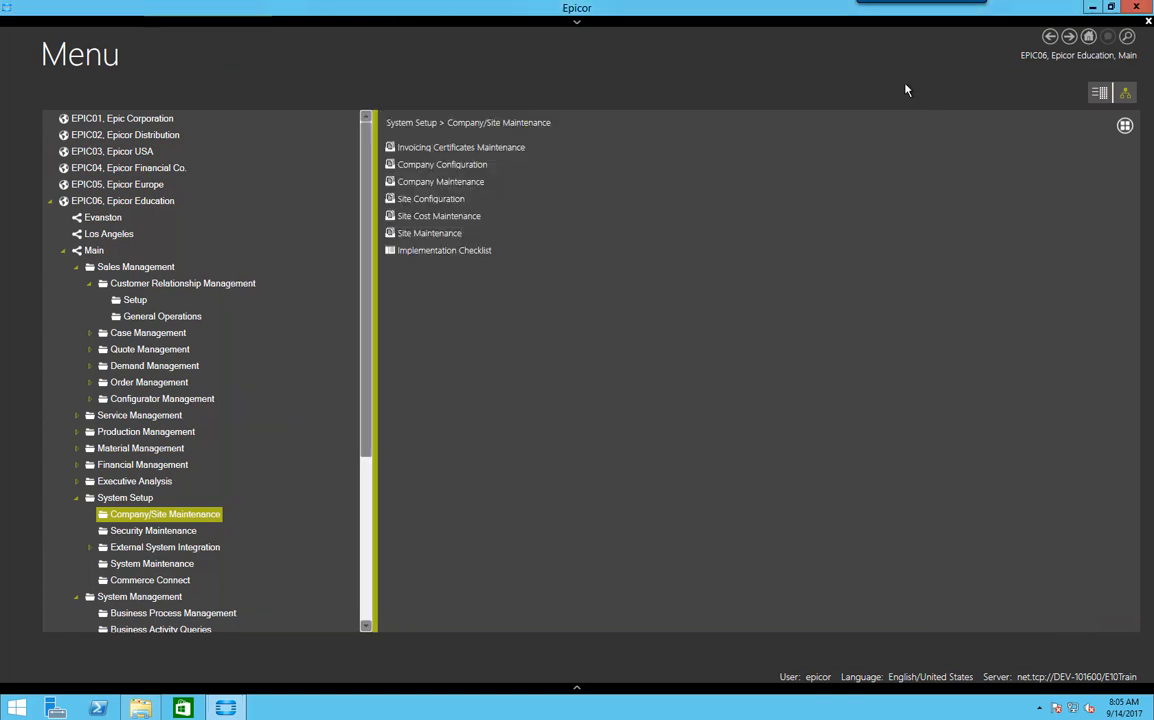
click(136, 300)
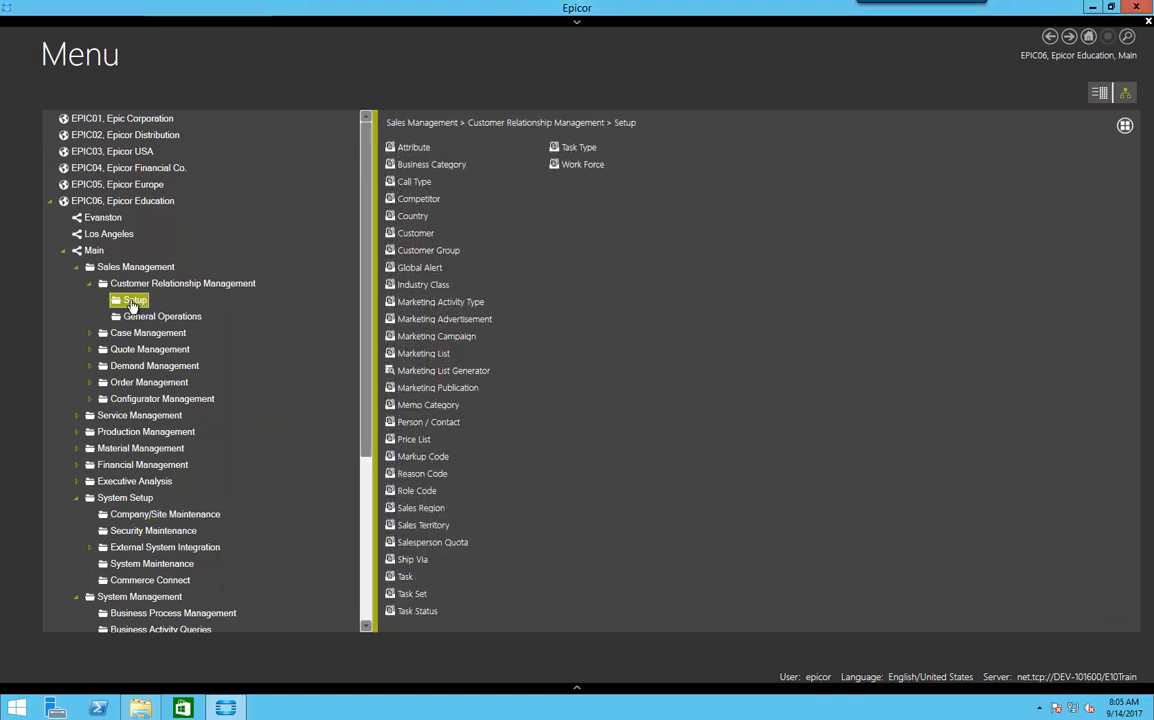
click(416, 232)
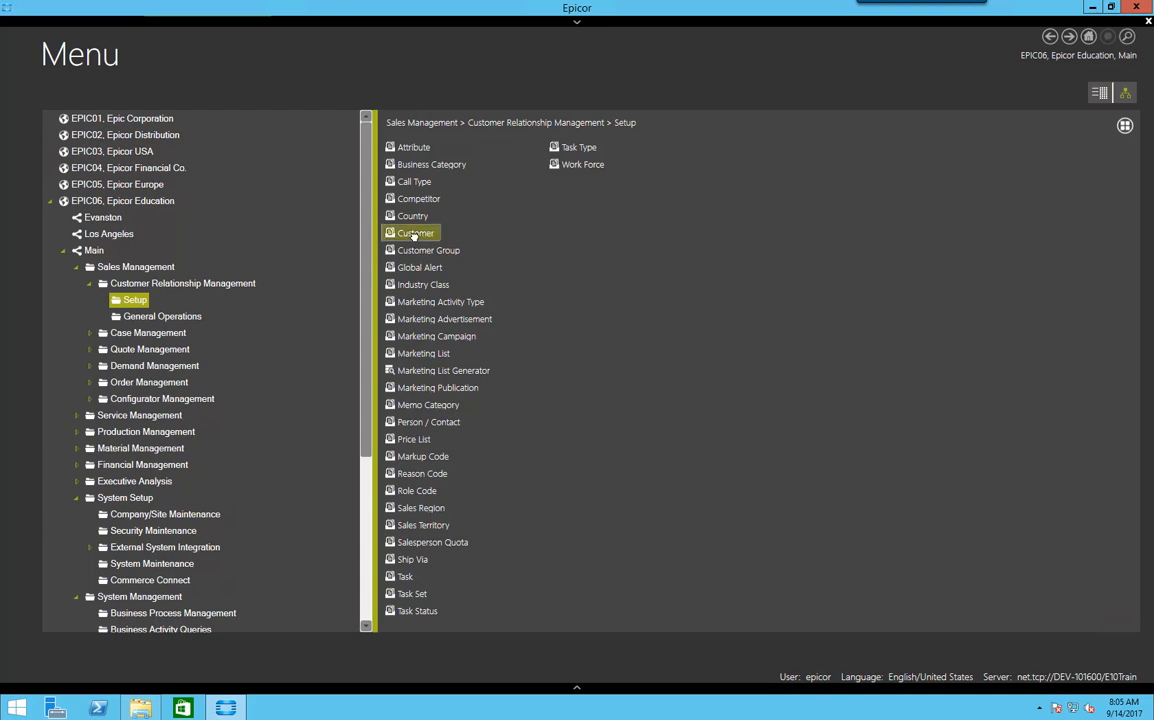
double_click(416, 232)
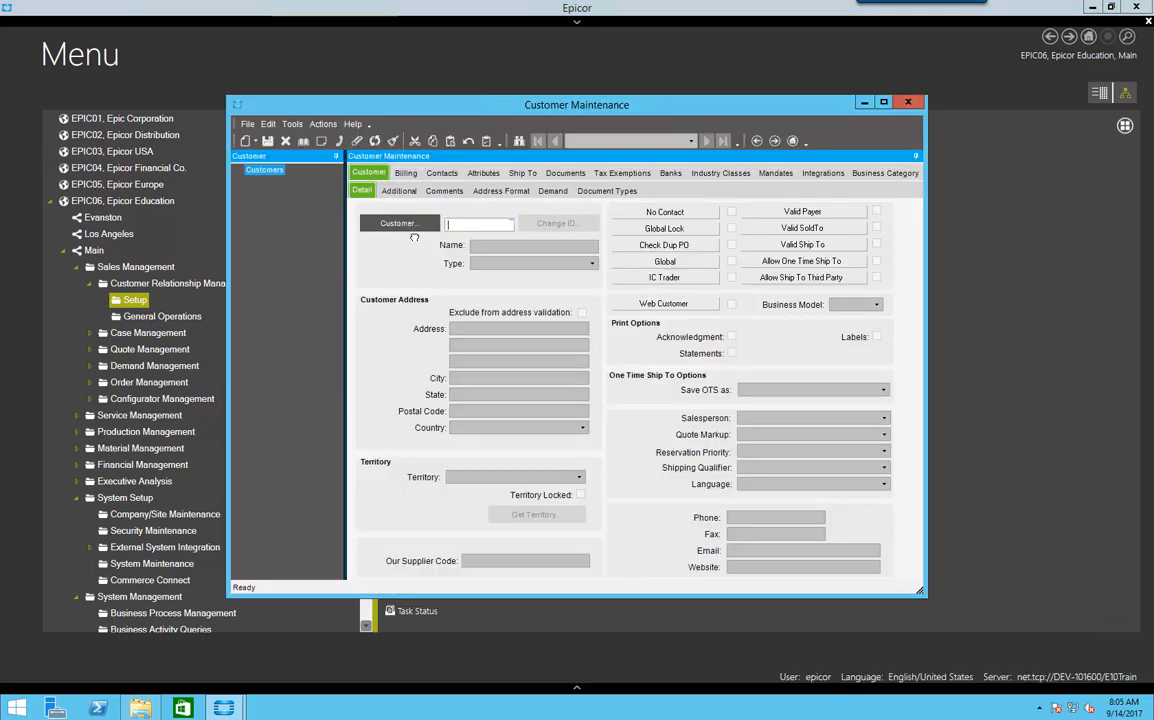
Search for and load customer Ace Brown, Ltd and expand its tree.
click(400, 224)
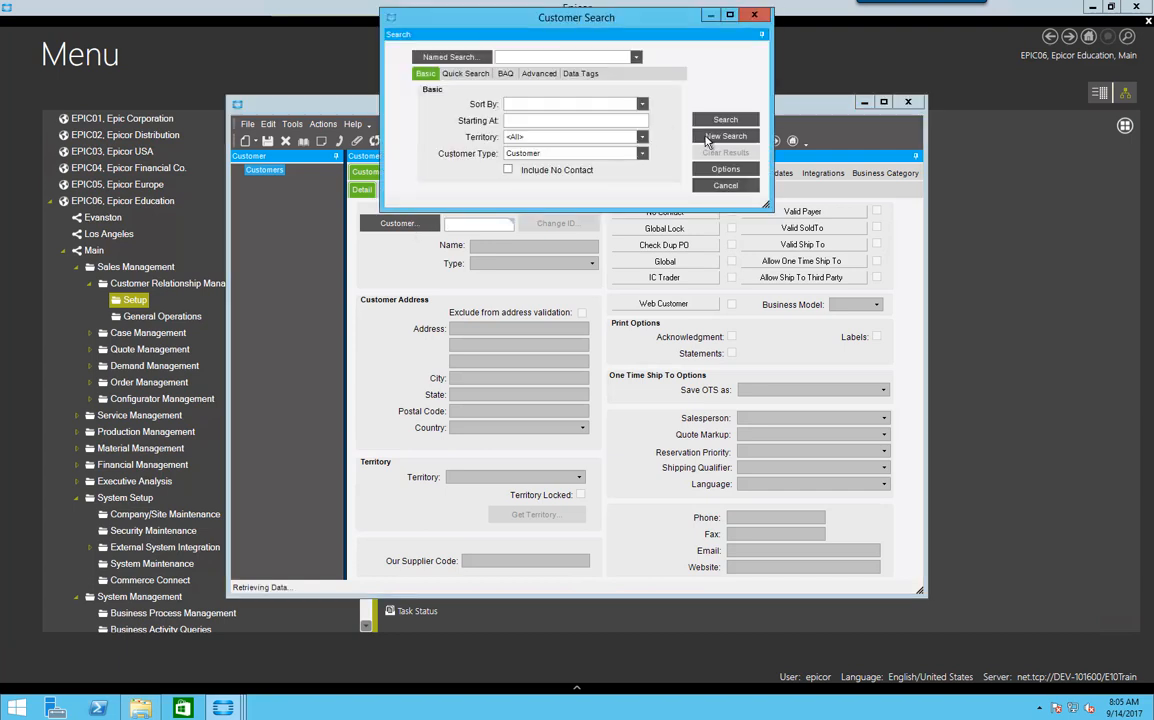
click(724, 120)
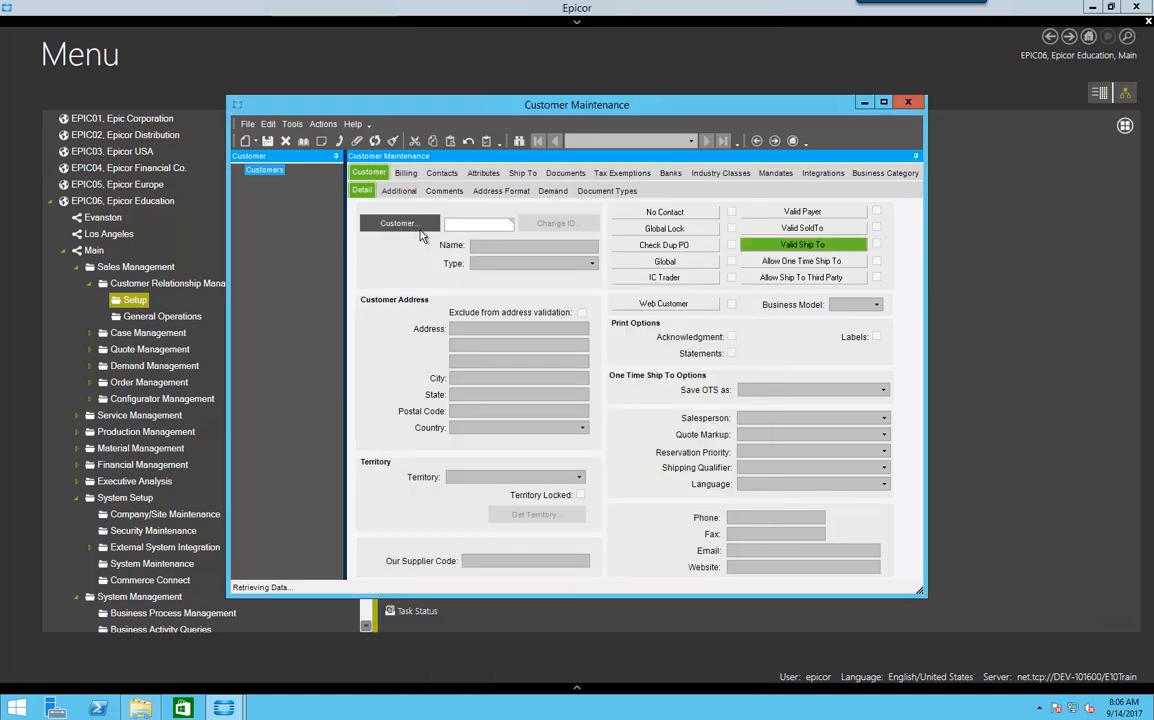
click(298, 180)
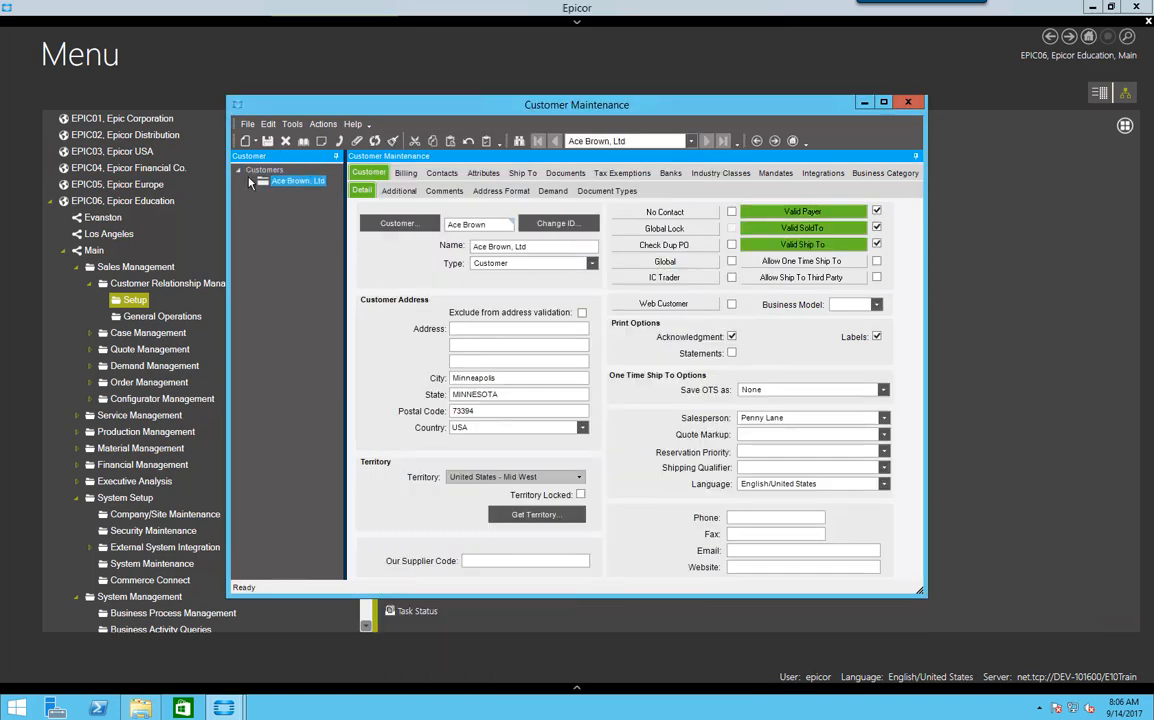
click(248, 180)
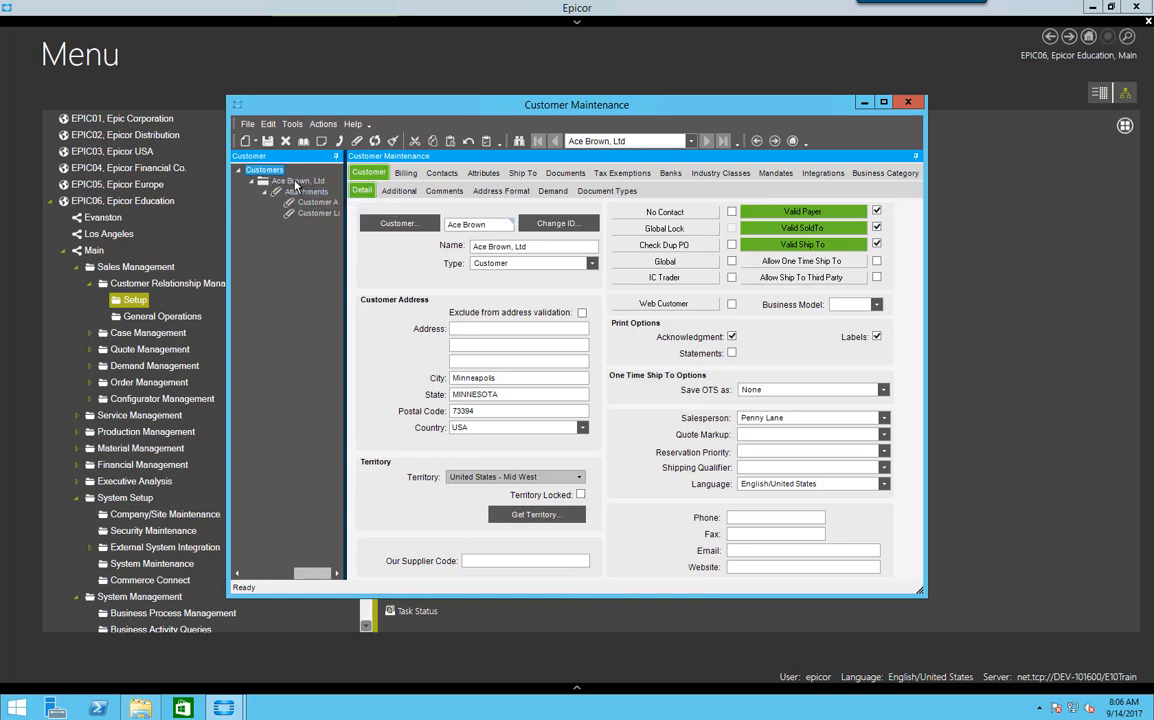
Add a new attachment from CustomerDoc.pdf titled Form1 with no document type and save it.
right_click(296, 180)
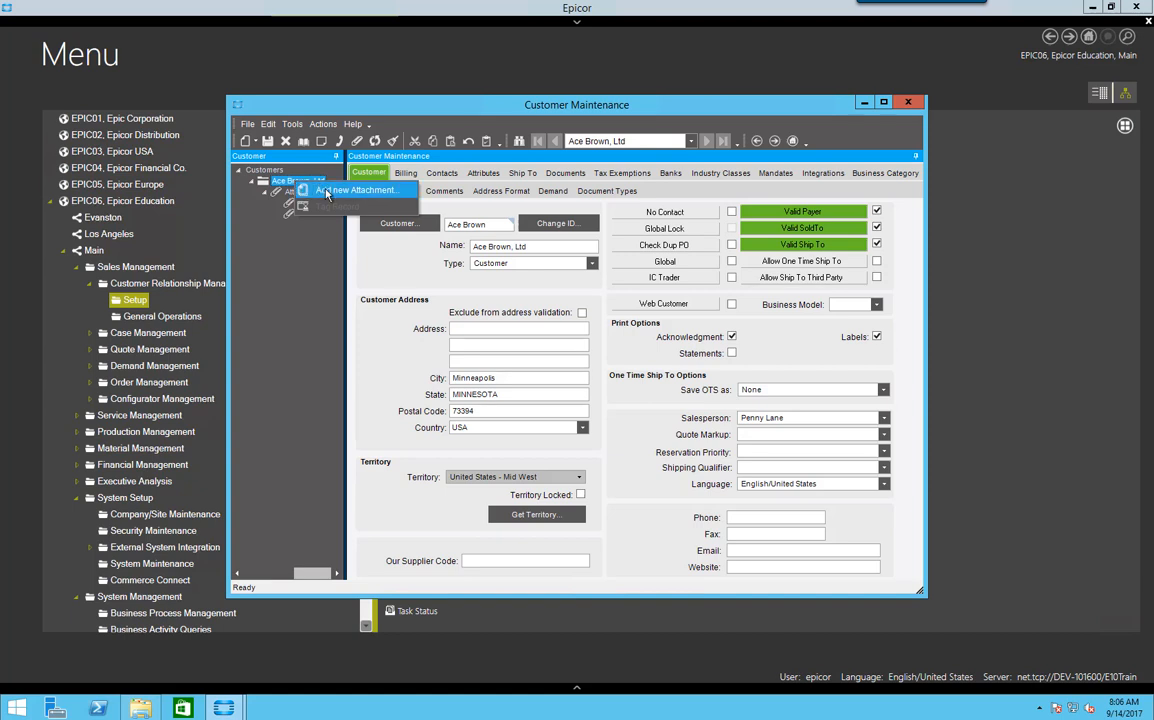
click(356, 190)
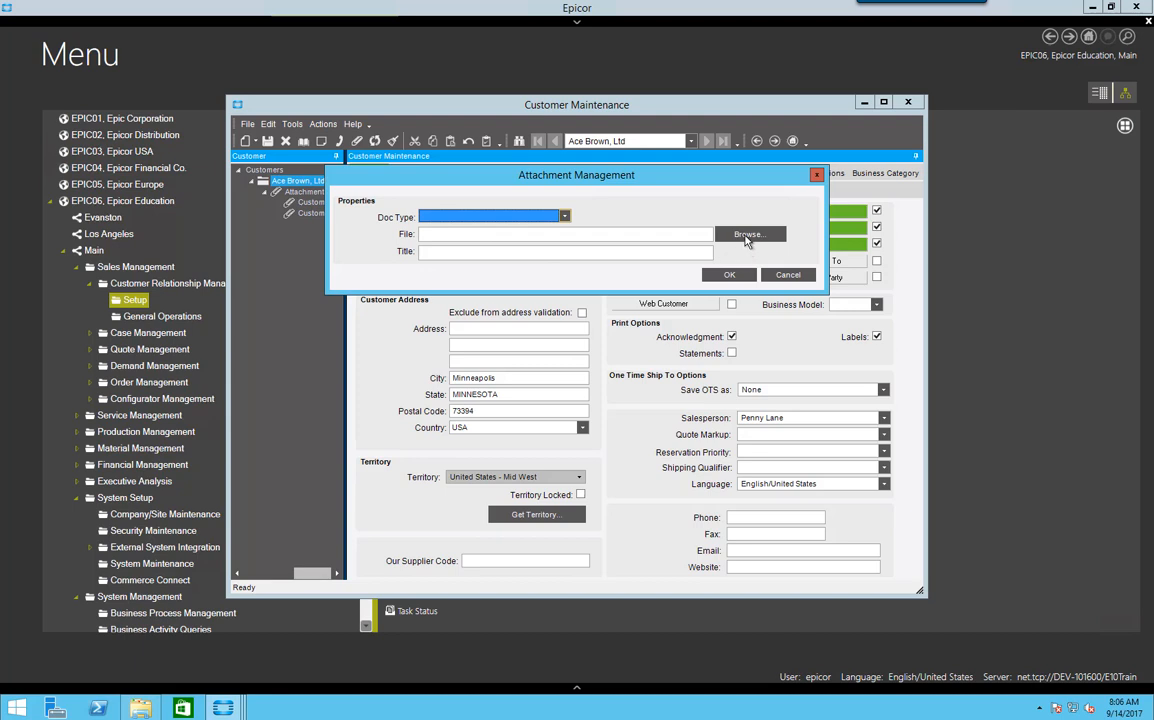
click(750, 234)
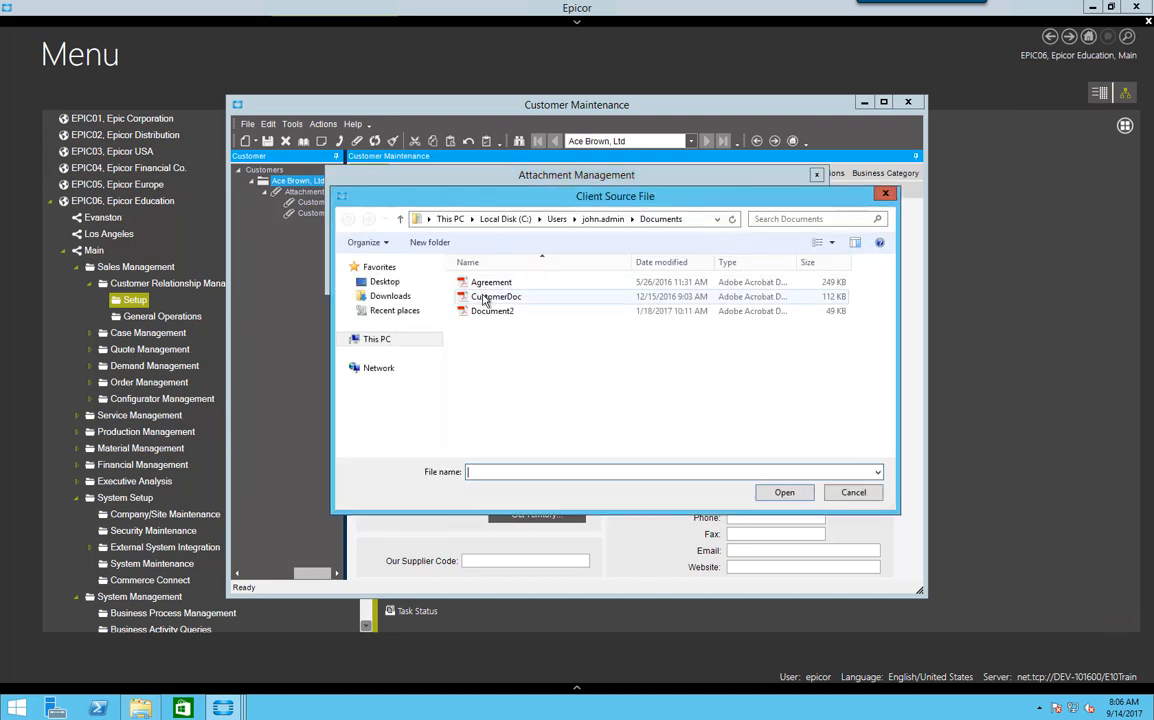
click(784, 492)
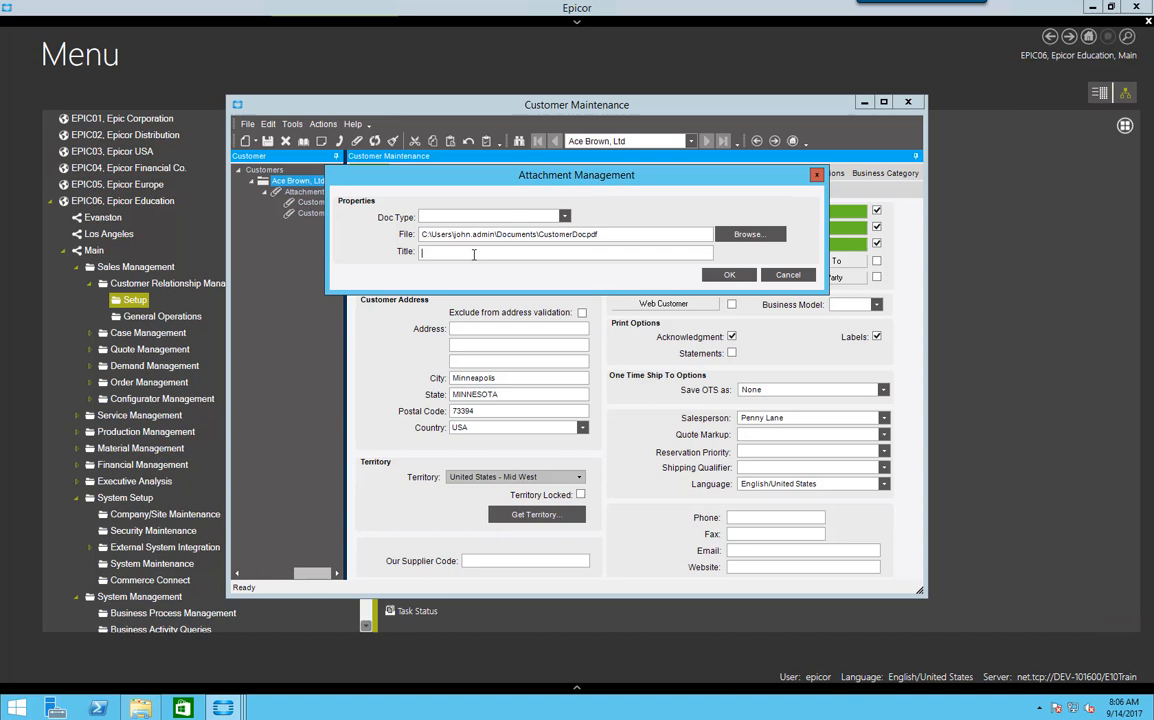
text(Form1)
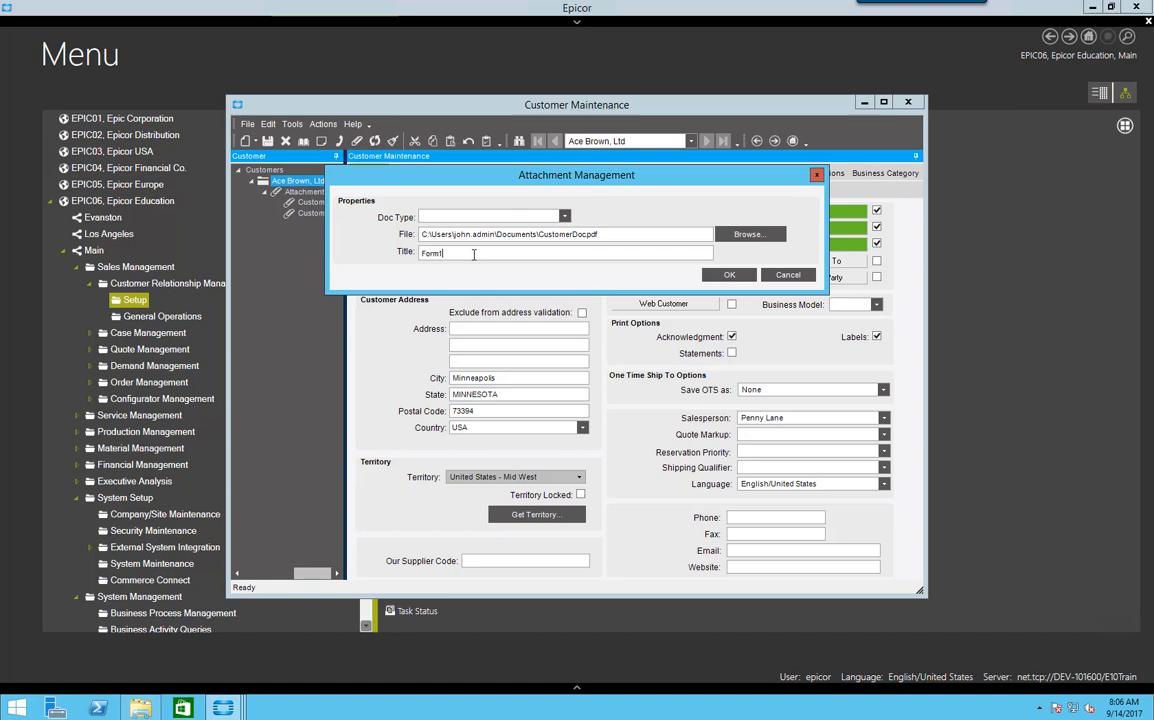
click(728, 274)
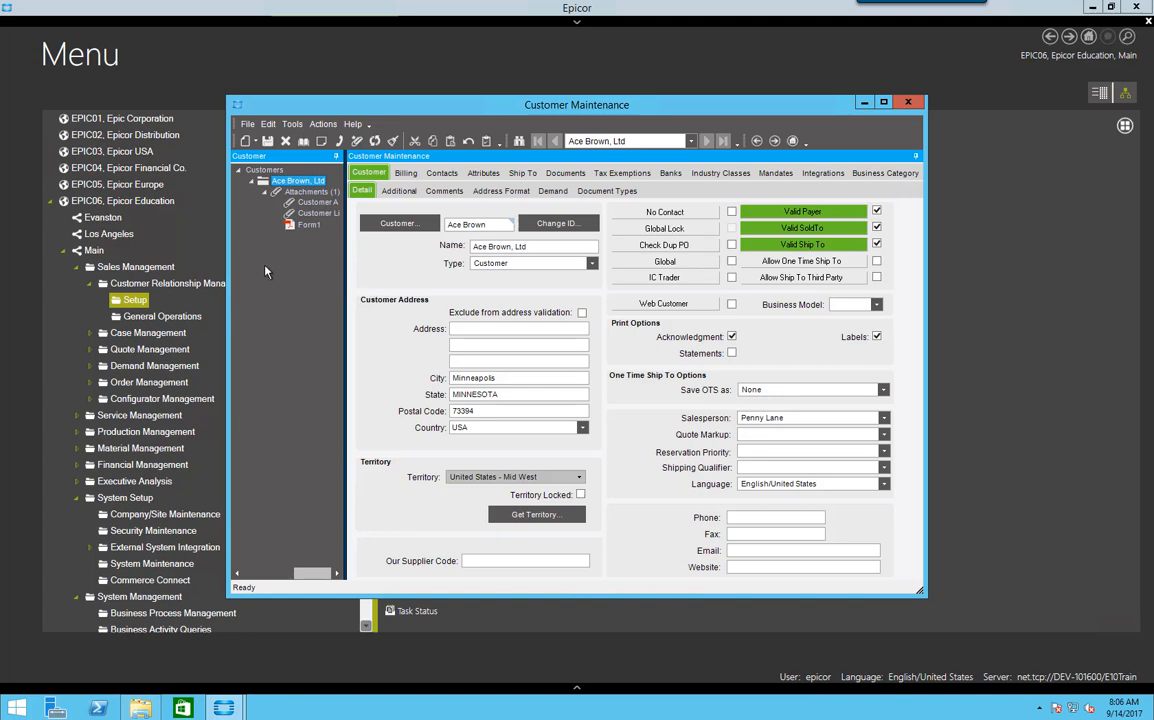
mouse_move(312, 234)
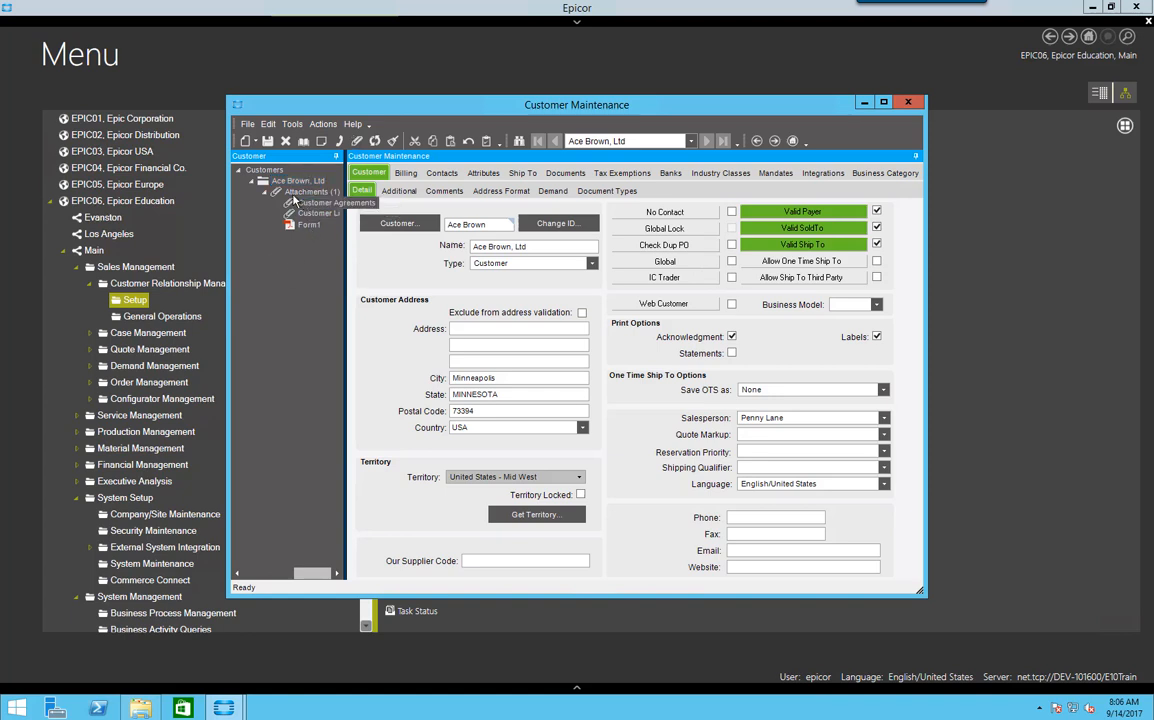
Select the Form1 attachment in the Customer tree and show its context menu actions.
click(320, 202)
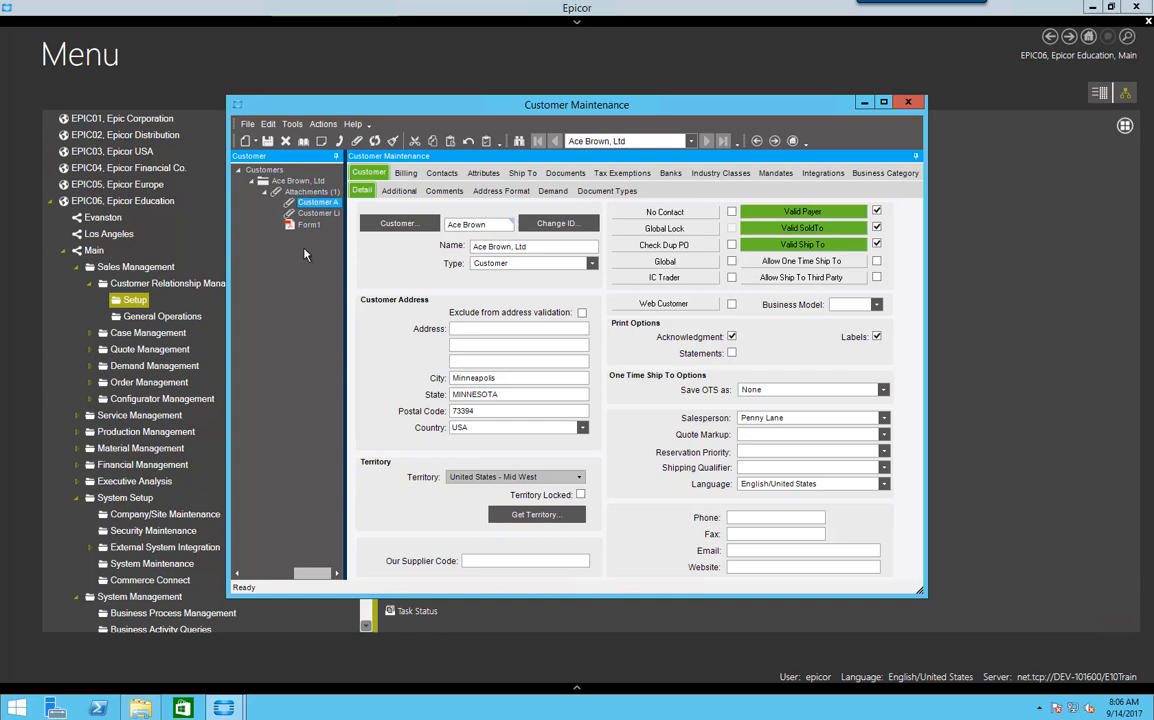
click(308, 224)
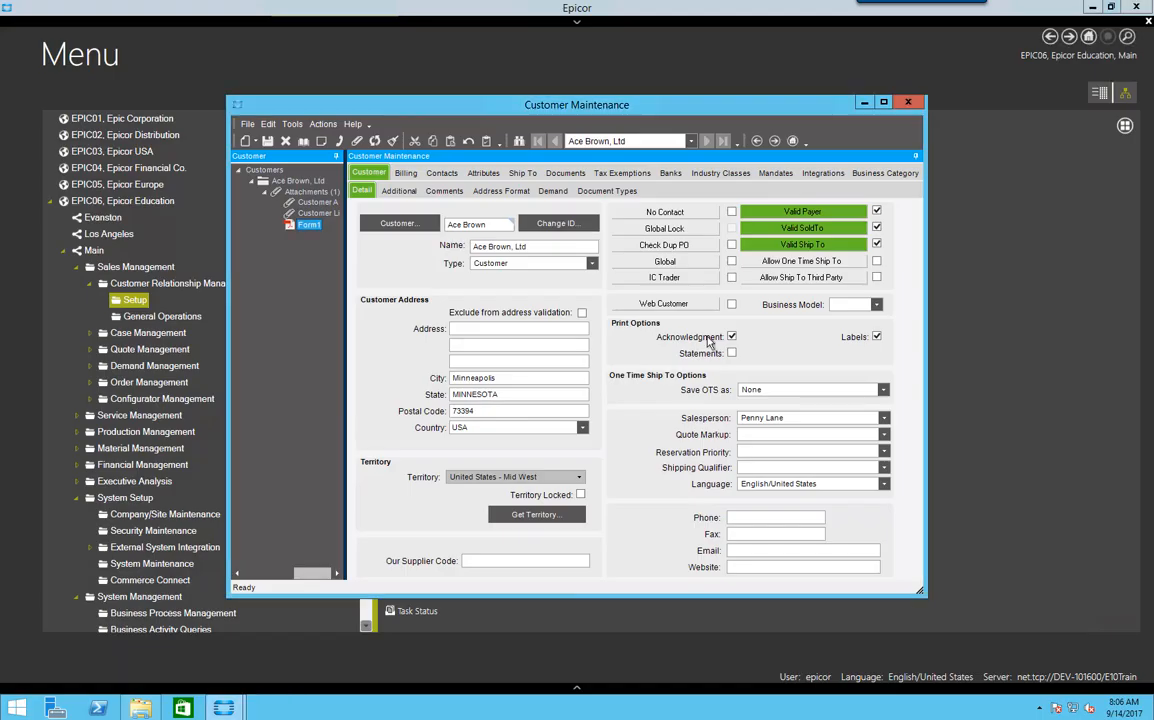
right_click(310, 224)
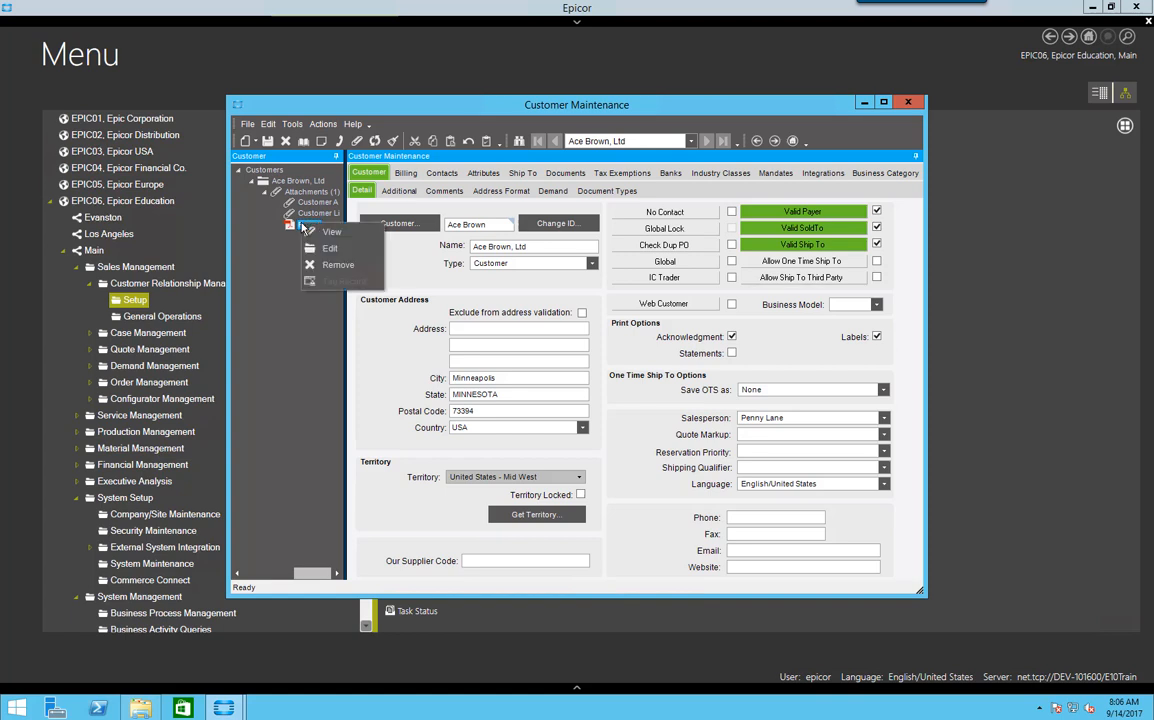
mouse_move(330, 248)
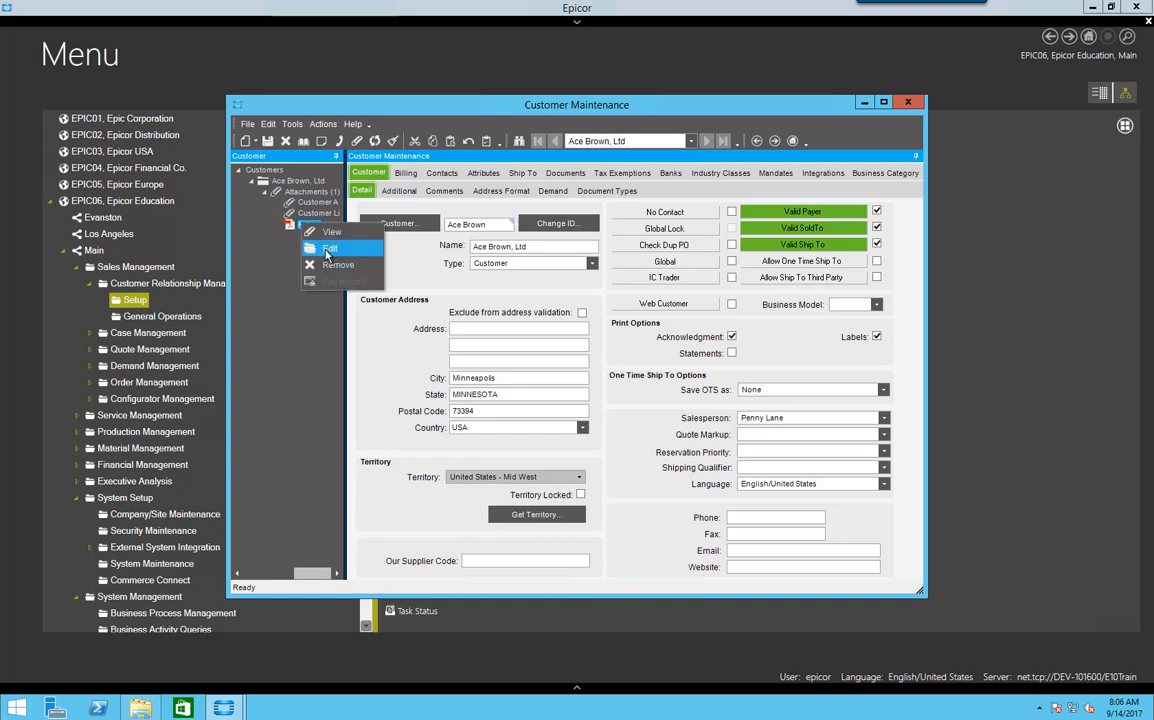
Choose Edit to bring up Attachment Management for the Form1 attachment.
click(330, 248)
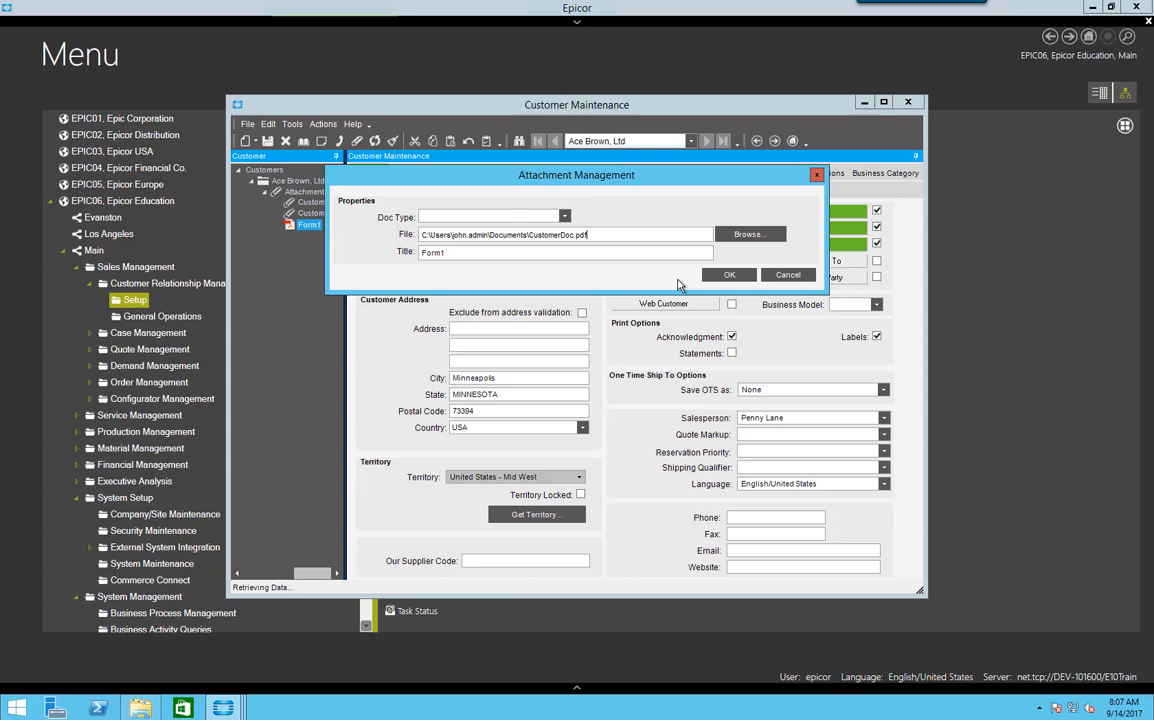
mouse_move(720, 280)
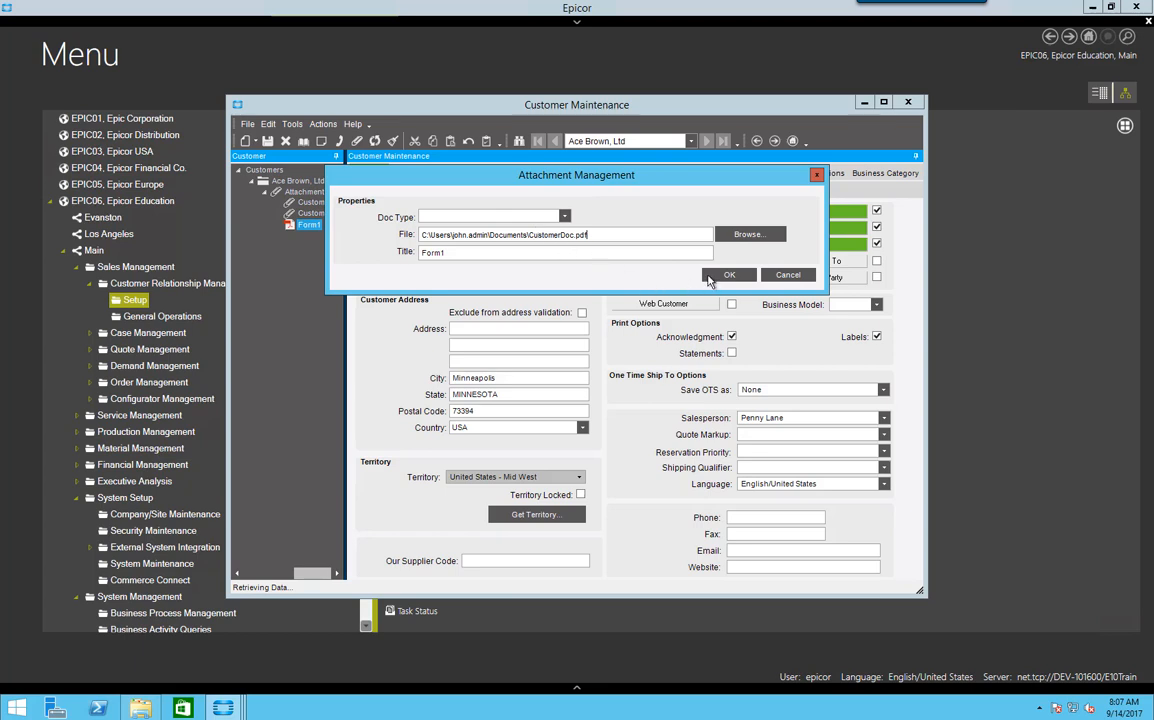
Set the attachment's Doc Type to Customer Agreements and accept moving it to new storage.
click(728, 276)
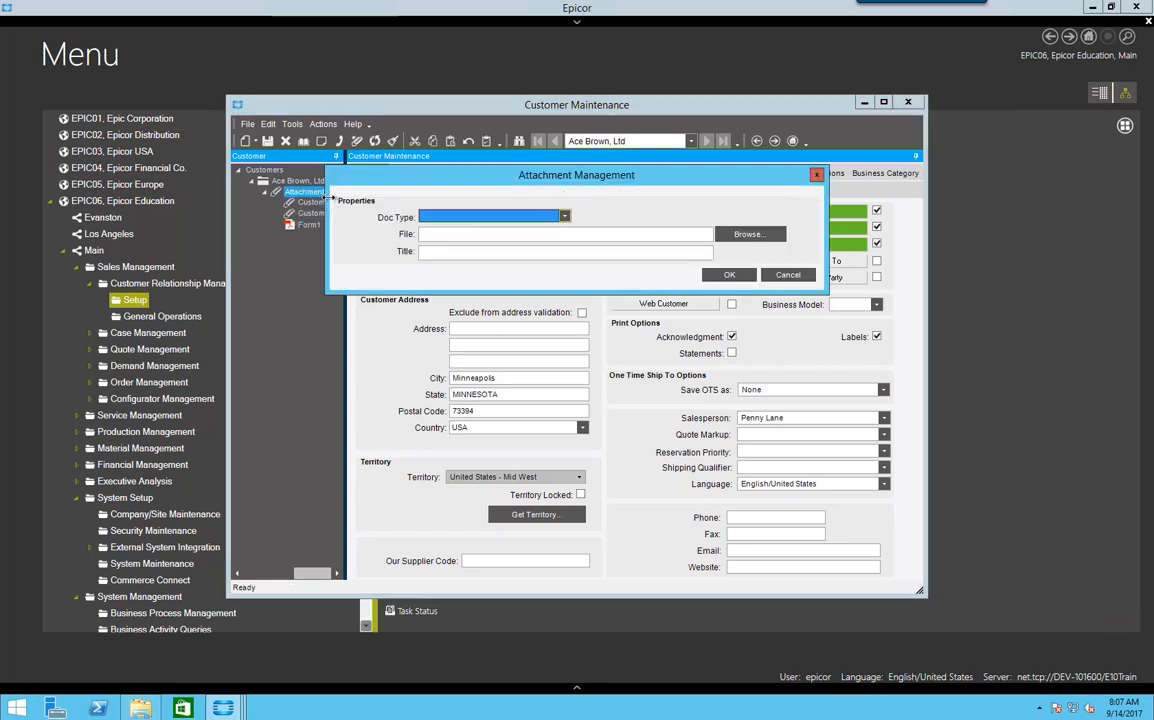
click(564, 216)
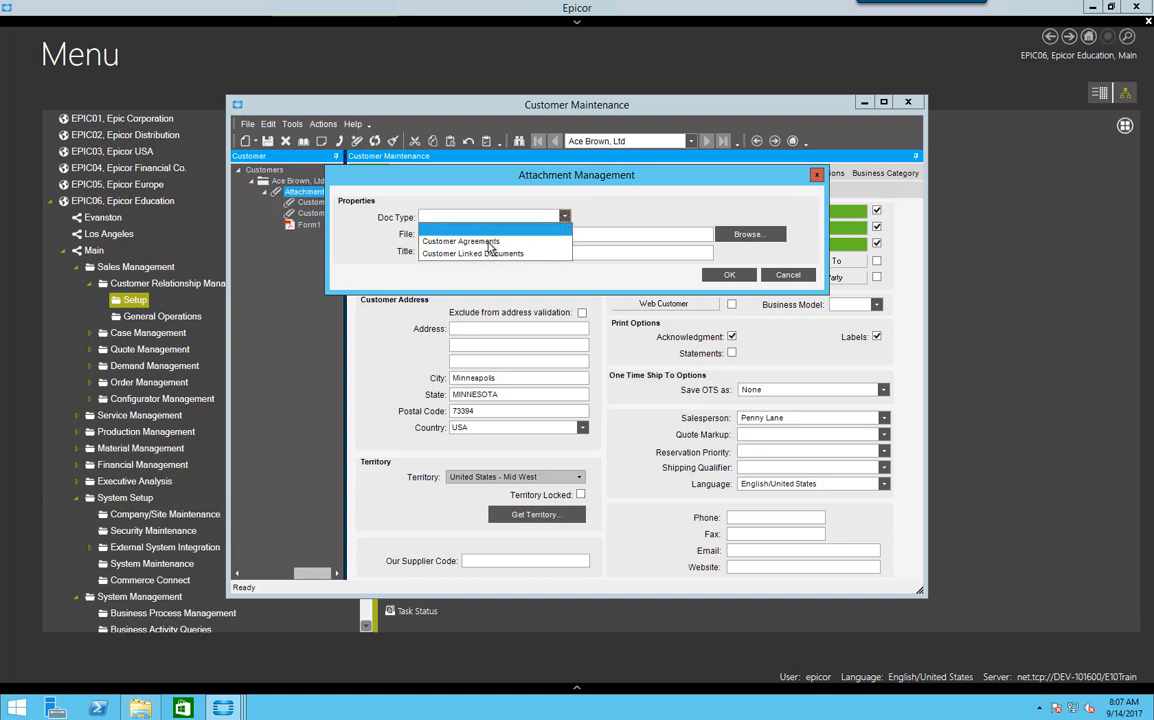
click(460, 240)
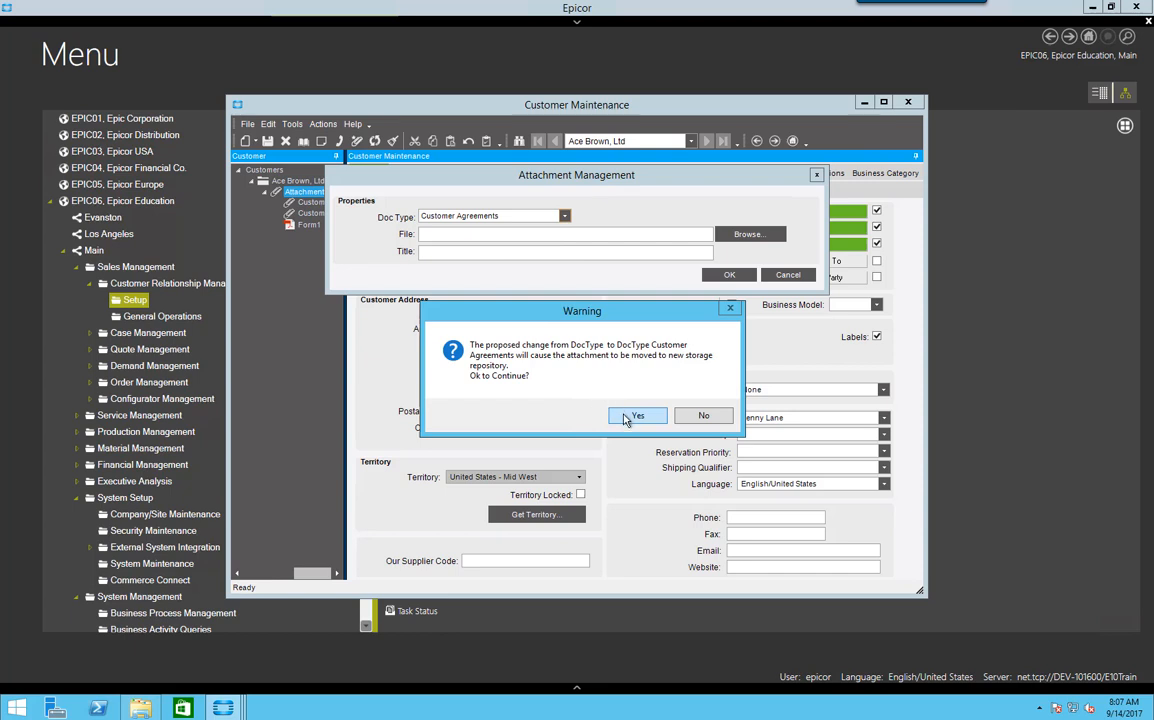
click(636, 414)
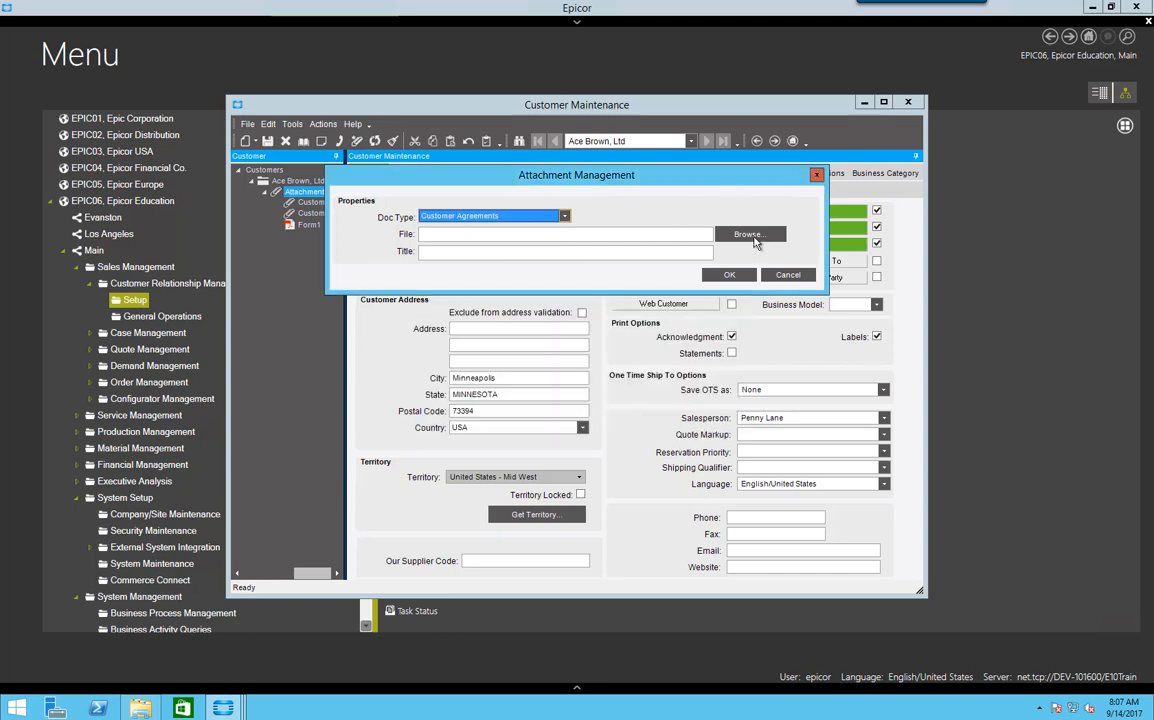
Attach Agreement.pdf with a Form title and save the Customer Agreements attachment.
click(748, 234)
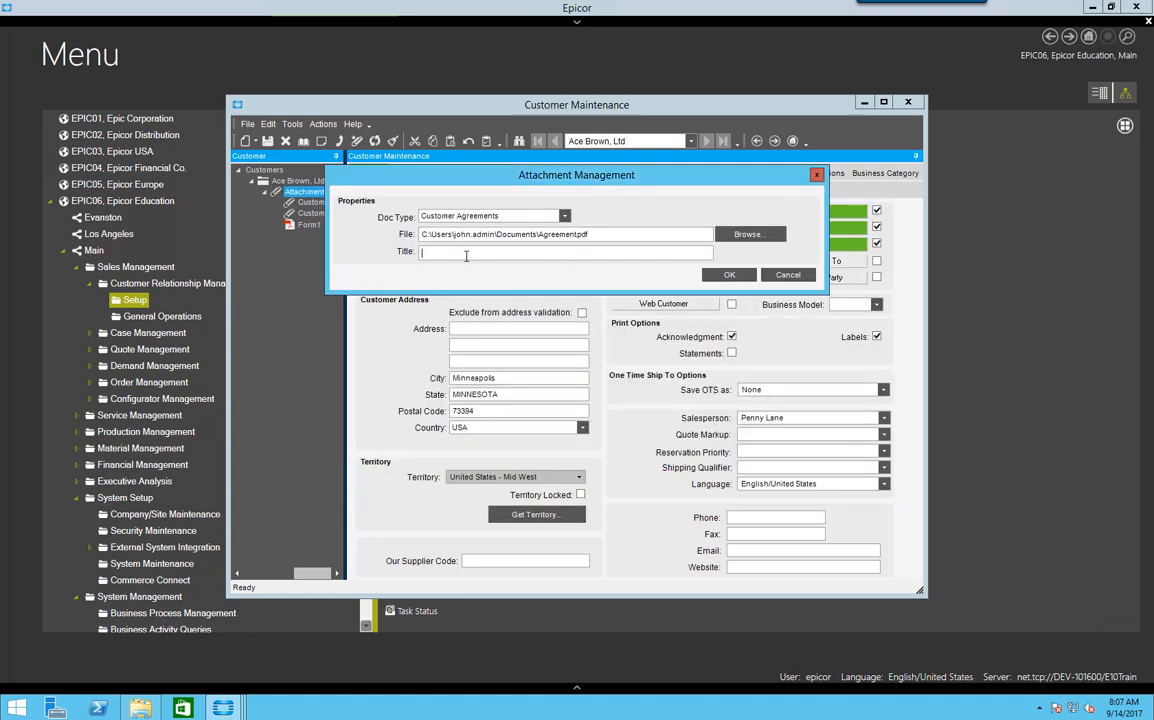
text(Form)
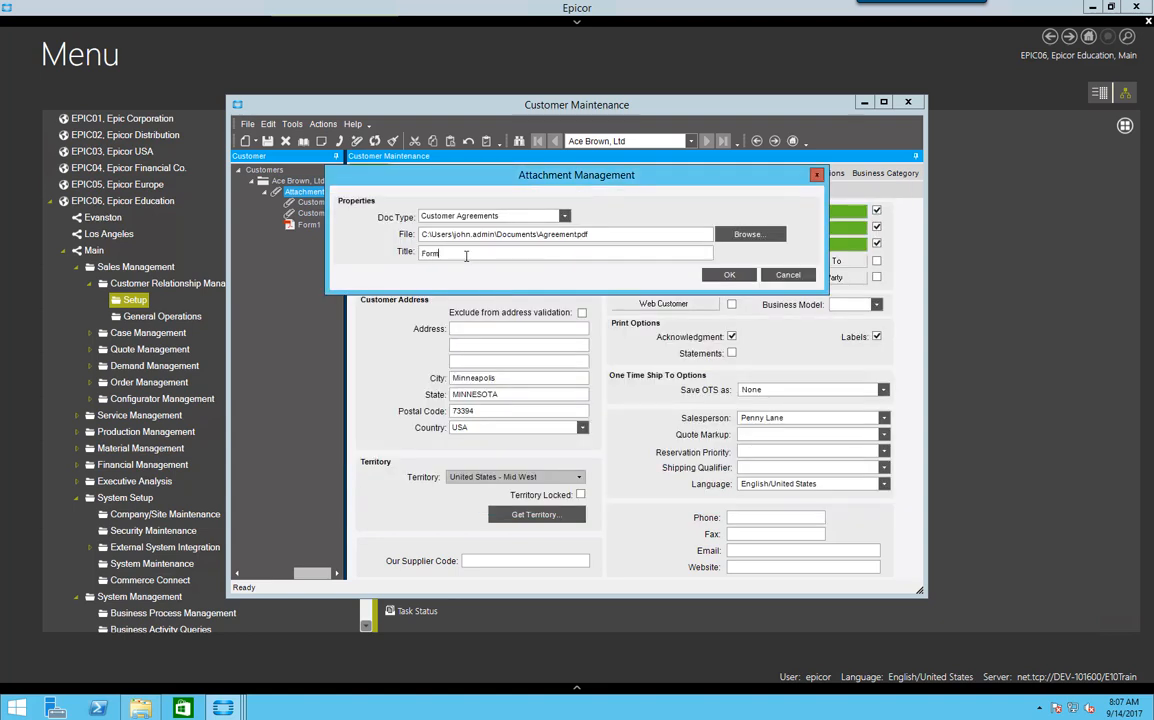
click(728, 274)
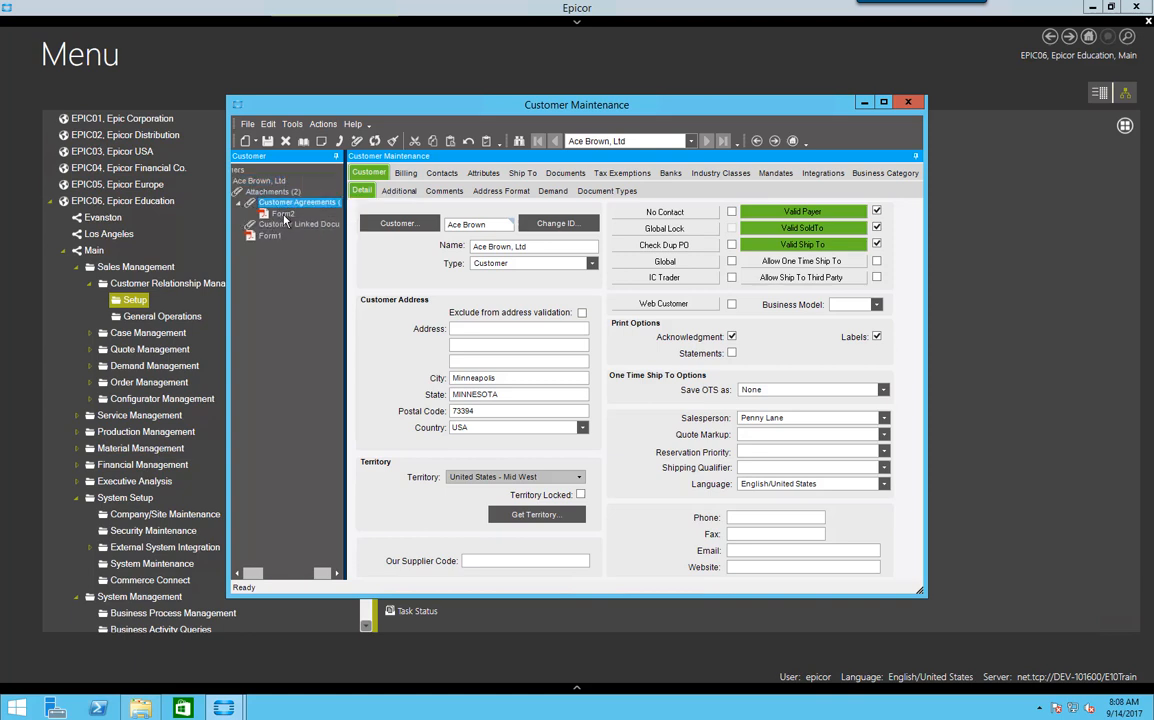
View the Customer Agreements attachment's properties to confirm its file path in the EPIC06 Customer storage folder.
click(284, 212)
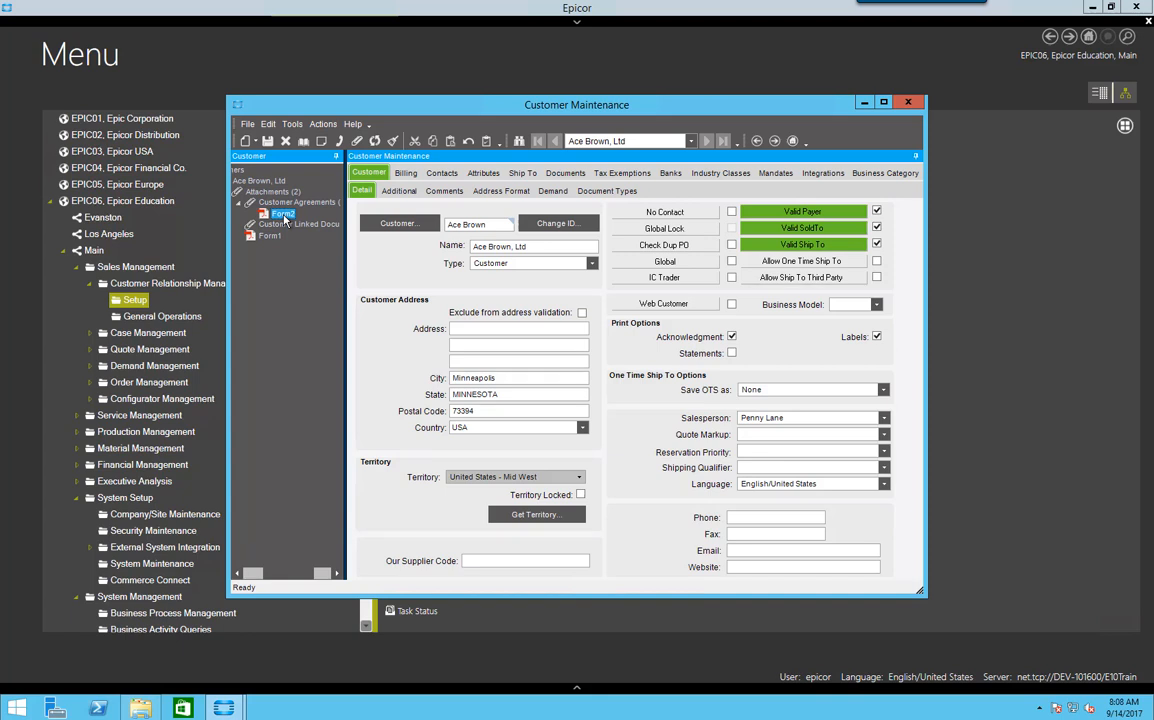
right_click(284, 212)
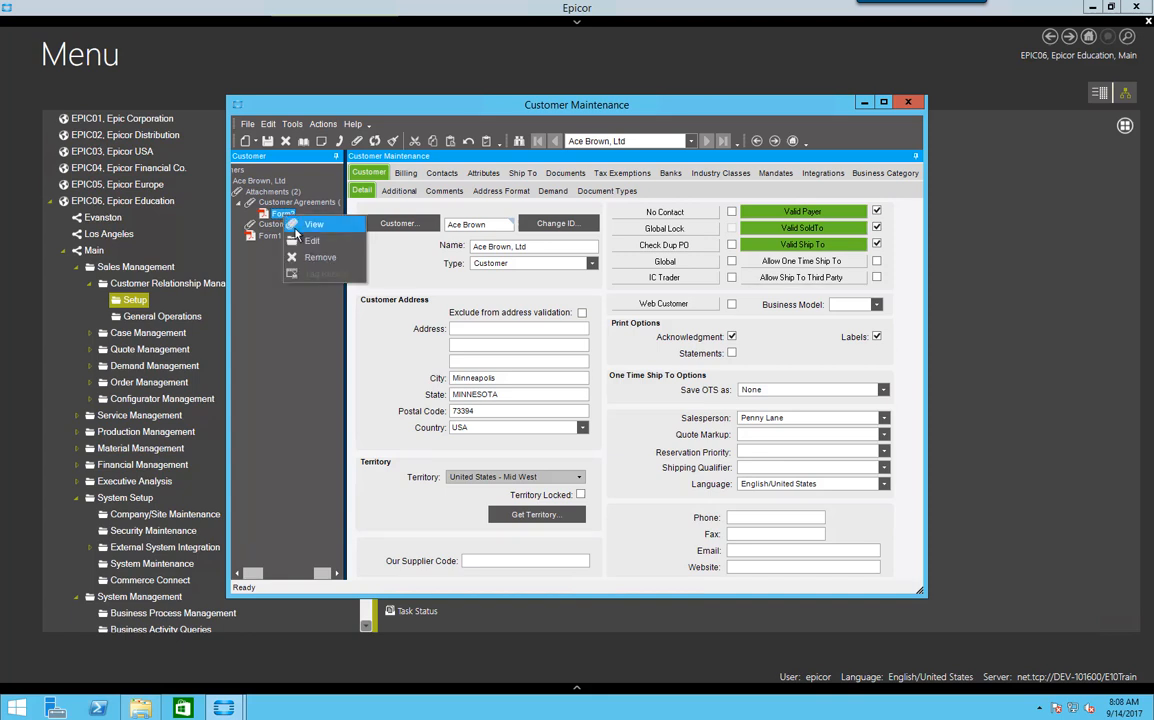
click(314, 224)
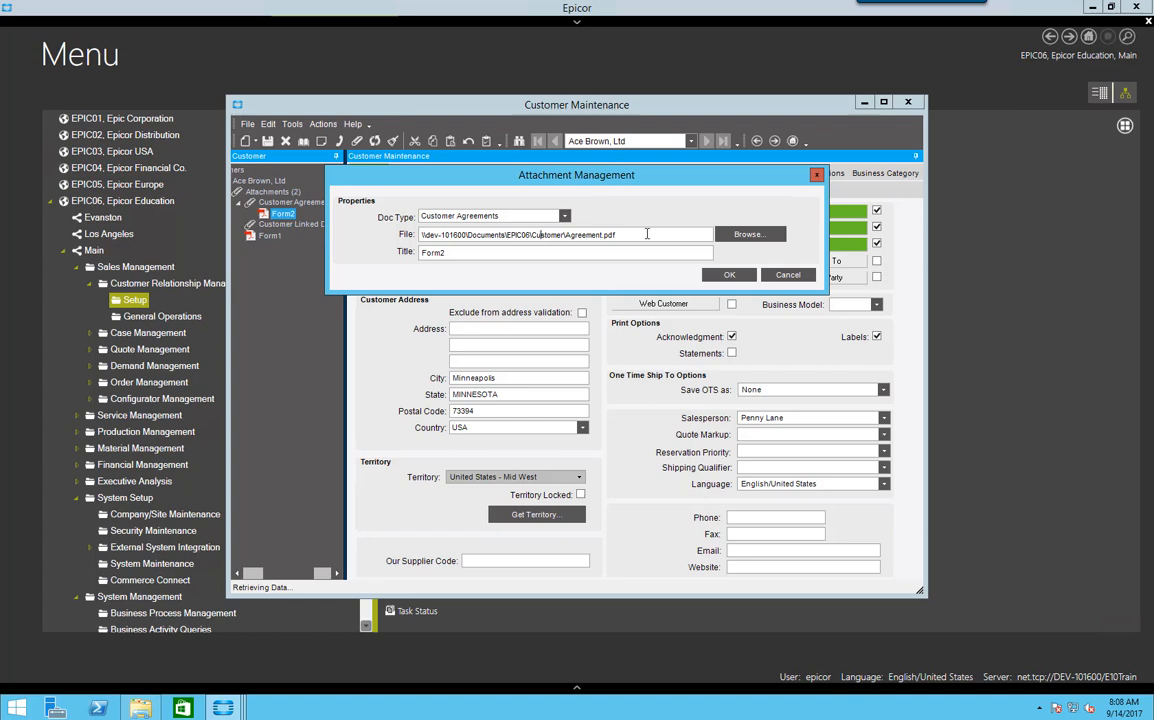
click(728, 274)
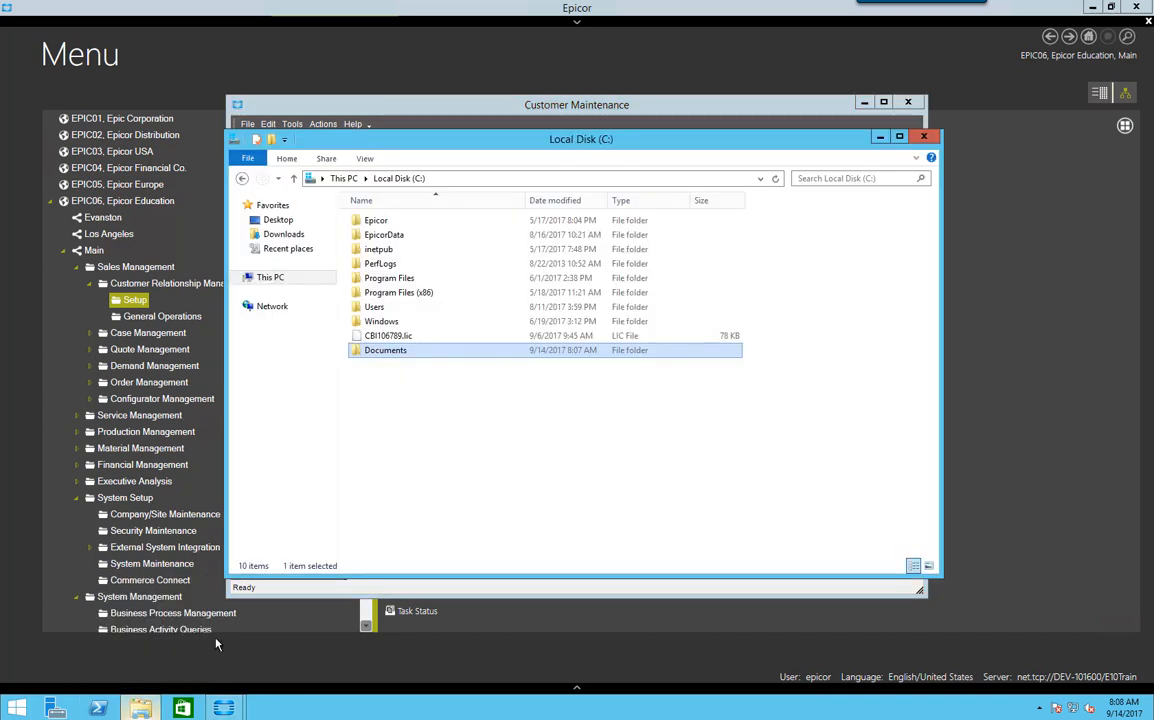
Browse into C:\Documents\EPIC06\Customer to see the stored attachment file.
double_click(384, 350)
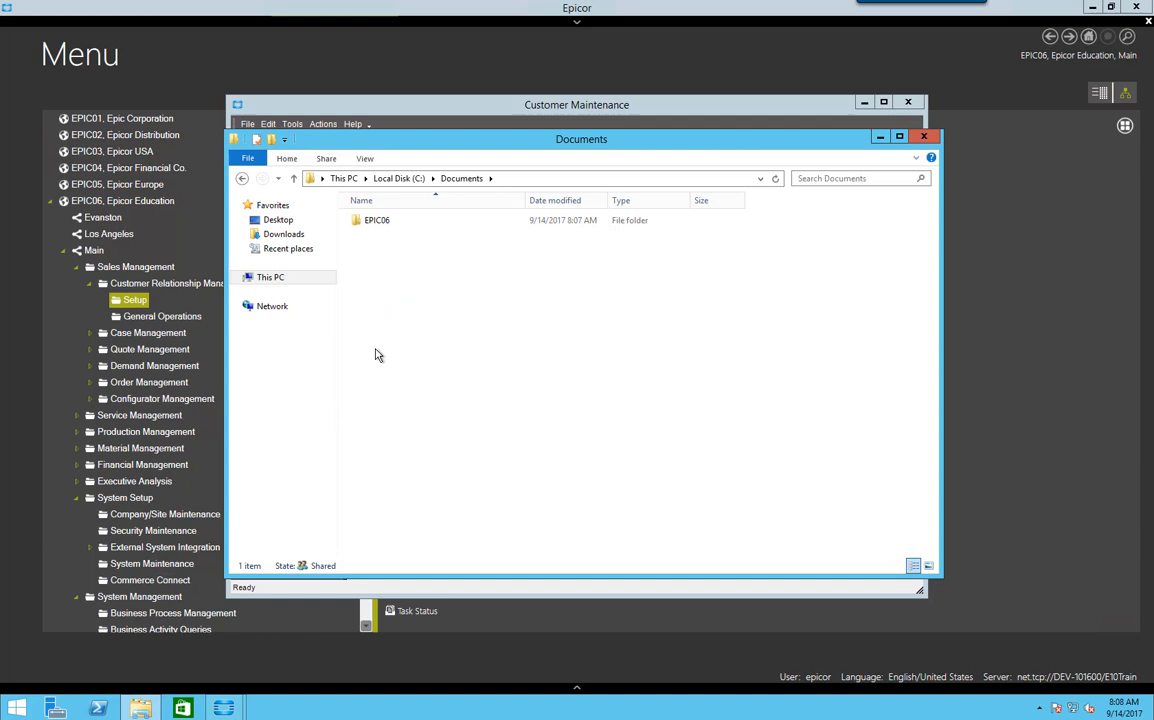
double_click(376, 218)
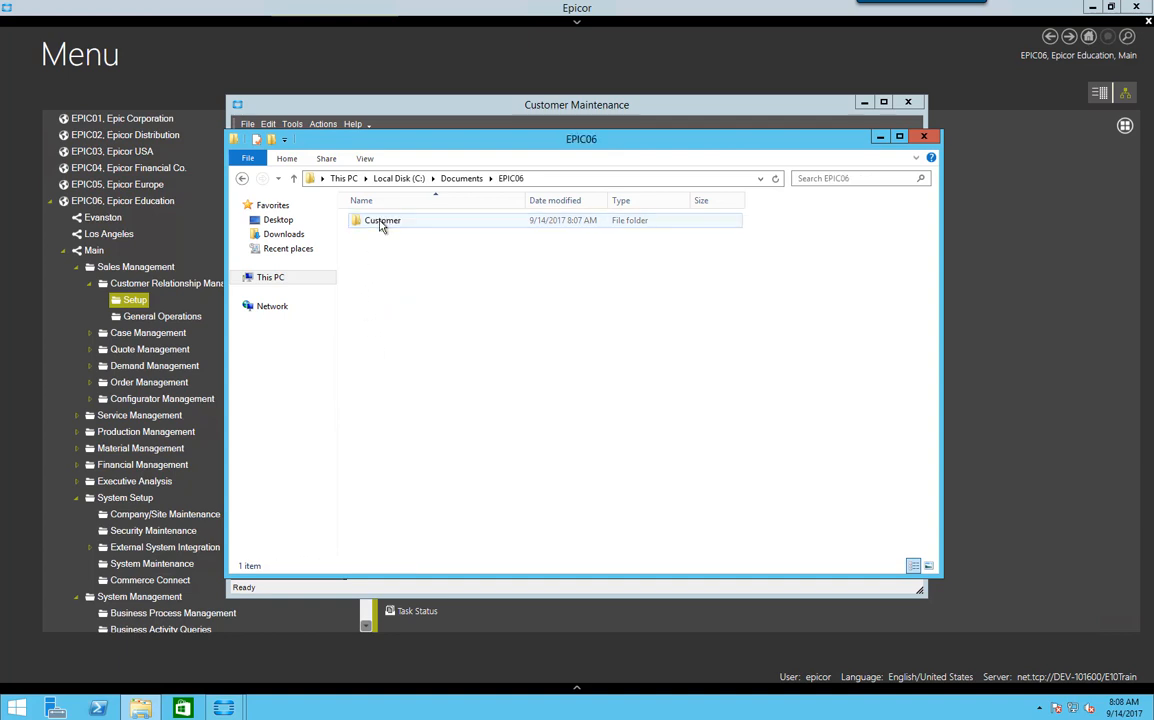
double_click(382, 220)
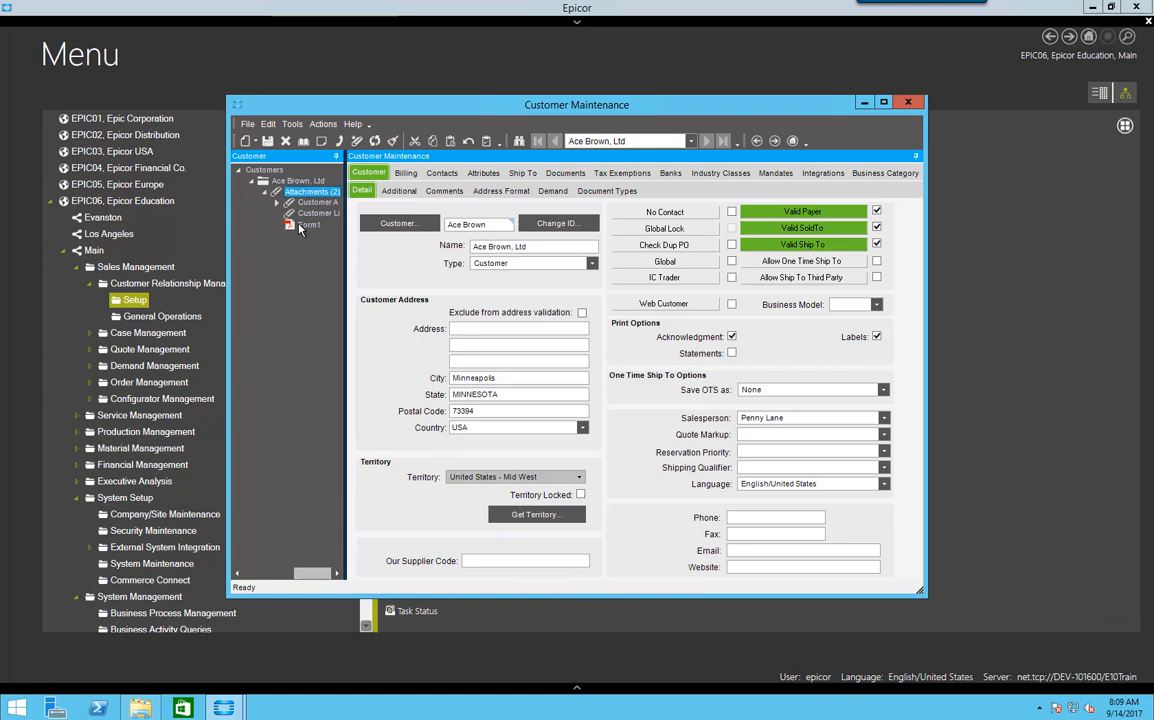
right_click(310, 224)
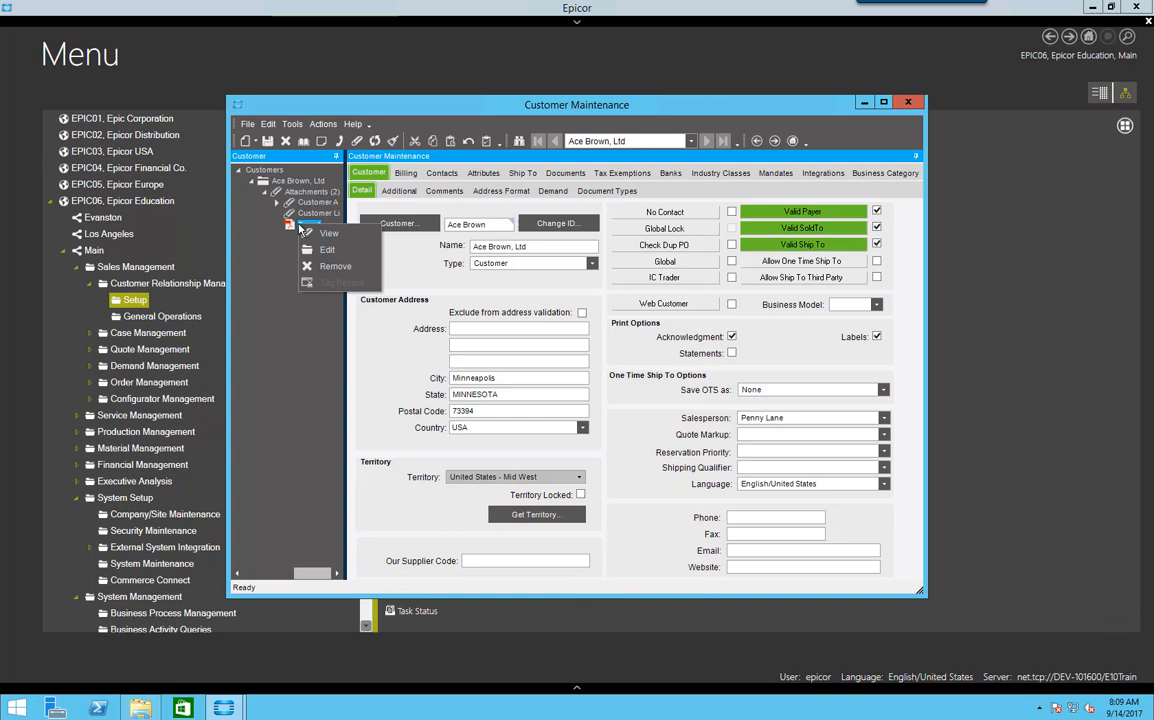
click(328, 232)
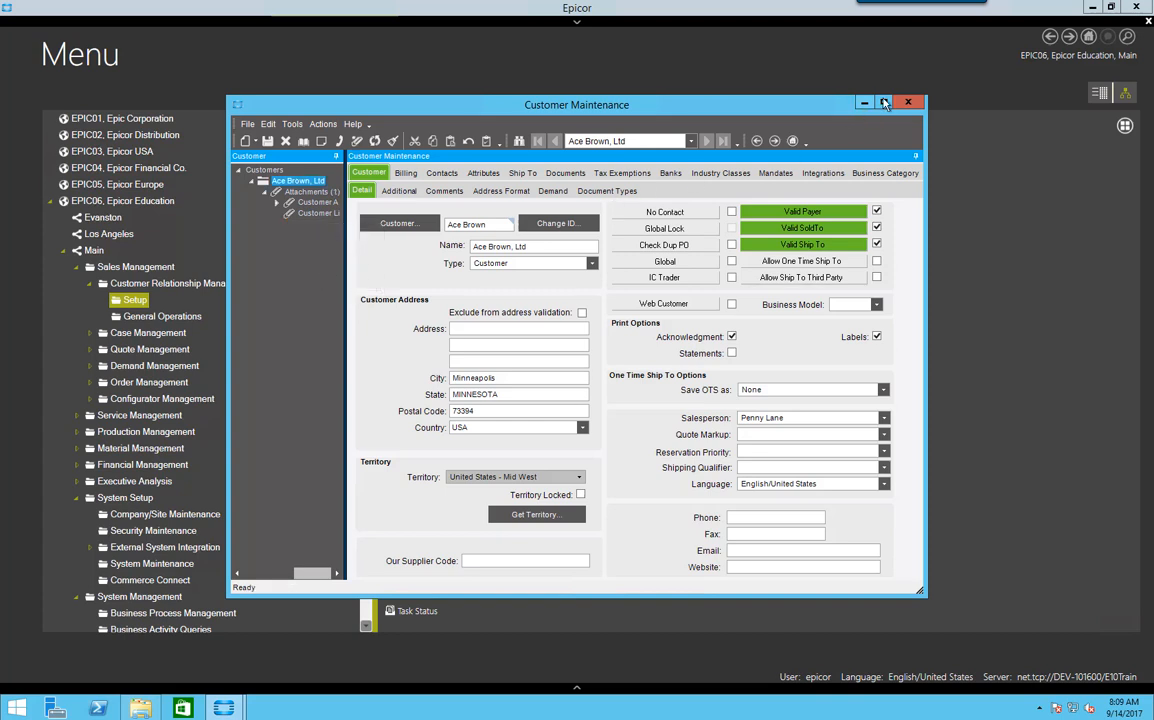
click(908, 102)
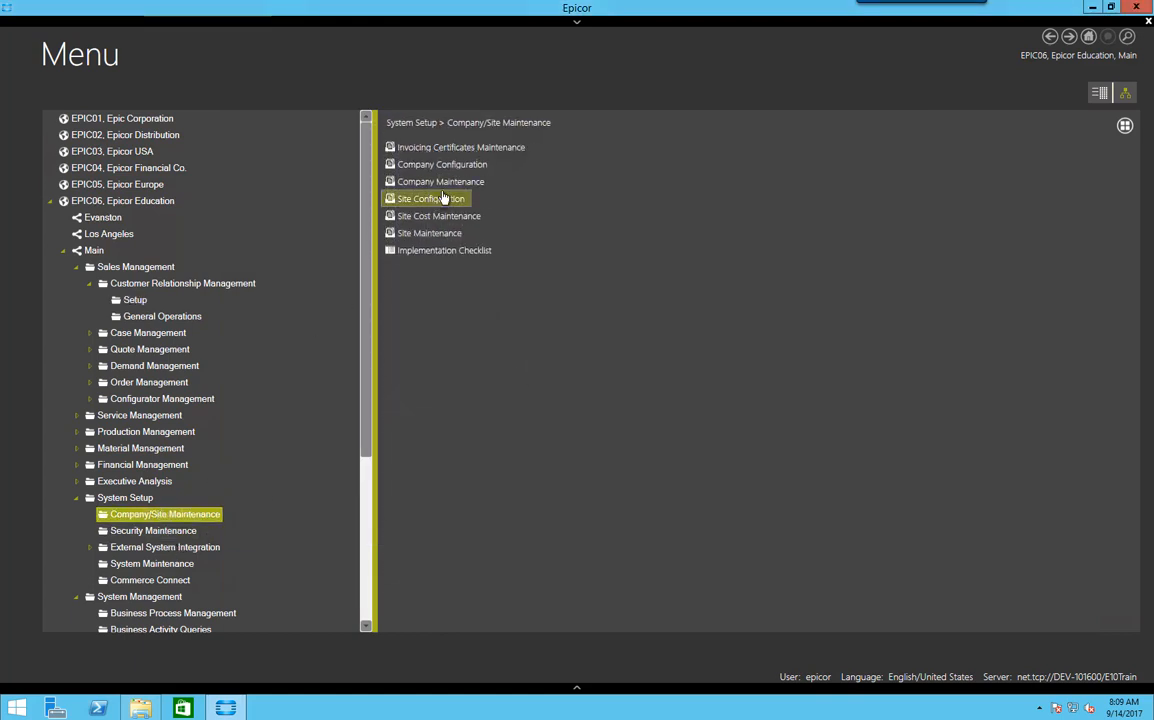
Set the company's default attachment Method to File System Document on the Attachments sheet and save.
double_click(440, 180)
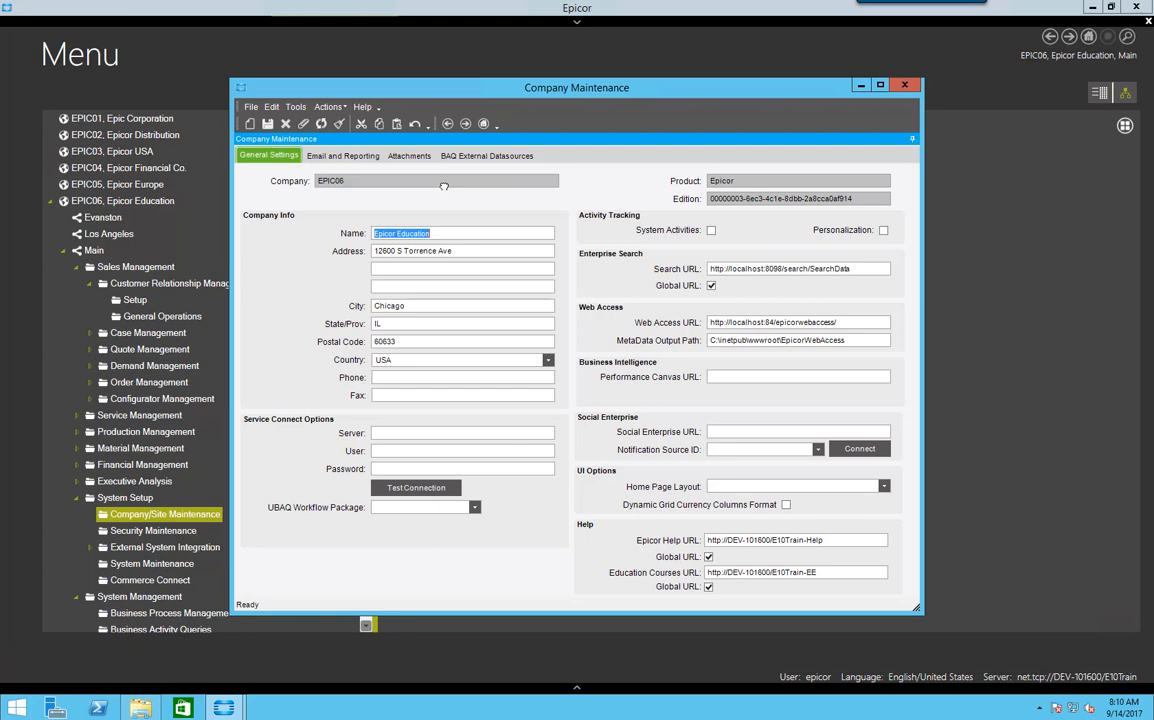
click(408, 156)
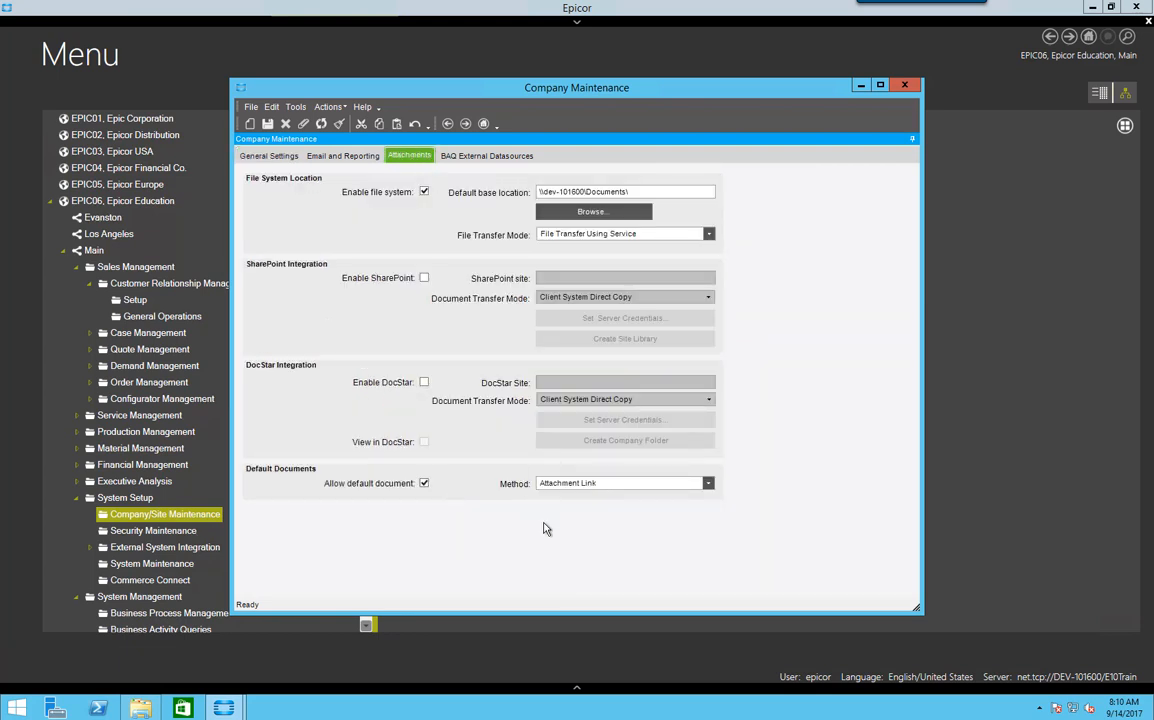
mouse_move(716, 496)
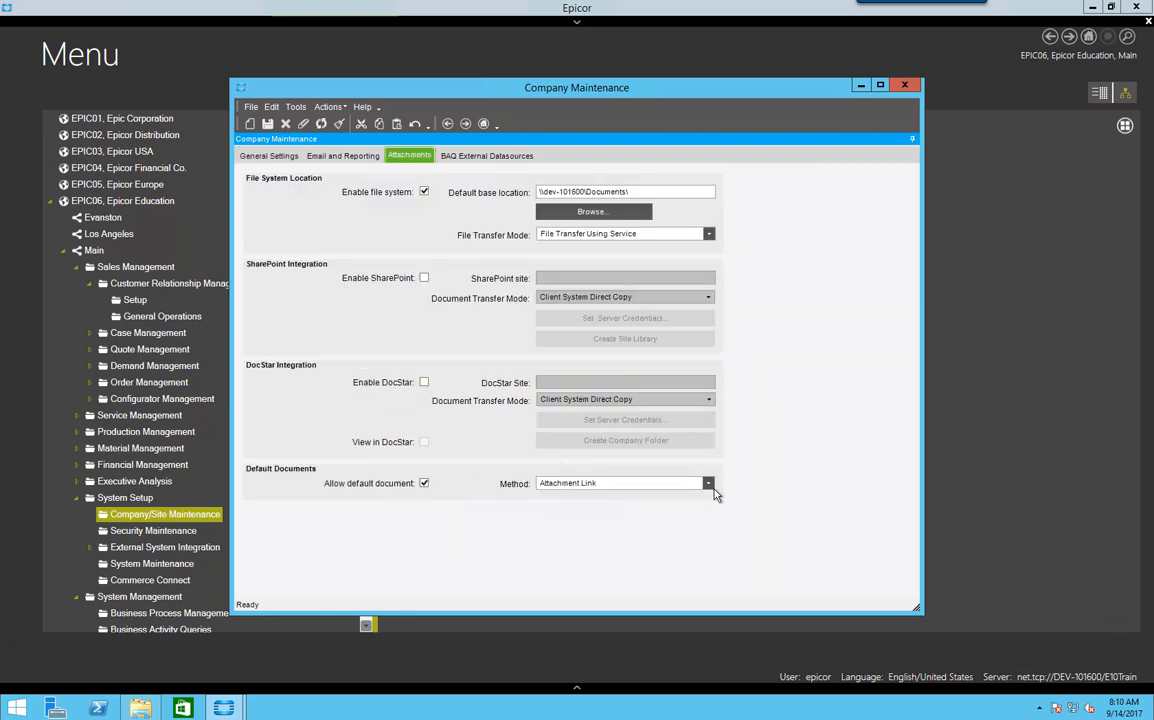
click(708, 482)
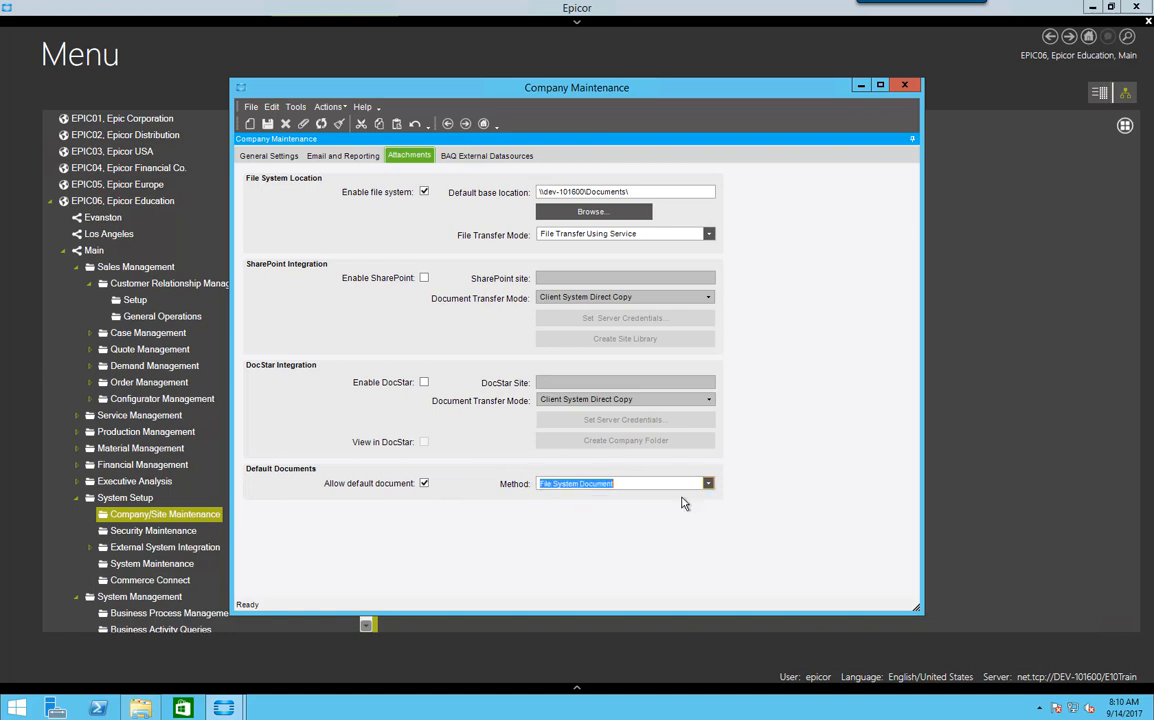
mouse_move(268, 124)
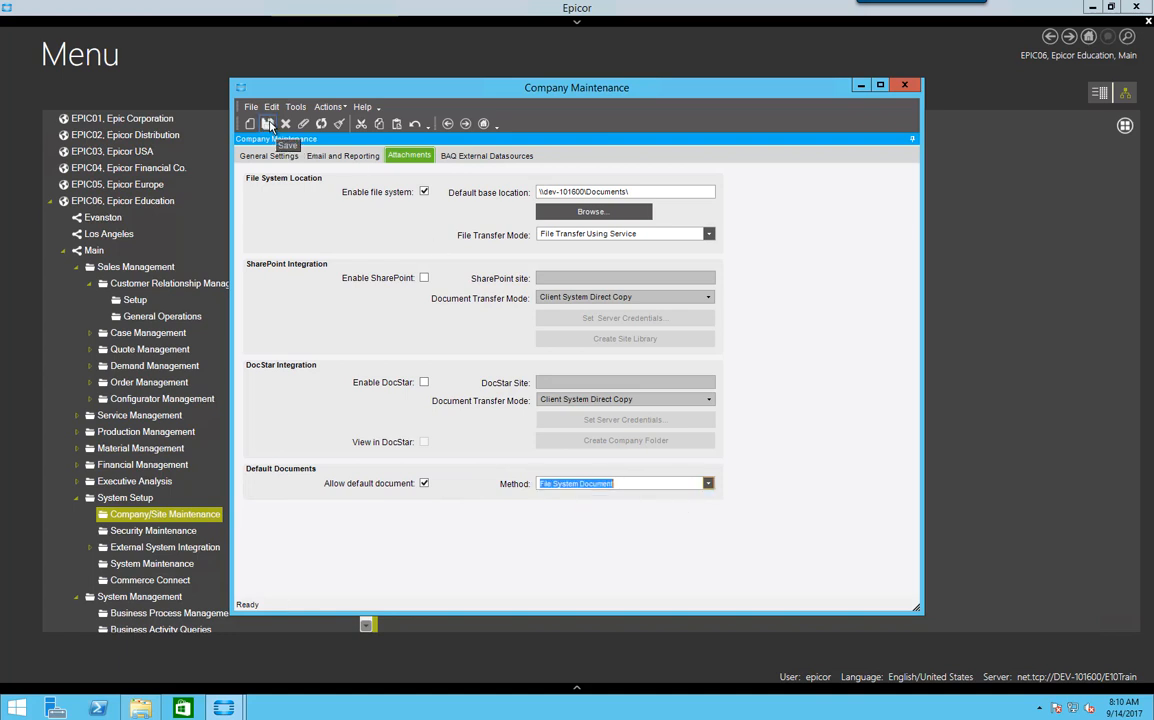
click(904, 84)
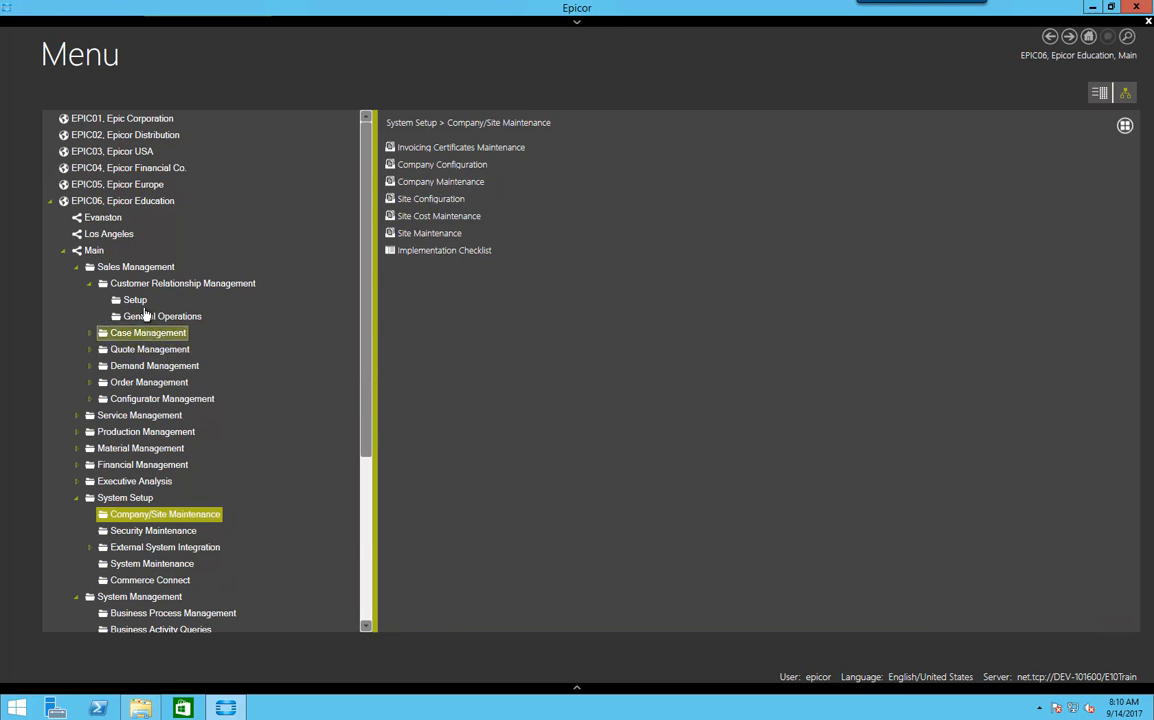
Load Ace Brown, Ltd in Customer Maintenance from CRM Setup and go to its Attachments node.
click(136, 300)
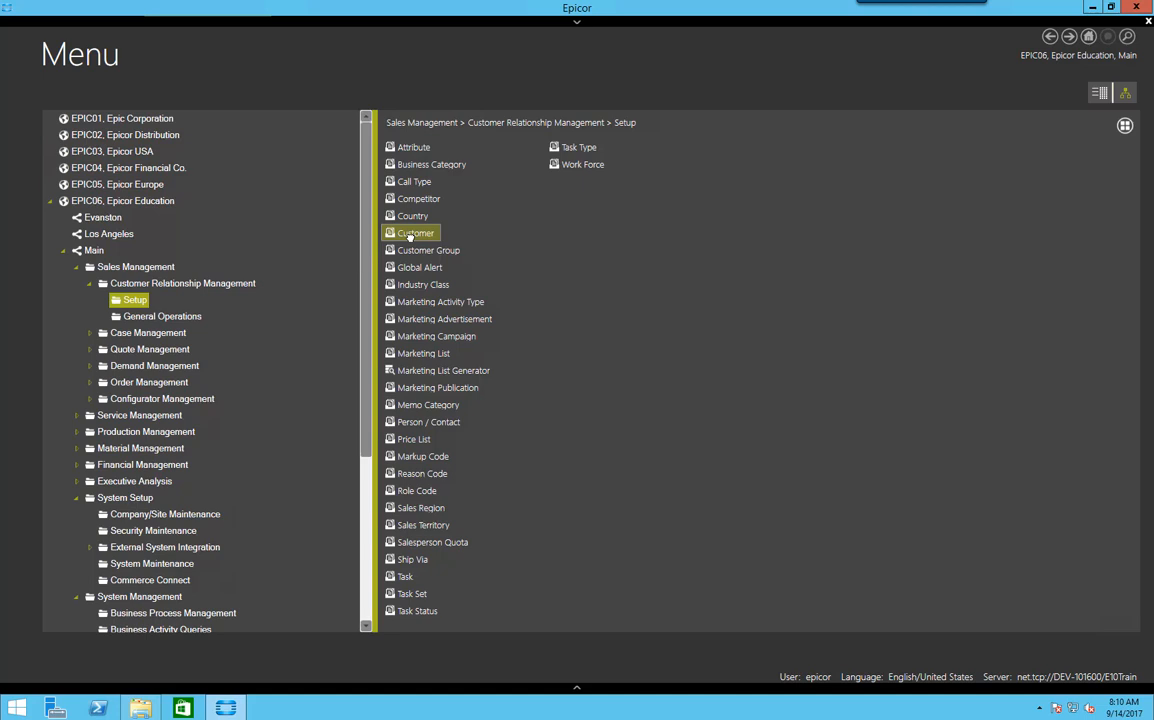
double_click(416, 232)
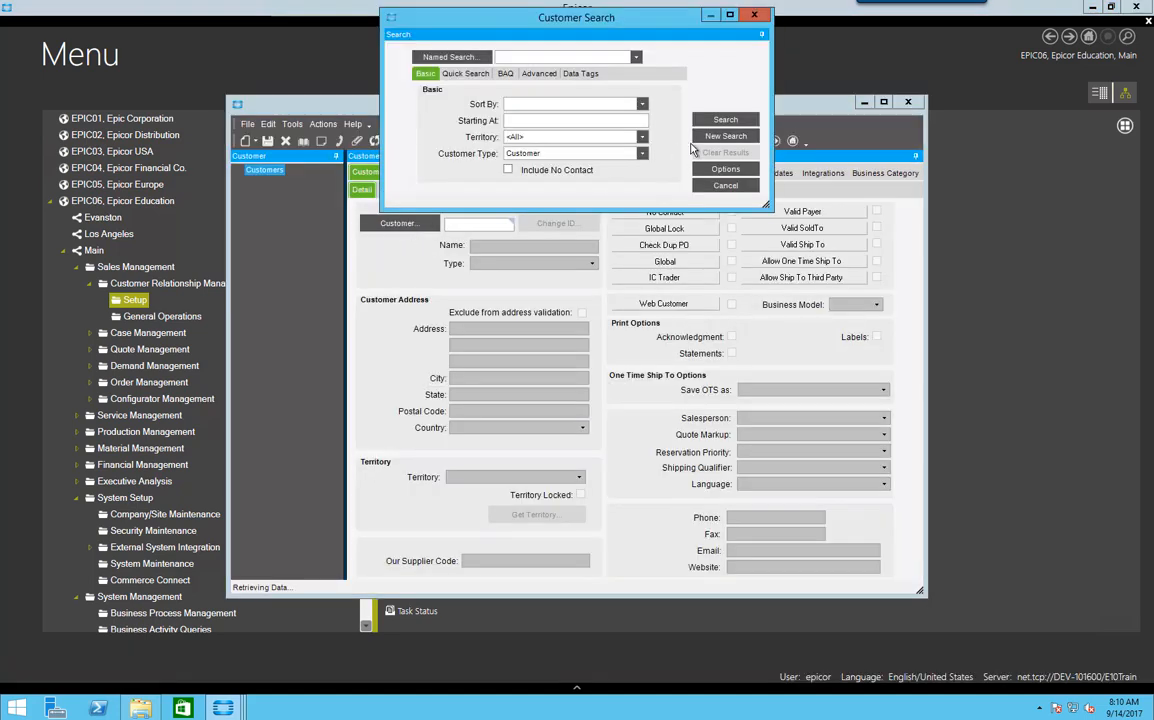
click(724, 120)
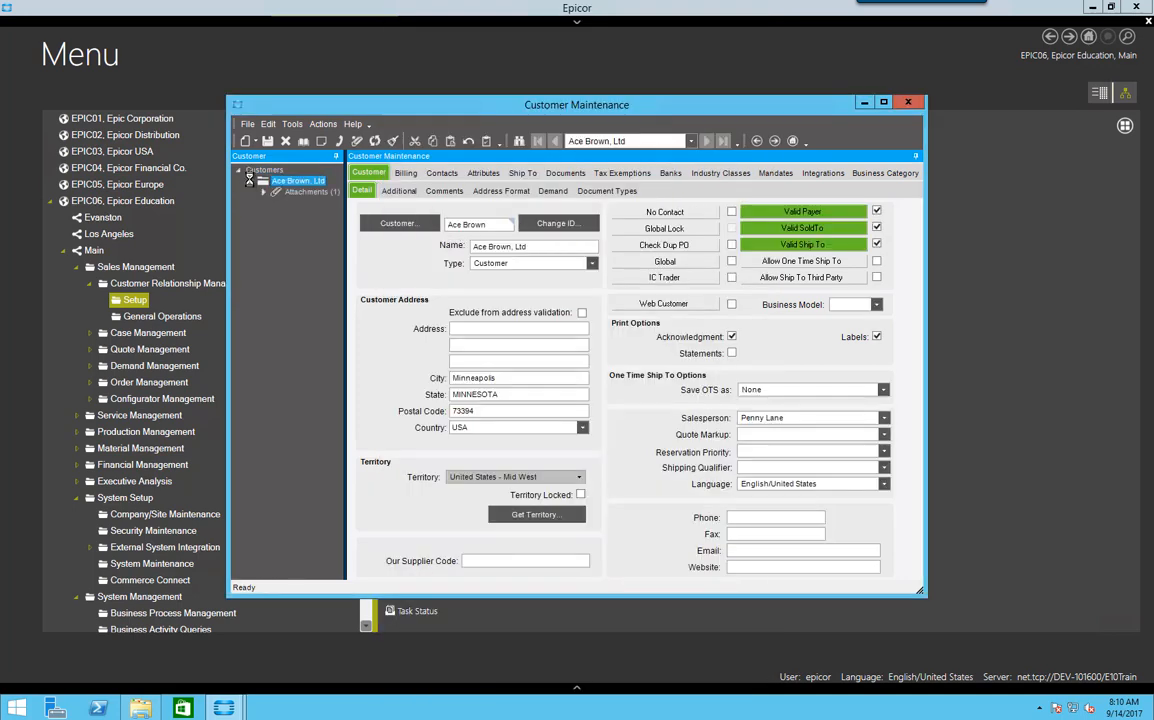
click(264, 192)
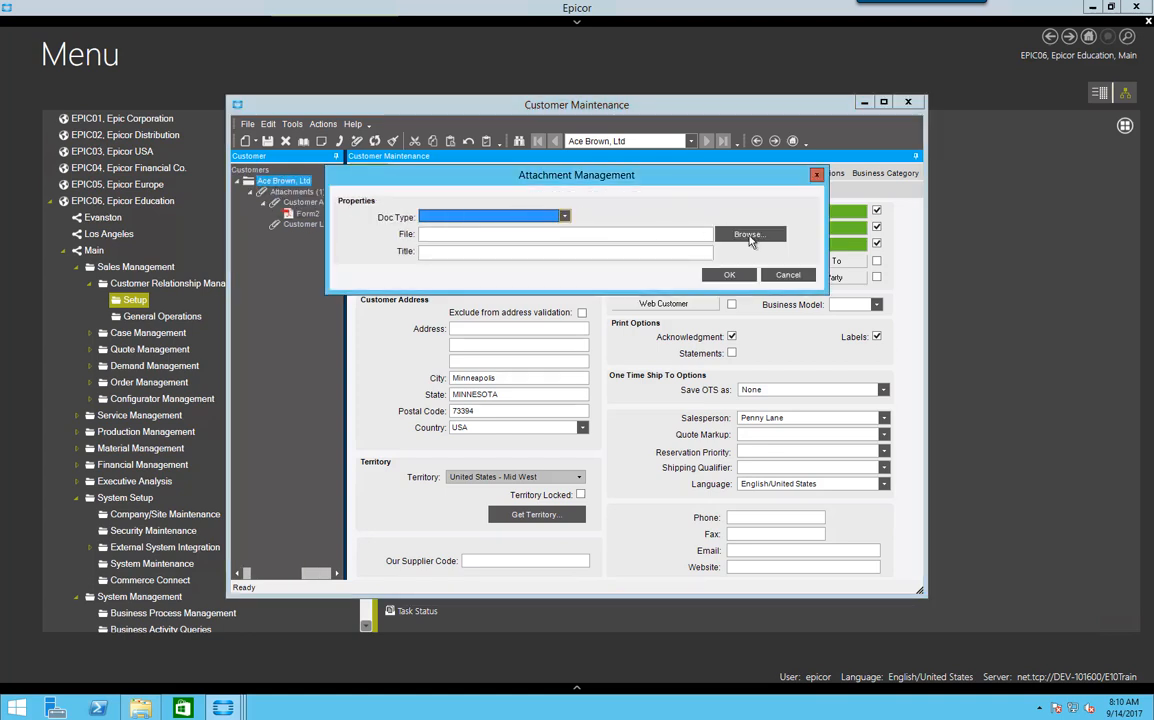
Attach CustomerDoc.pdf with a title to Ace Brown, Ltd and confirm the new attachment.
click(750, 234)
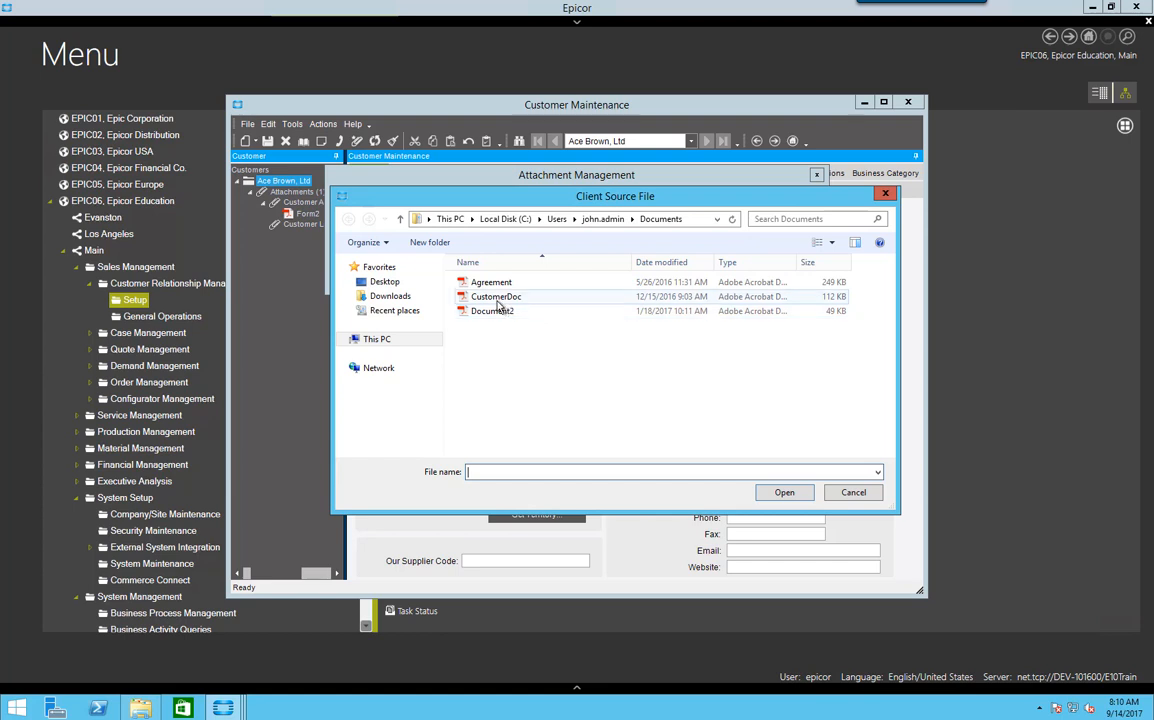
click(784, 492)
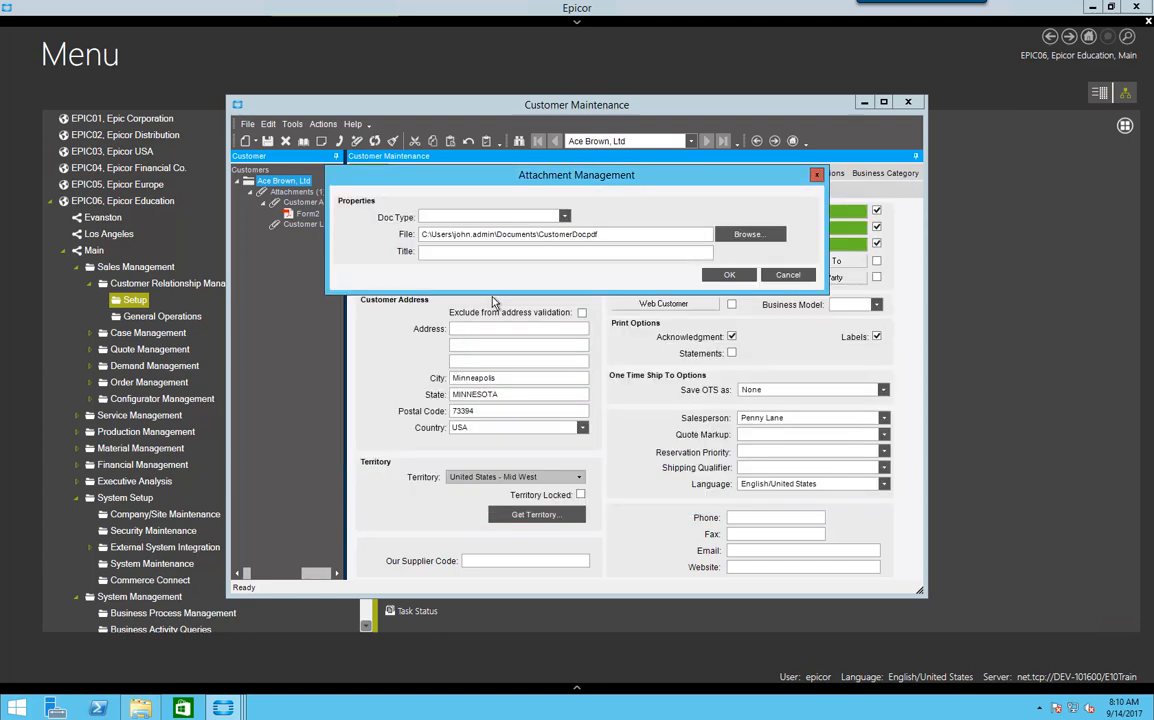
text(rm1)
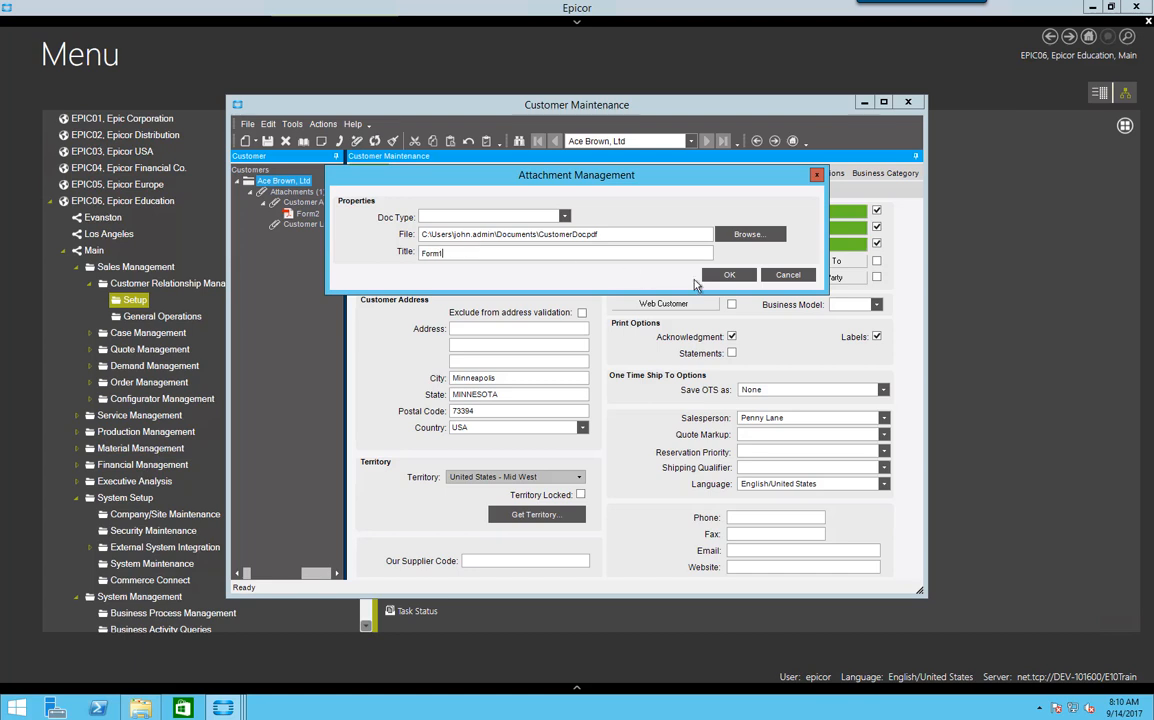
click(728, 274)
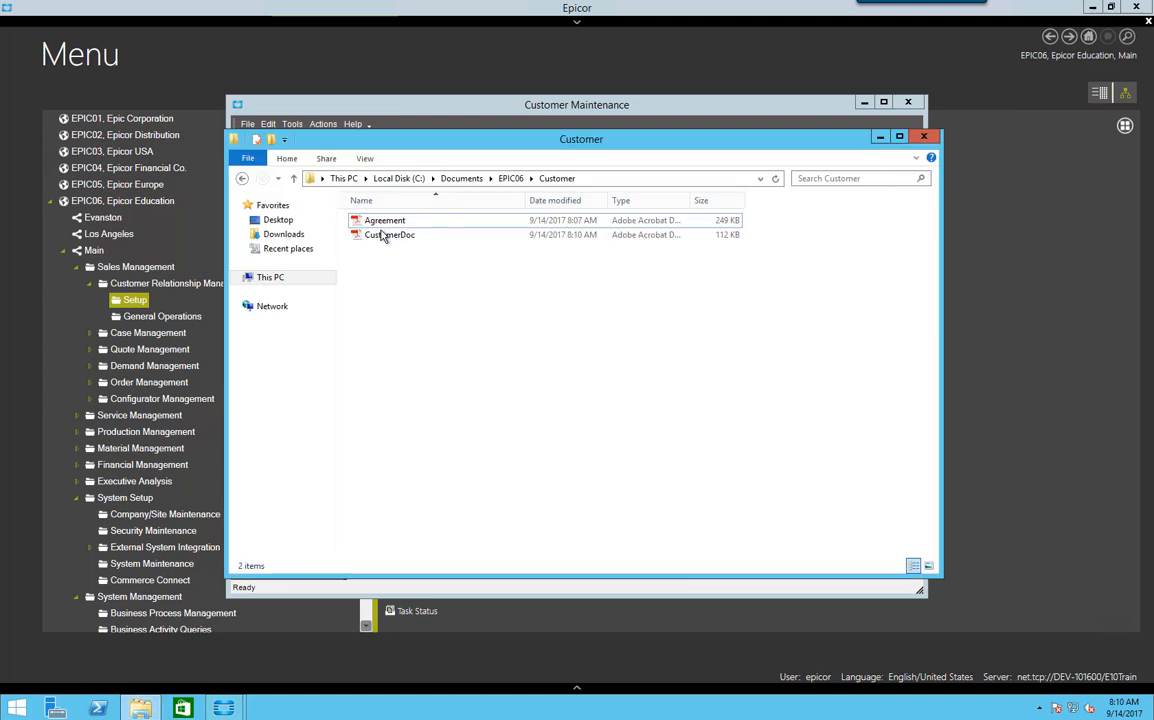
Confirm CustomerDoc sits in the EPIC06 Customer folder, then close the attachment details and the folder.
click(388, 234)
text(Form1)
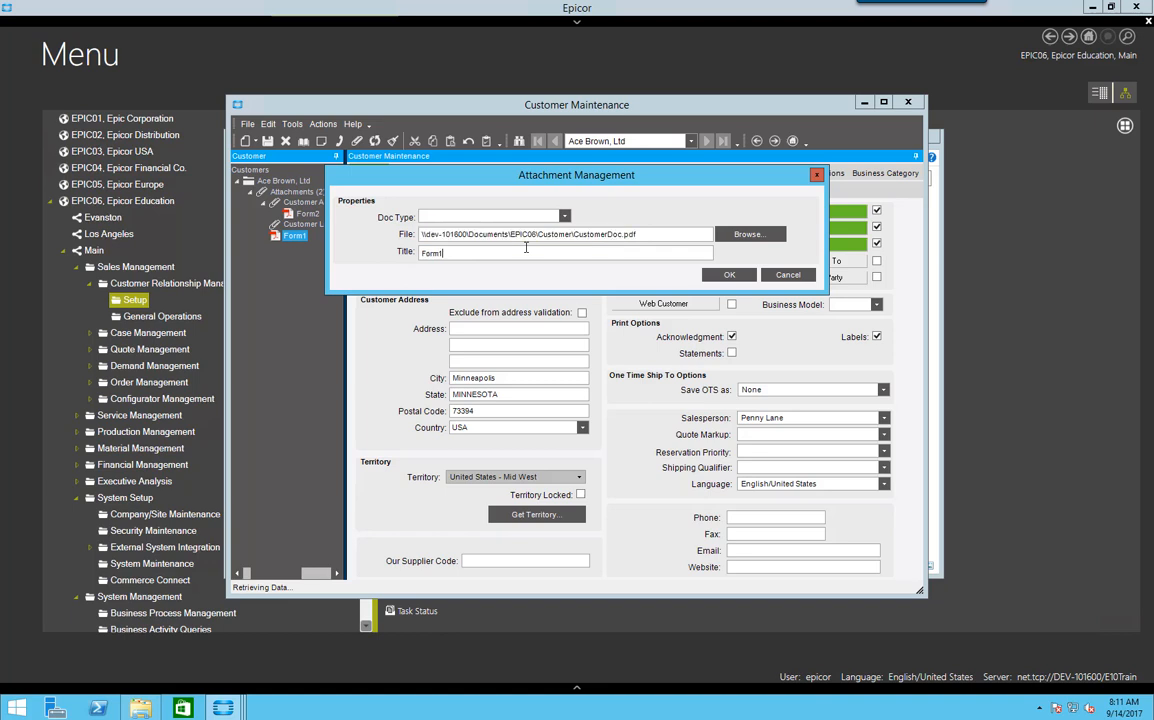
click(748, 234)
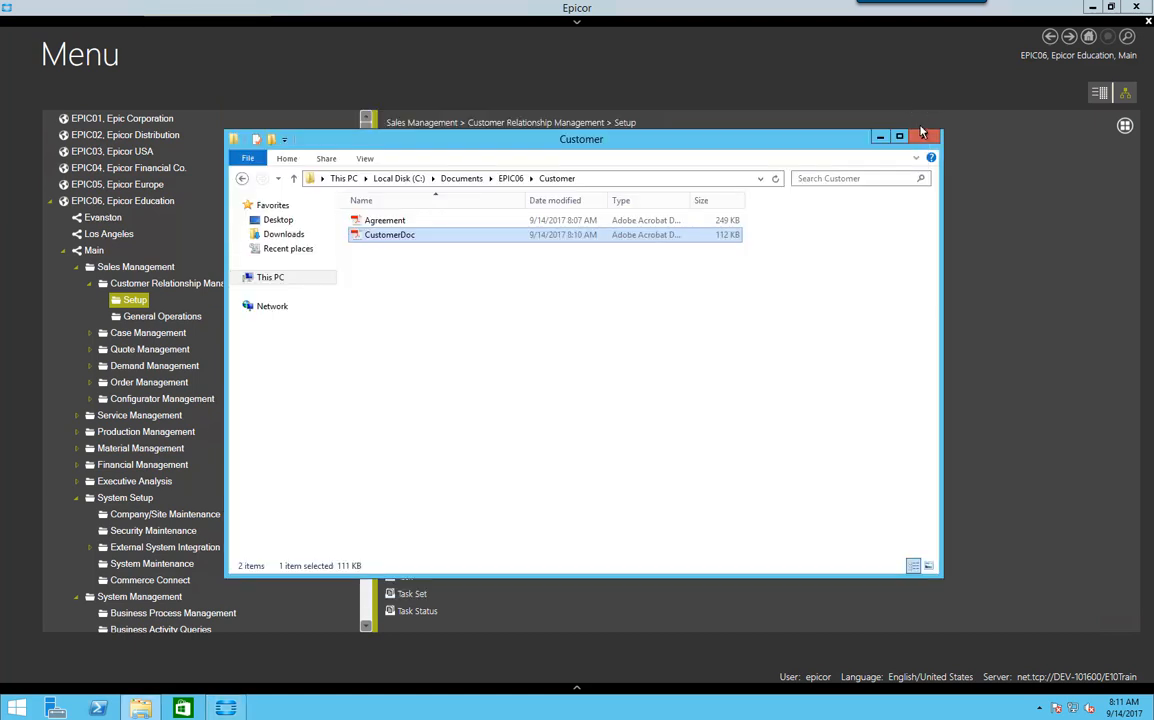
click(920, 136)
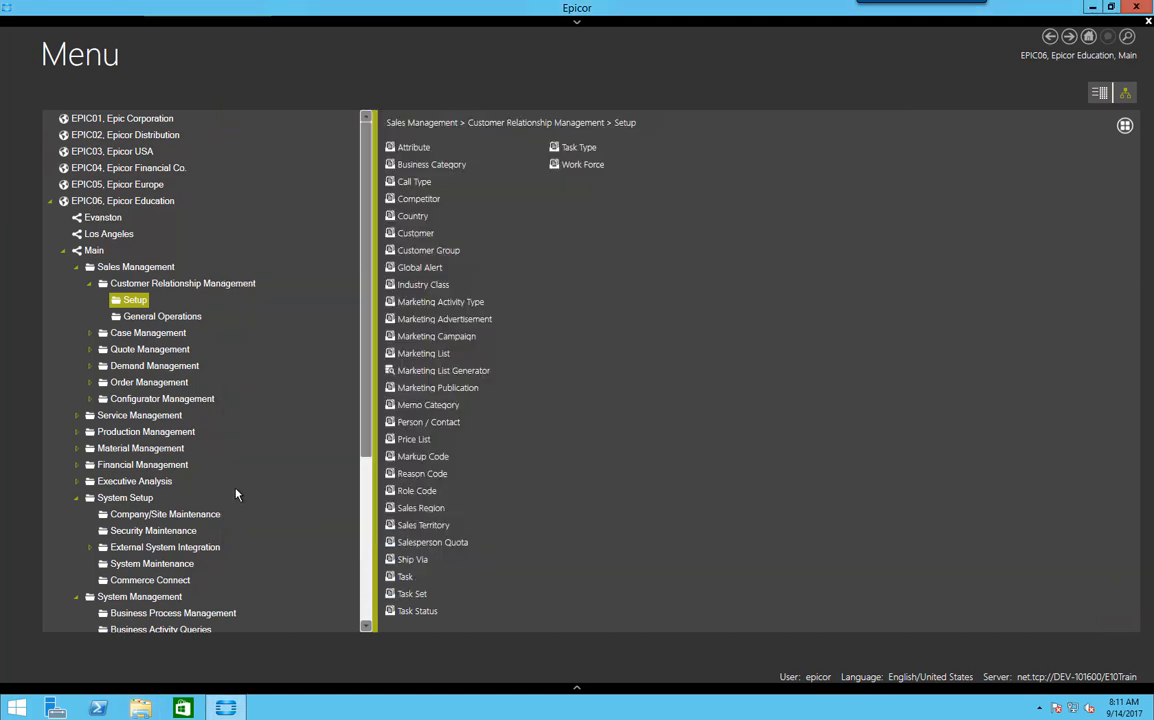
mouse_move(368, 424)
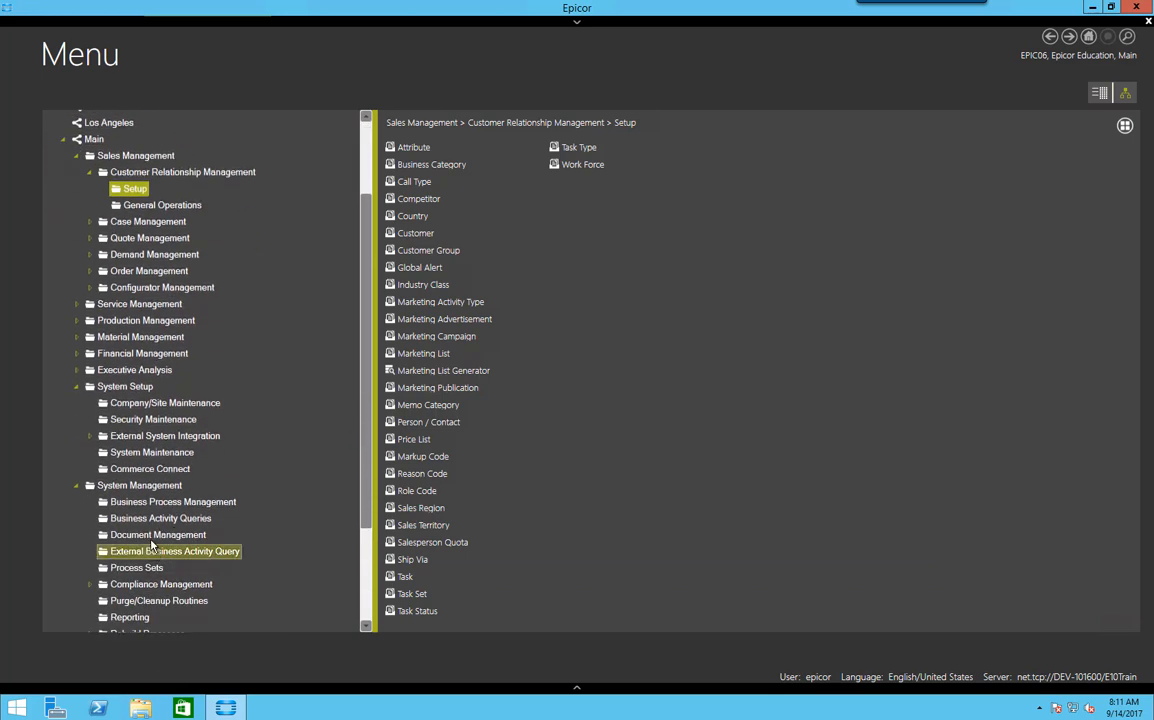
Launch Document Type Maintenance from System Management > Document Management.
click(156, 534)
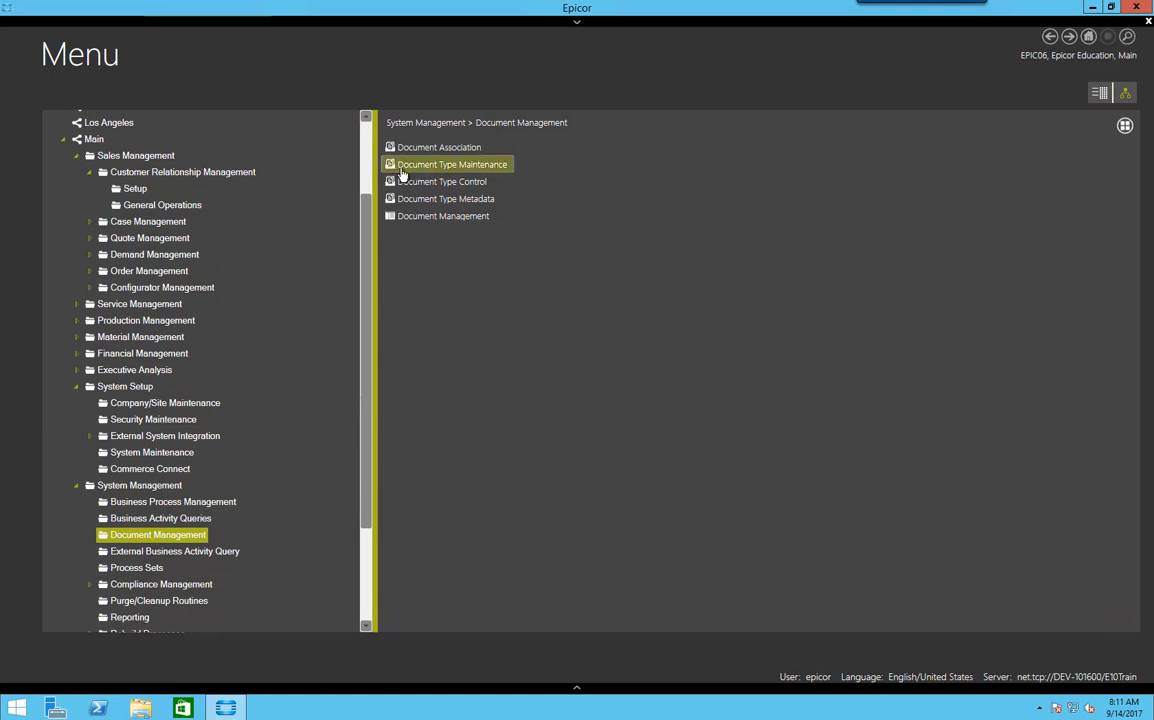
double_click(452, 164)
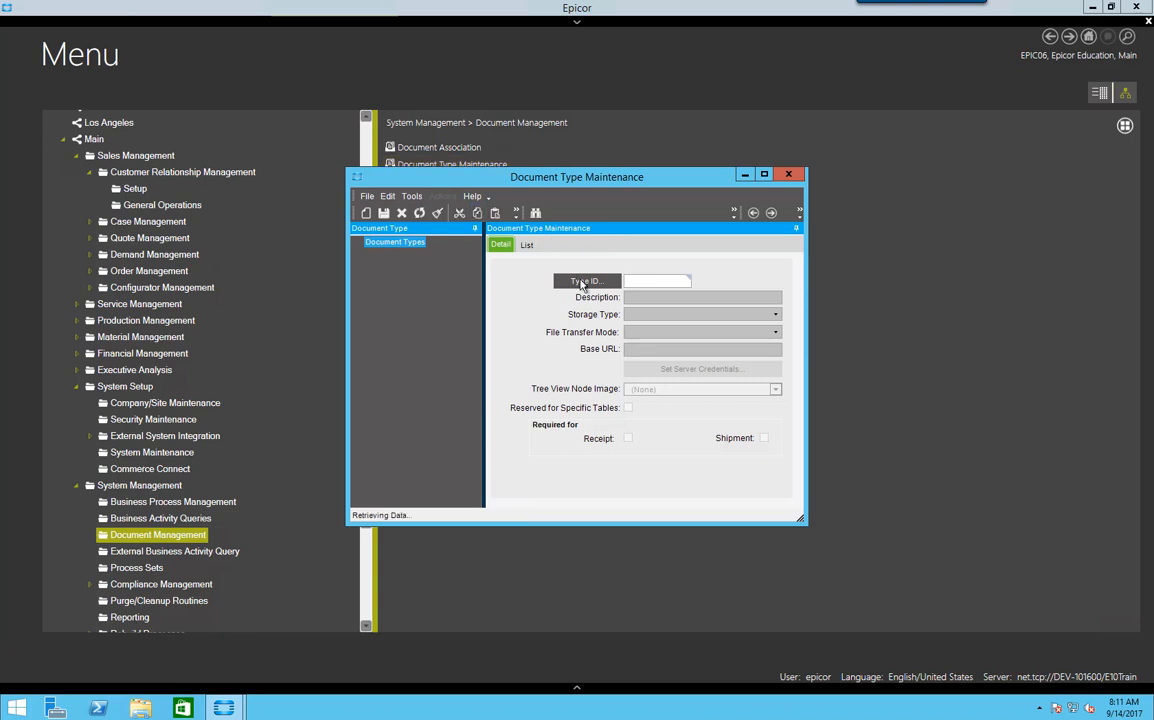
Search Type IDs, select all results, and review Customer Agreements stored as File System Document.
click(586, 280)
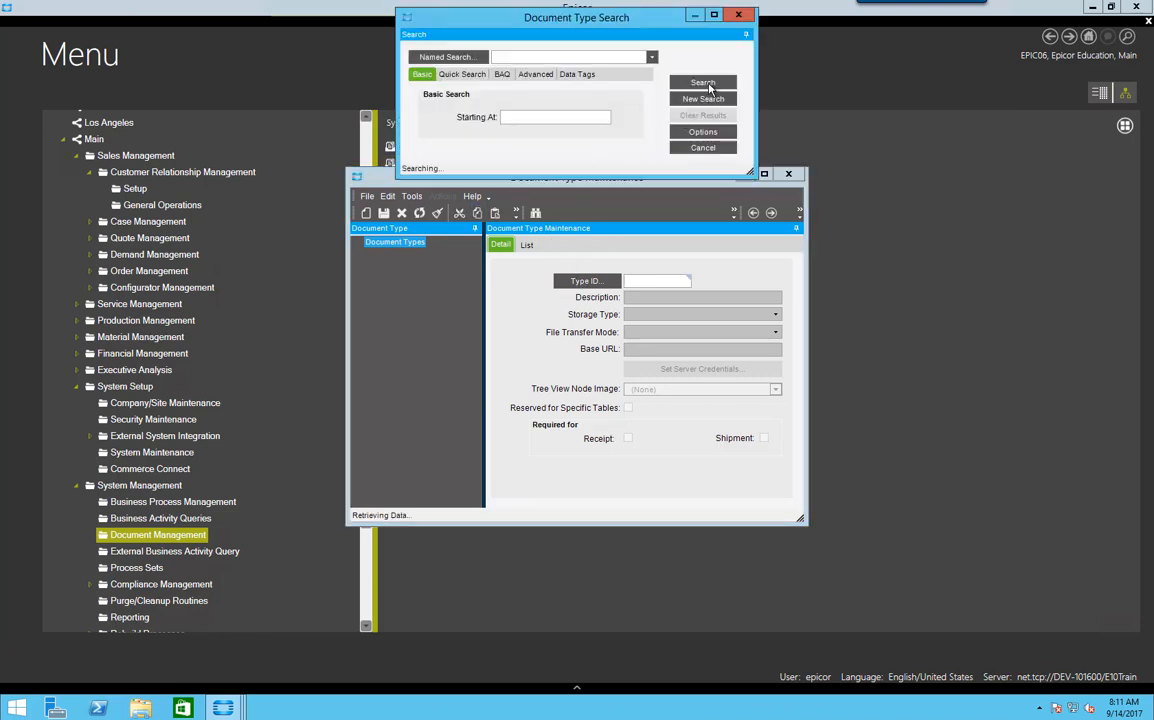
click(704, 82)
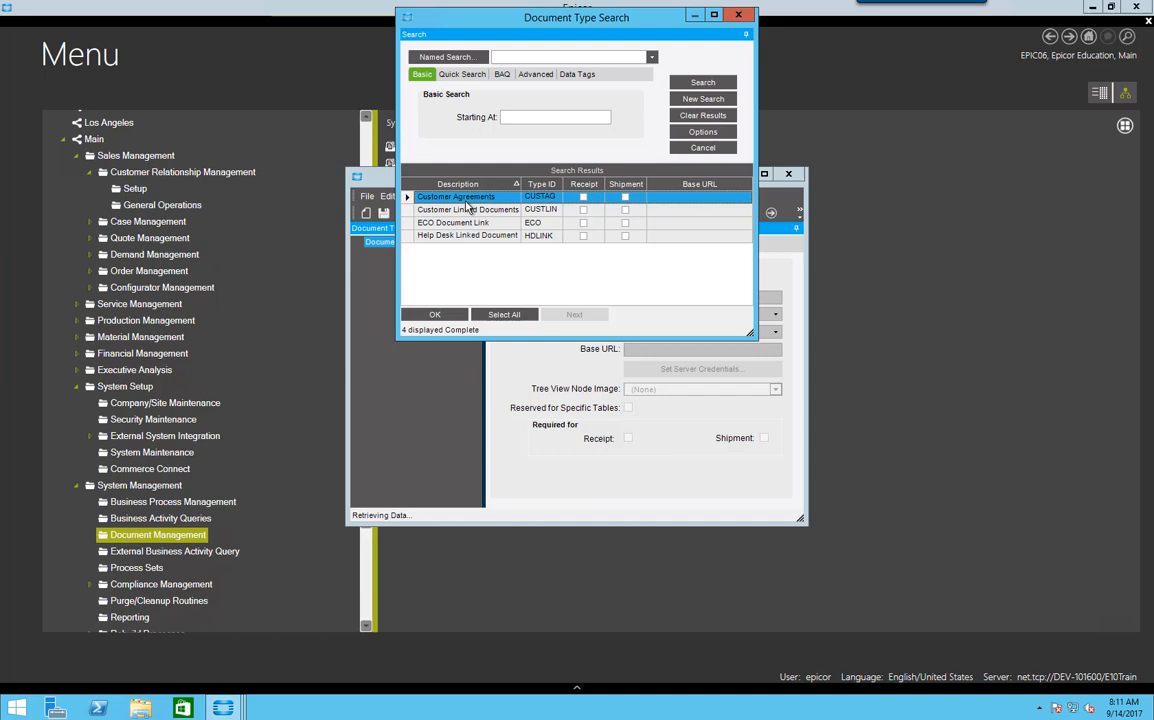
mouse_move(476, 276)
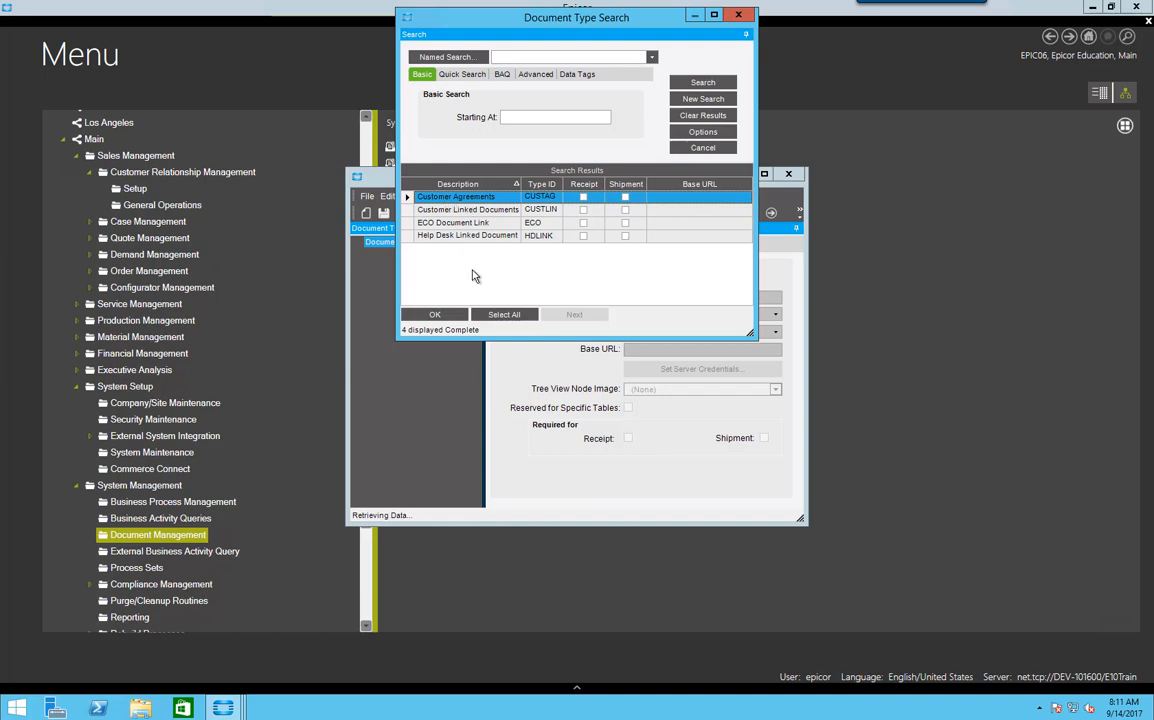
click(434, 314)
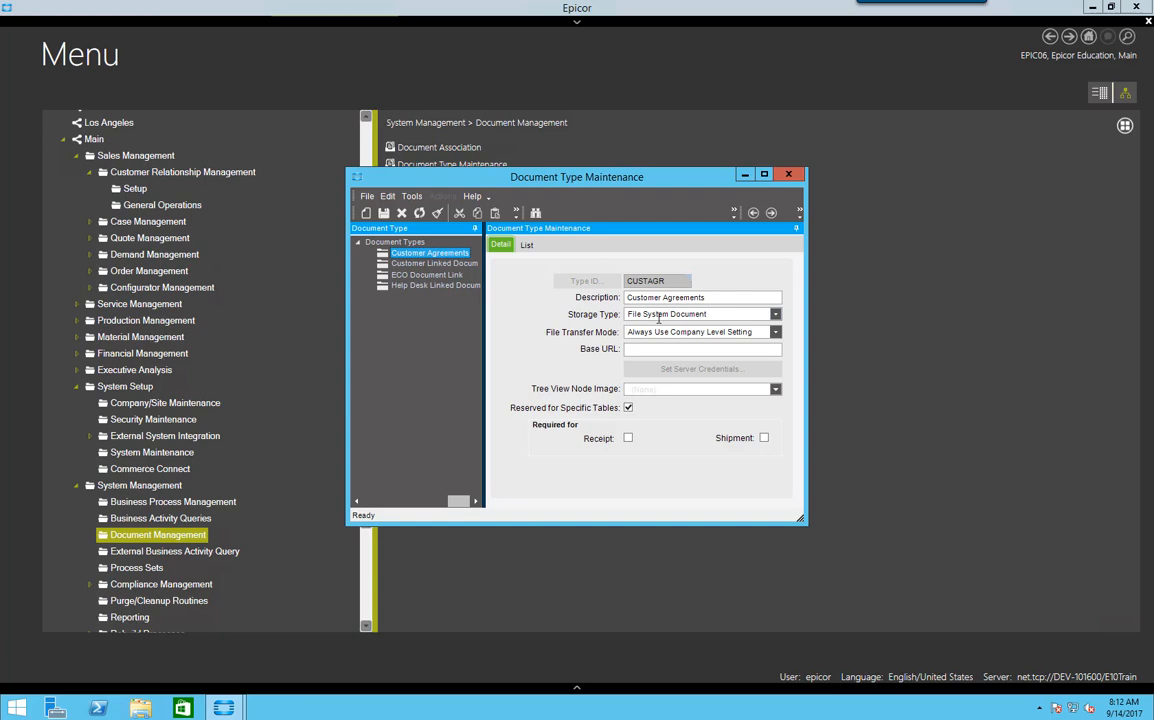
mouse_move(712, 312)
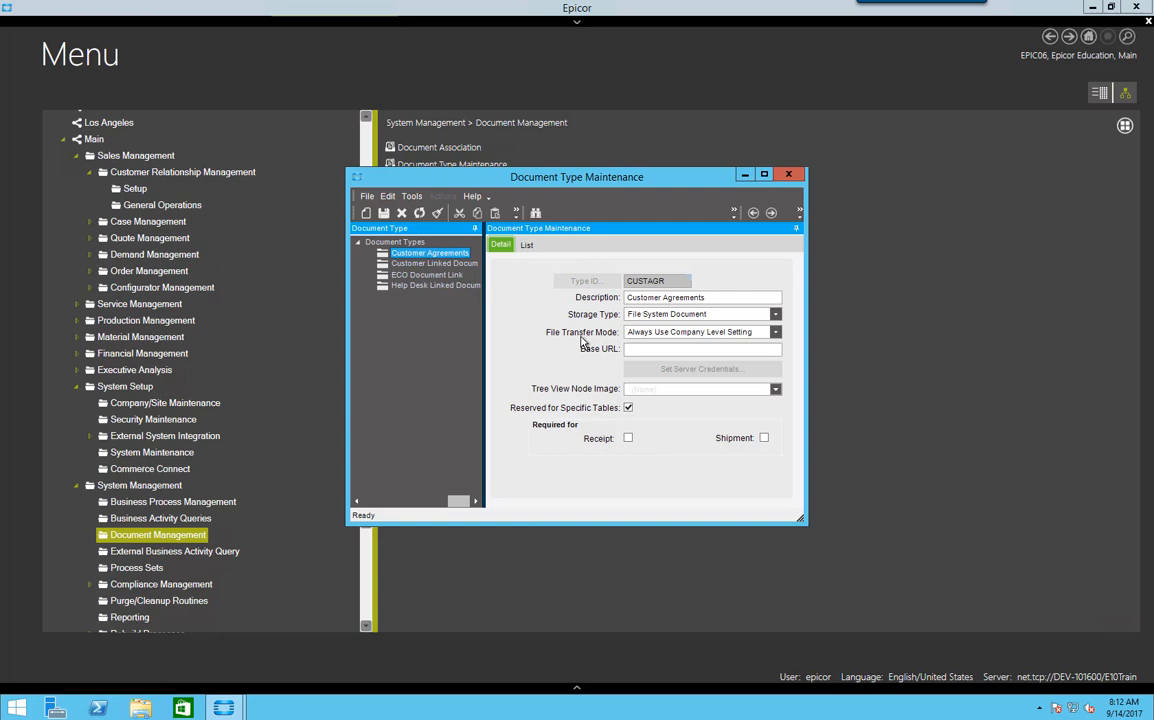
mouse_move(506, 308)
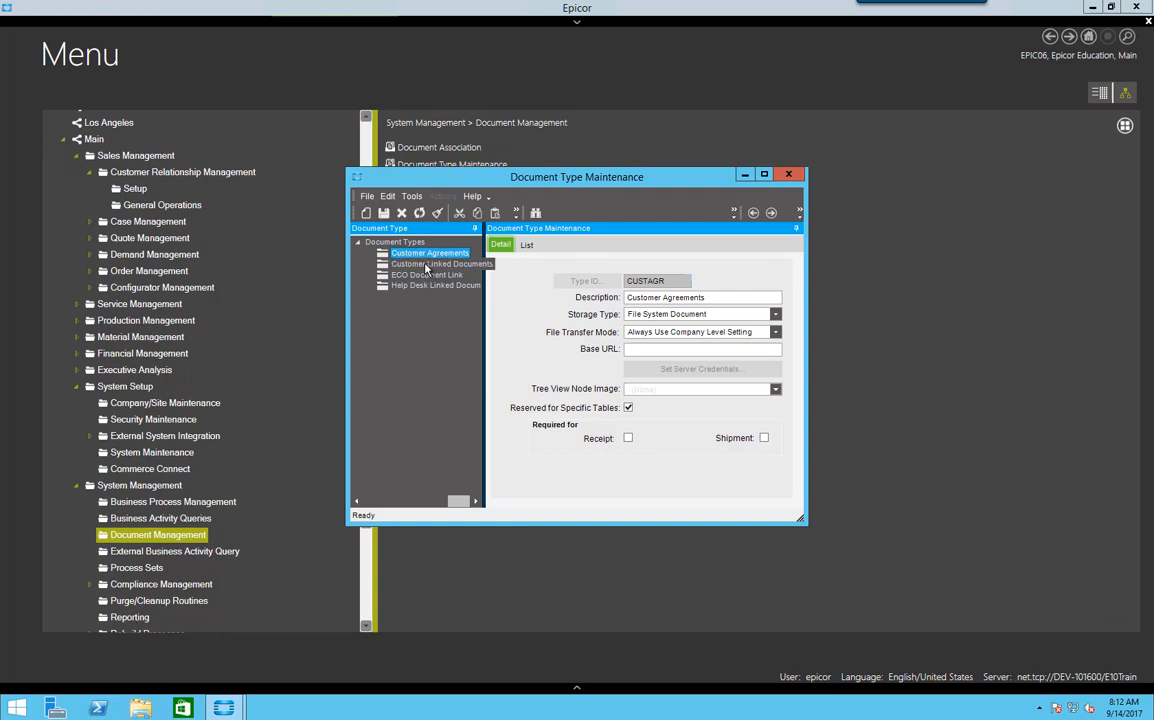
For Customer Linked Documents, try Attachment Link storage then keep File System Document, and launch Document Type Control.
click(434, 264)
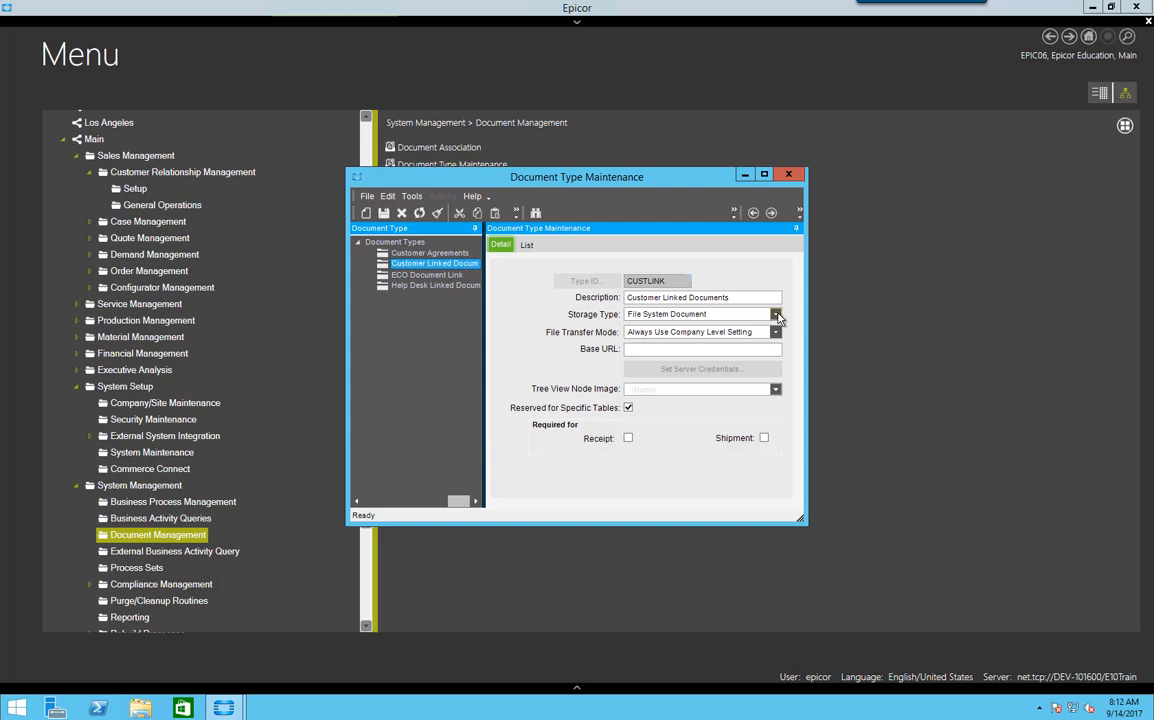
click(776, 314)
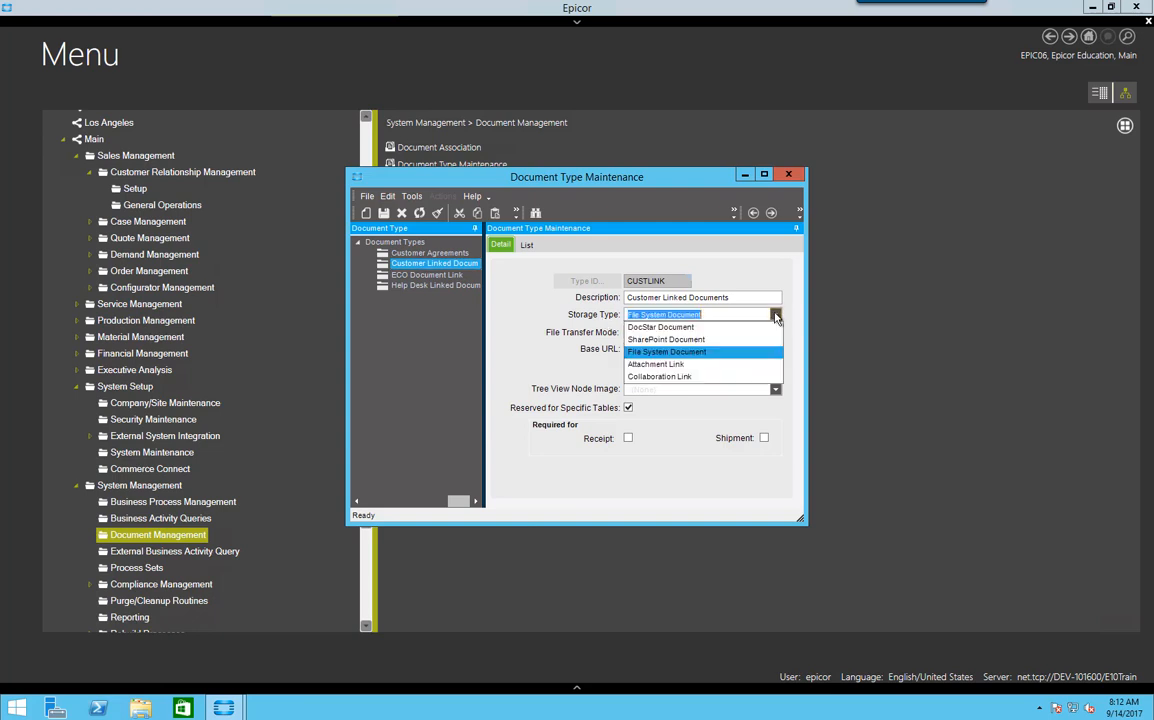
click(656, 364)
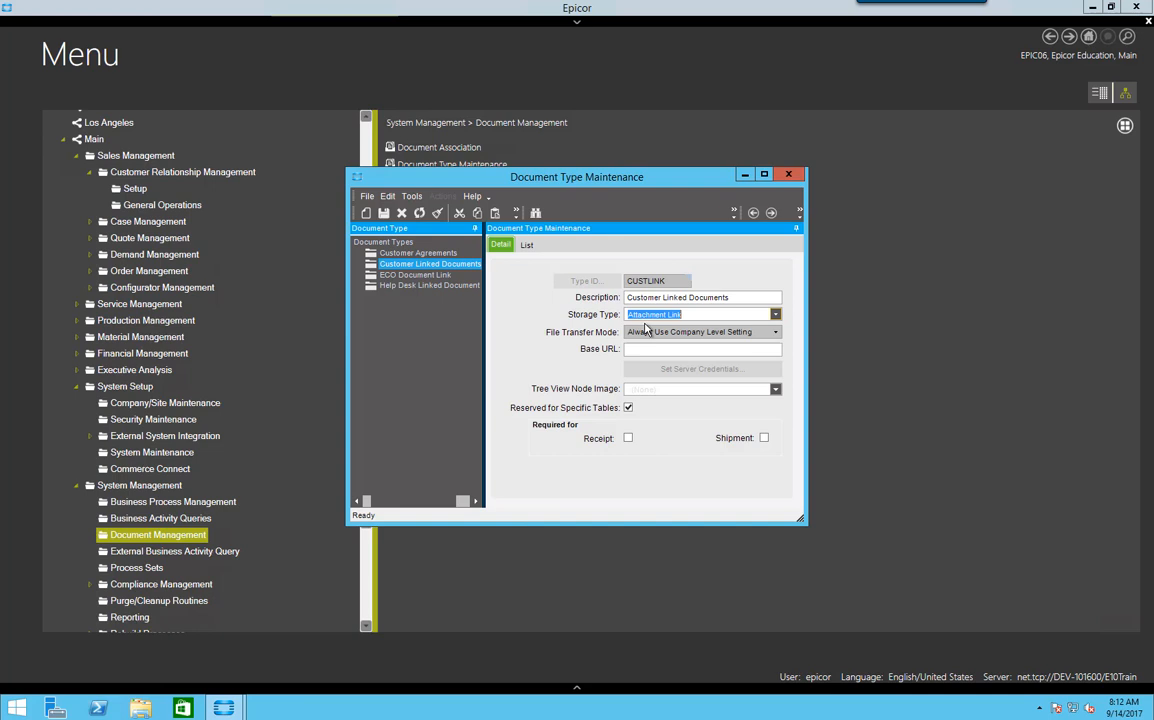
click(776, 314)
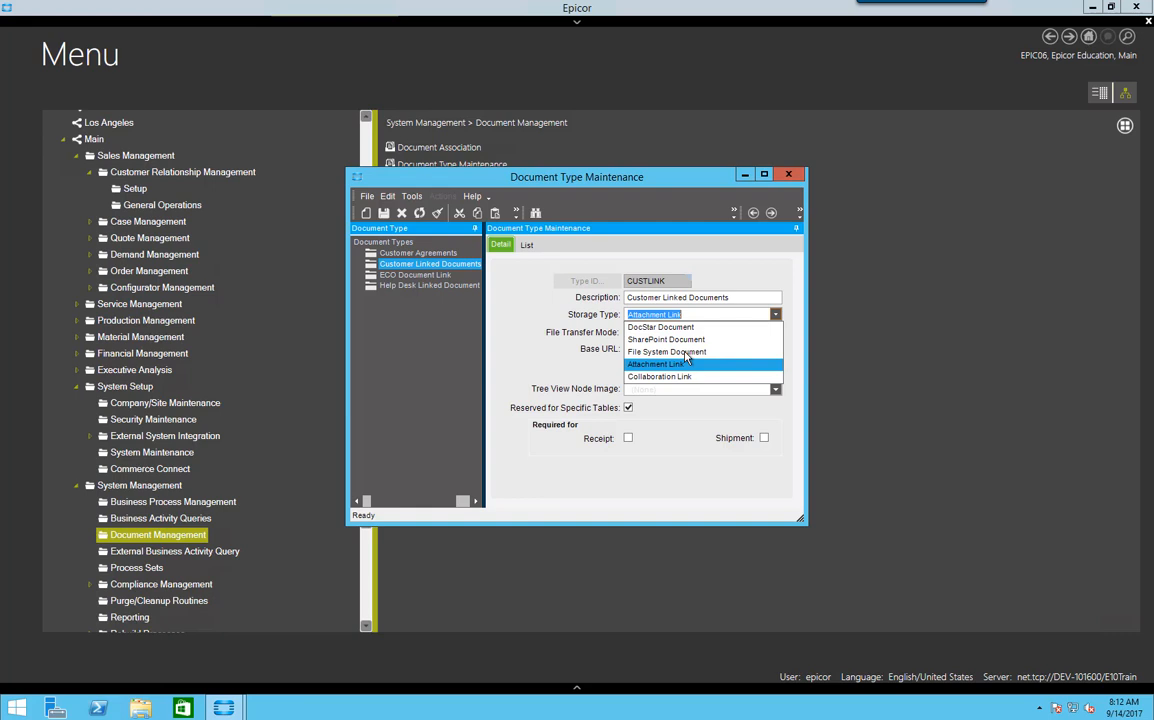
click(666, 352)
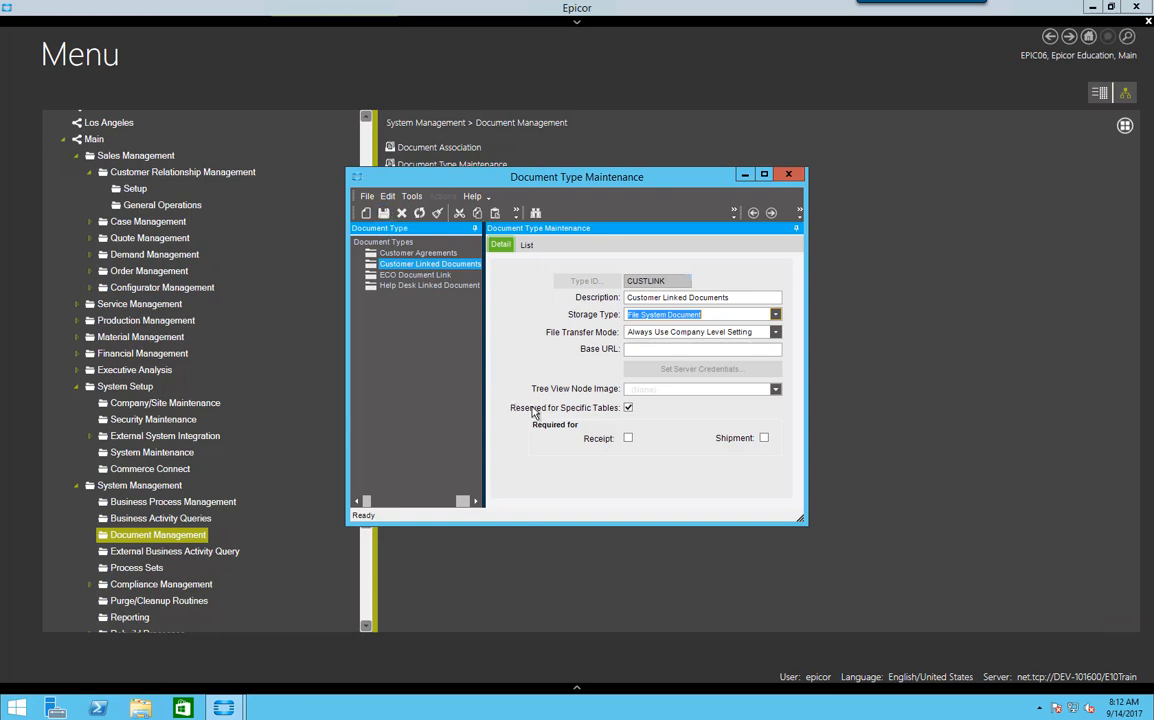
mouse_move(610, 414)
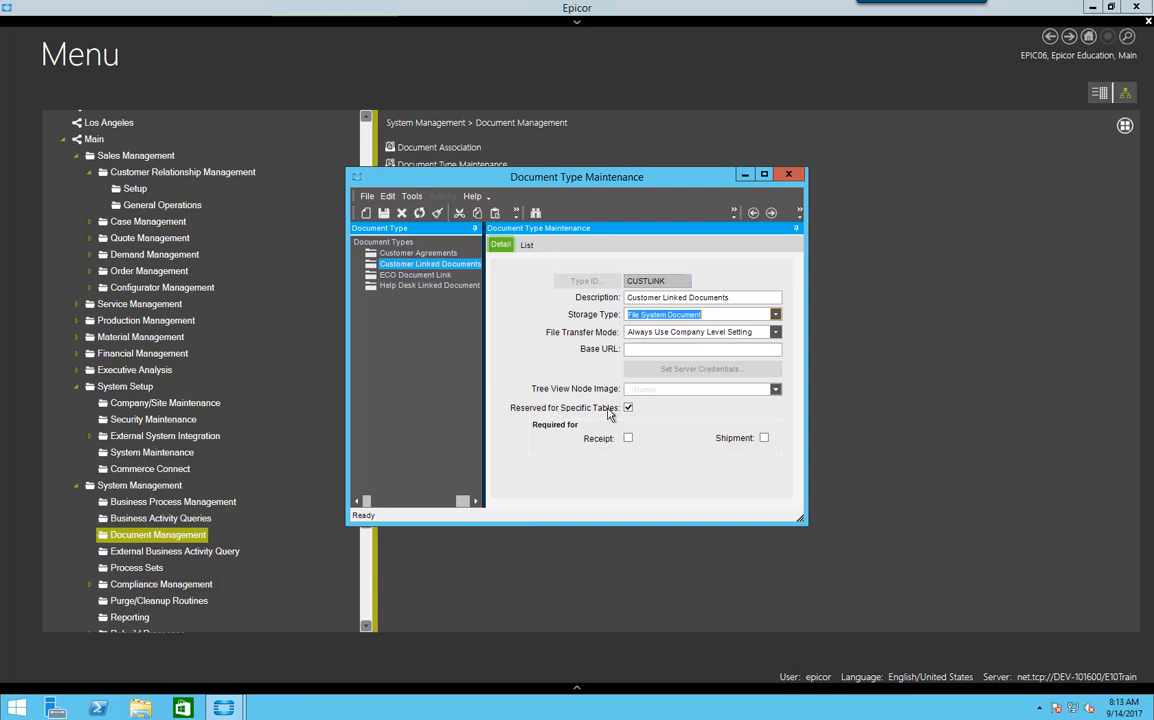
mouse_move(630, 194)
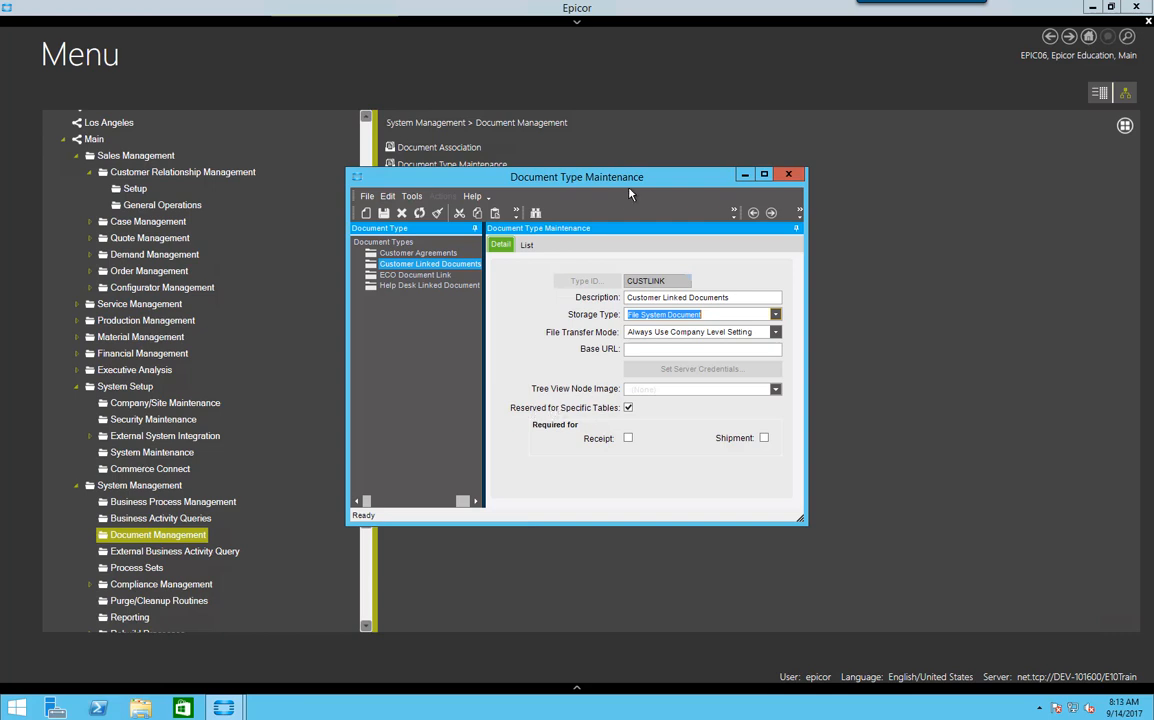
mouse_move(788, 174)
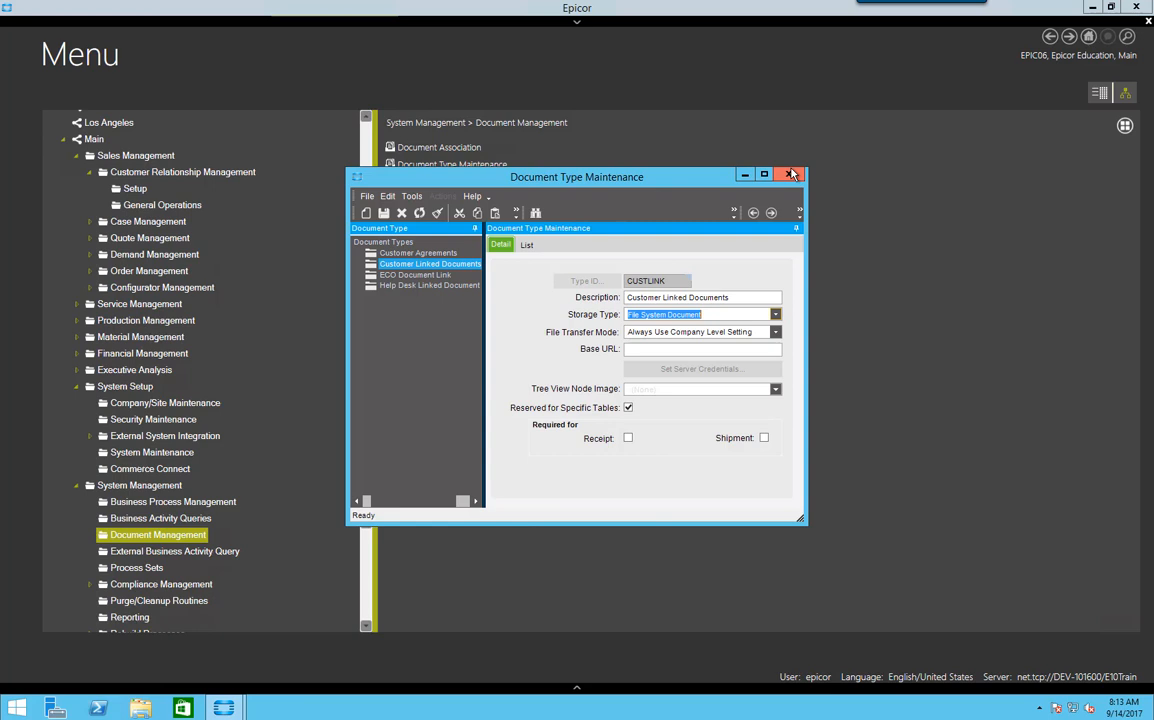
click(792, 176)
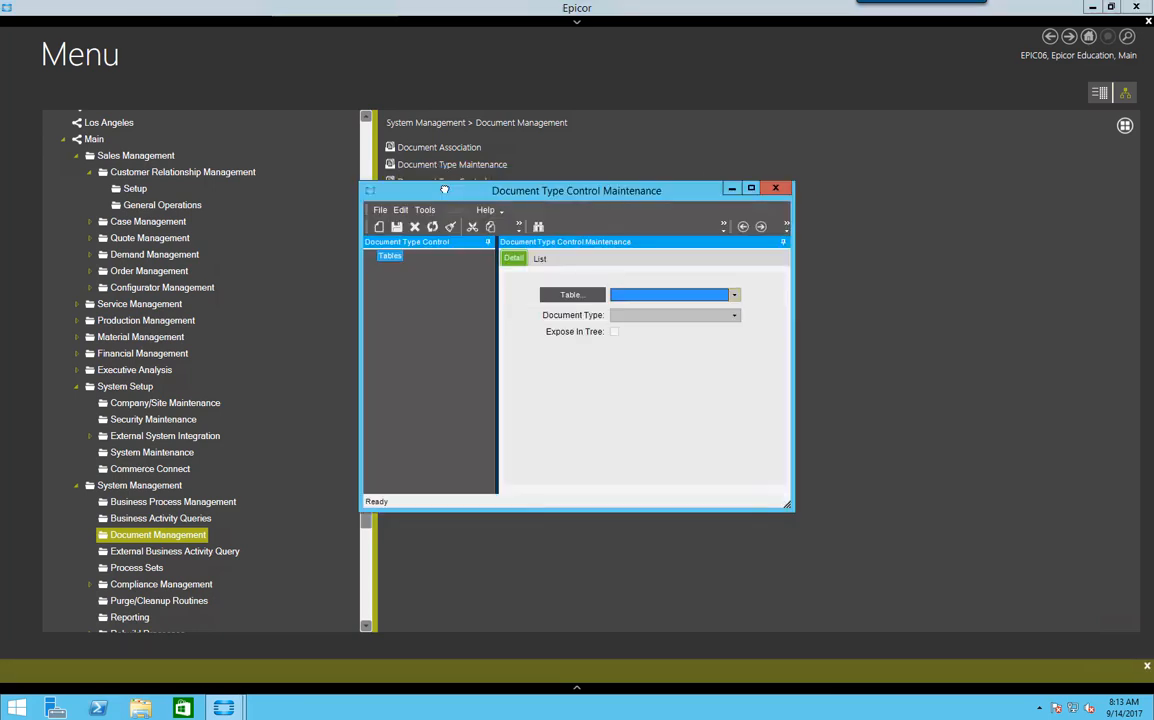
Search table document controls and load the Customer / CUSTAGR control exposed in the tree.
click(572, 294)
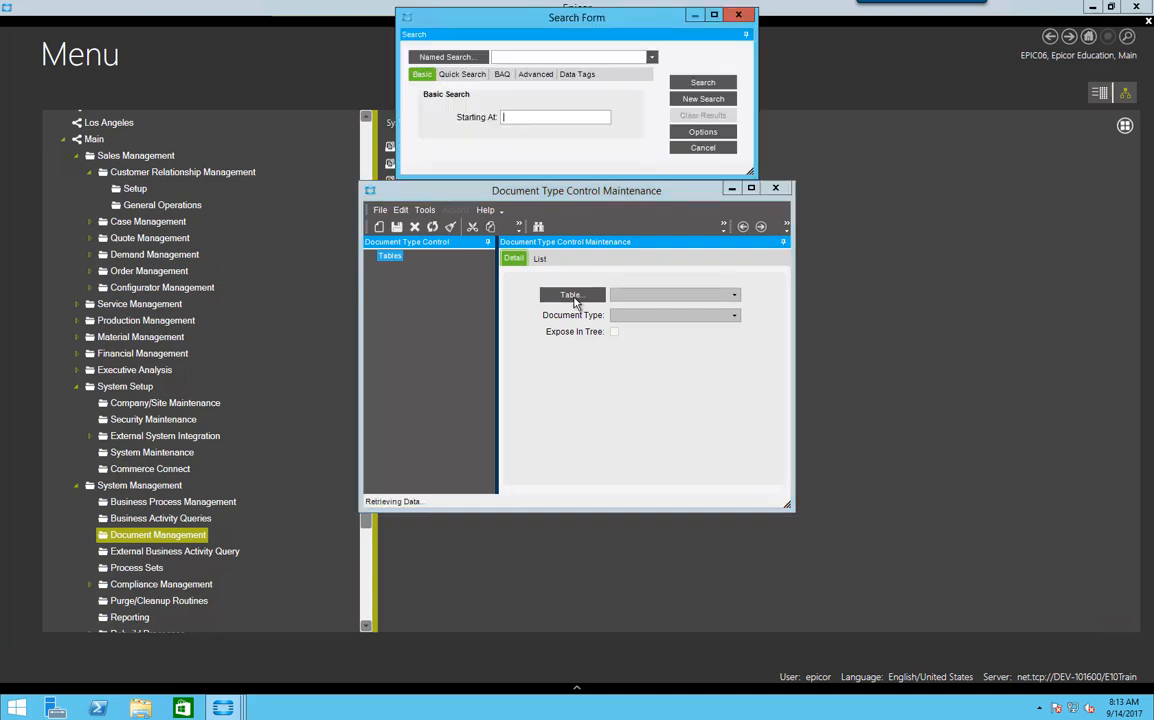
click(702, 82)
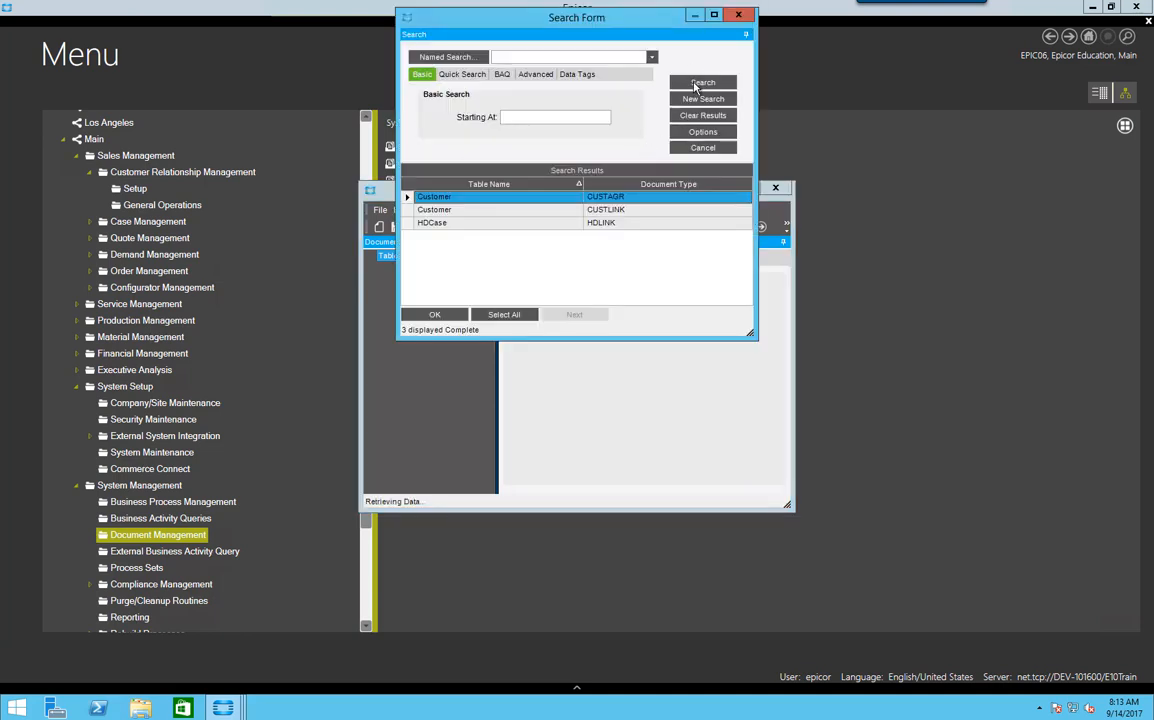
mouse_move(436, 208)
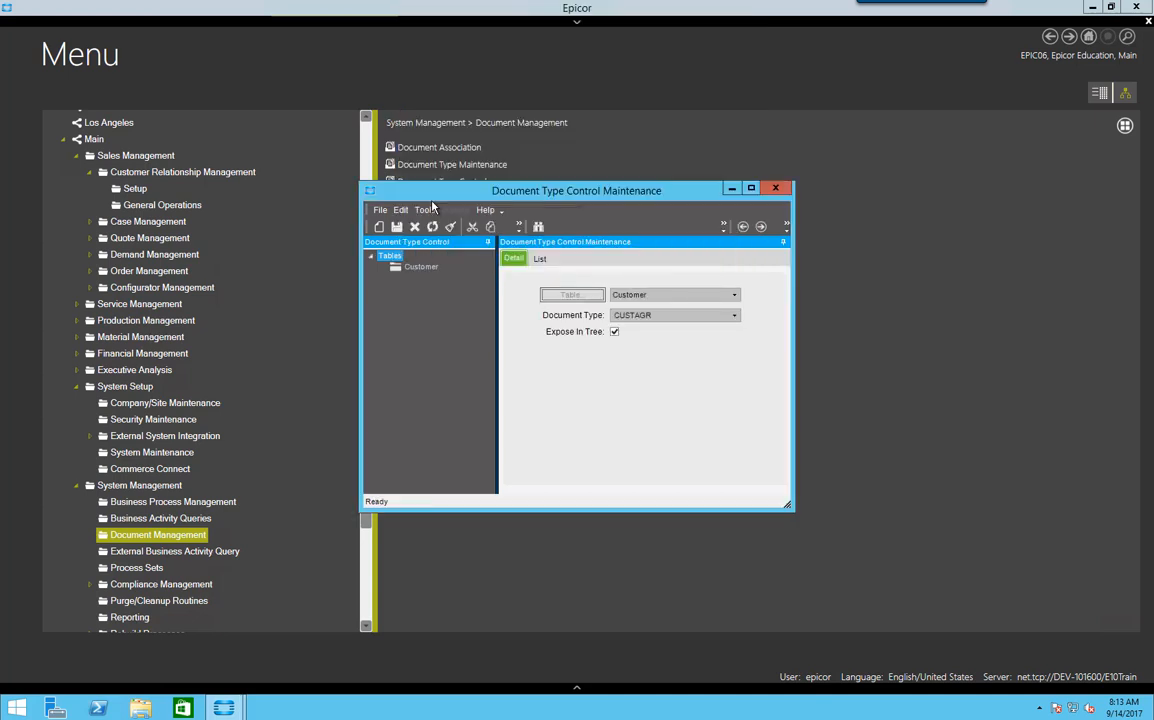
click(420, 268)
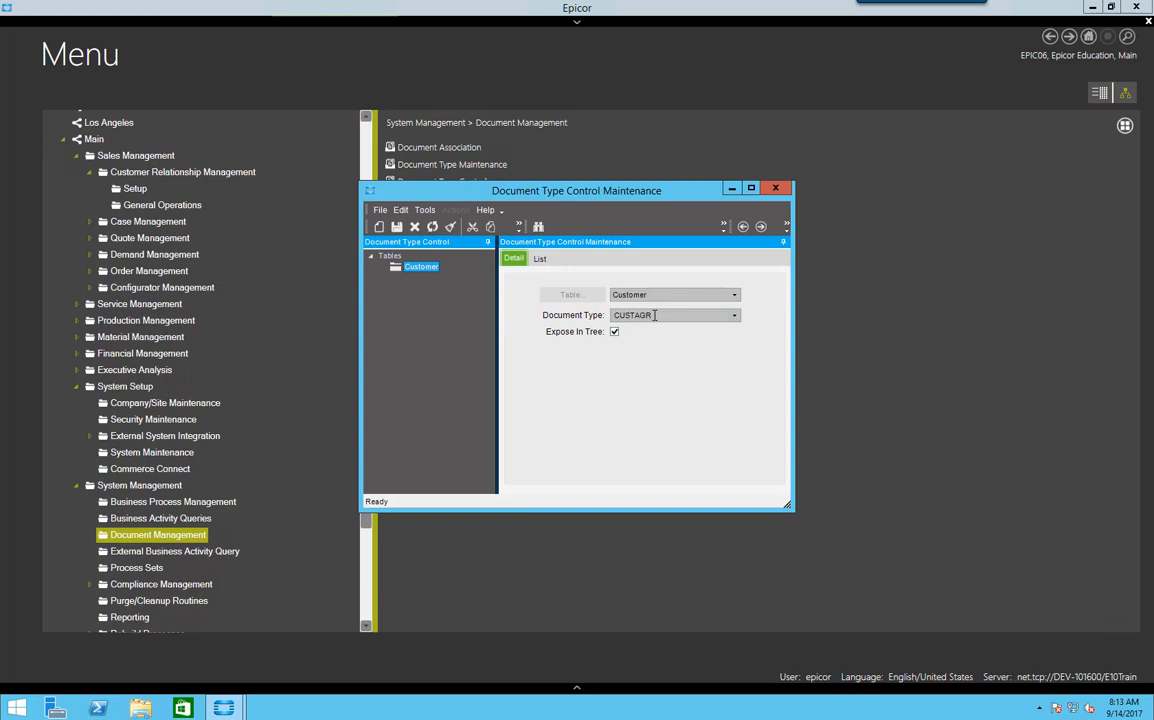
click(734, 294)
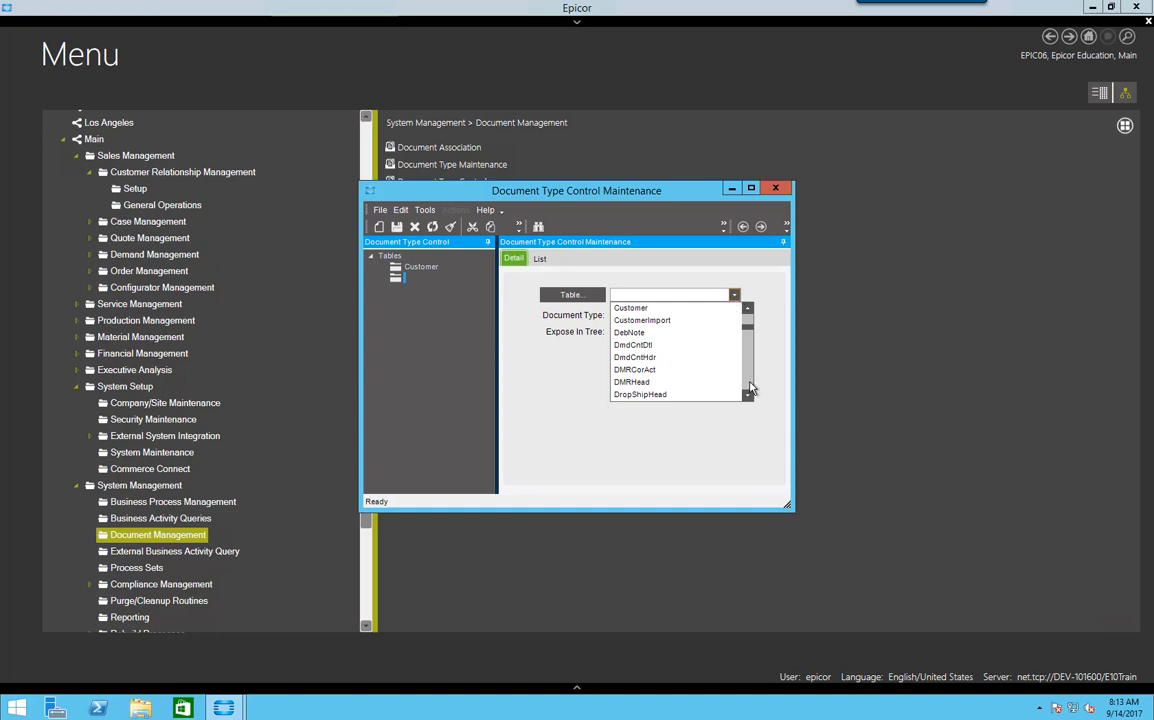
Create a JobHead table control with document type ECO, save it, and close Document Type Control Maintenance.
scroll(down, 3)
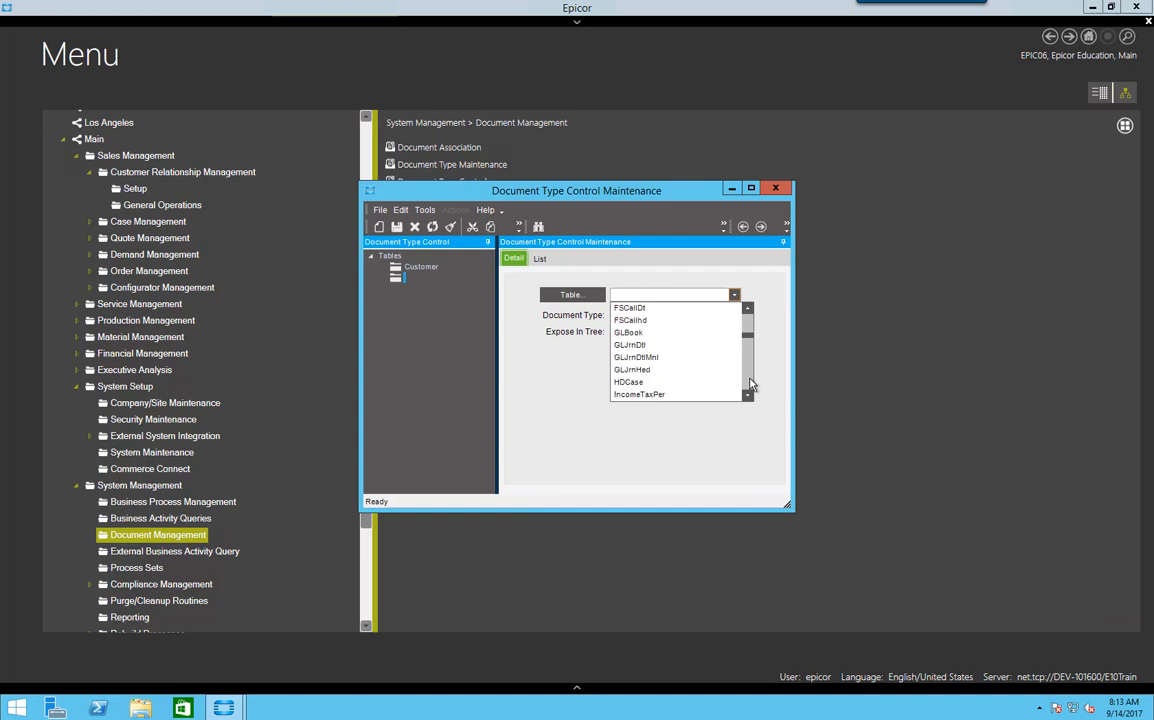
scroll(down, 3)
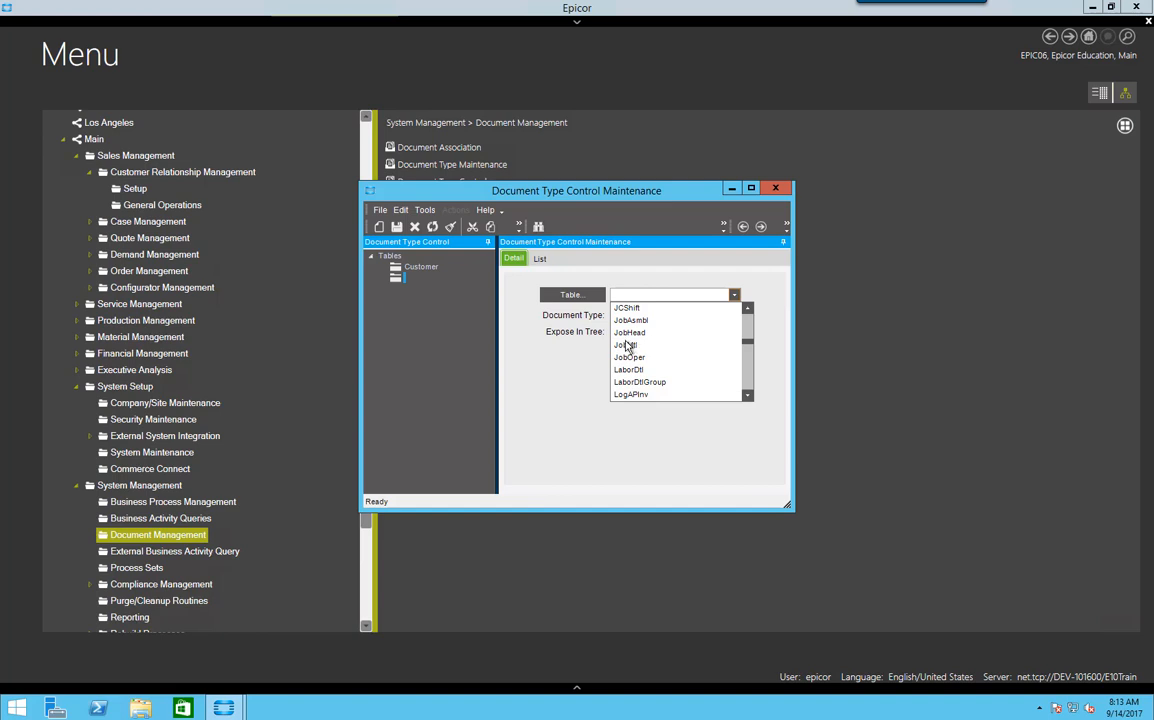
click(630, 332)
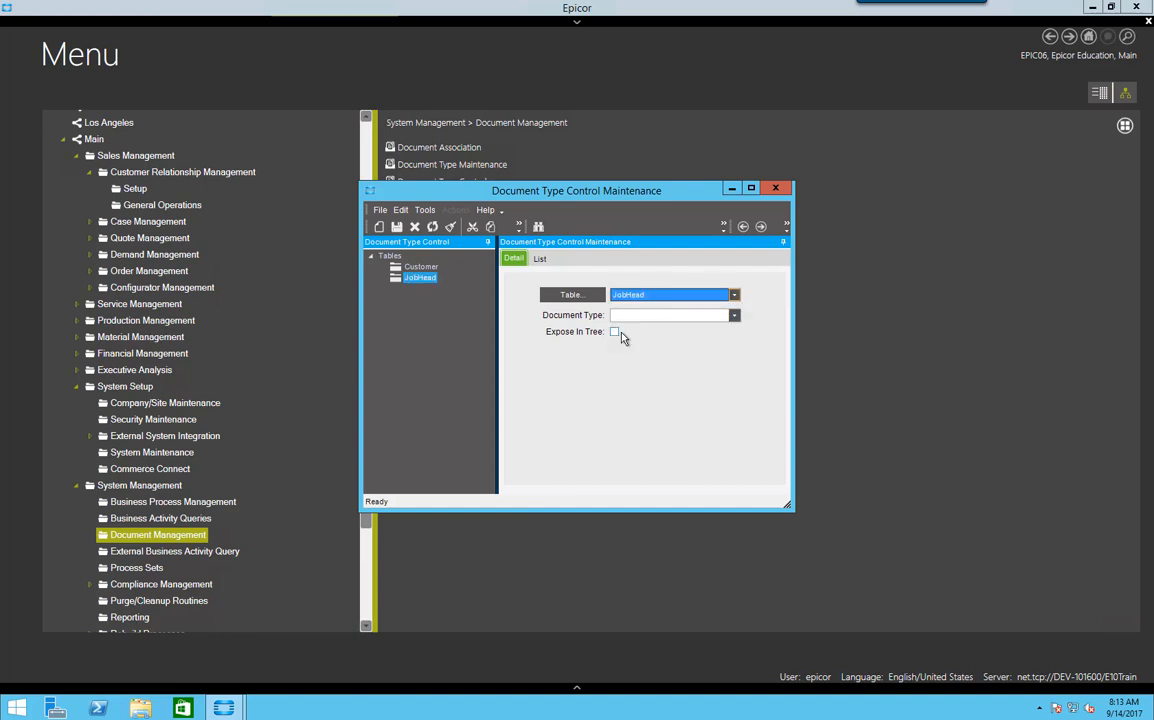
click(734, 316)
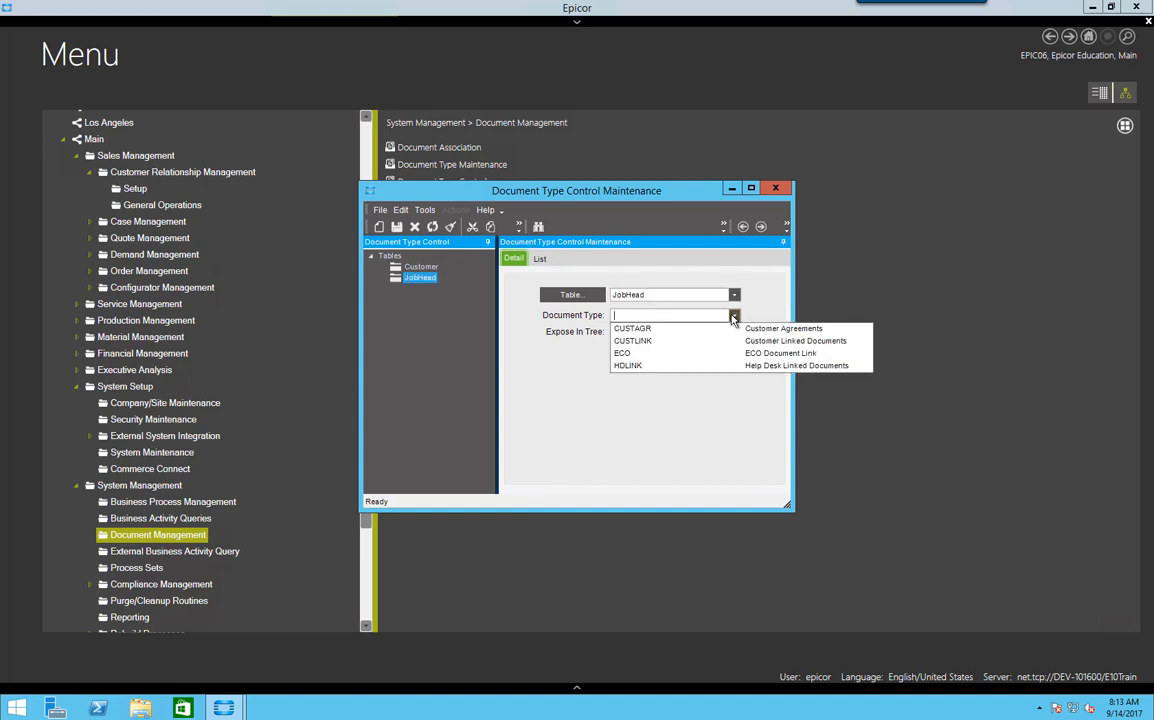
mouse_move(690, 332)
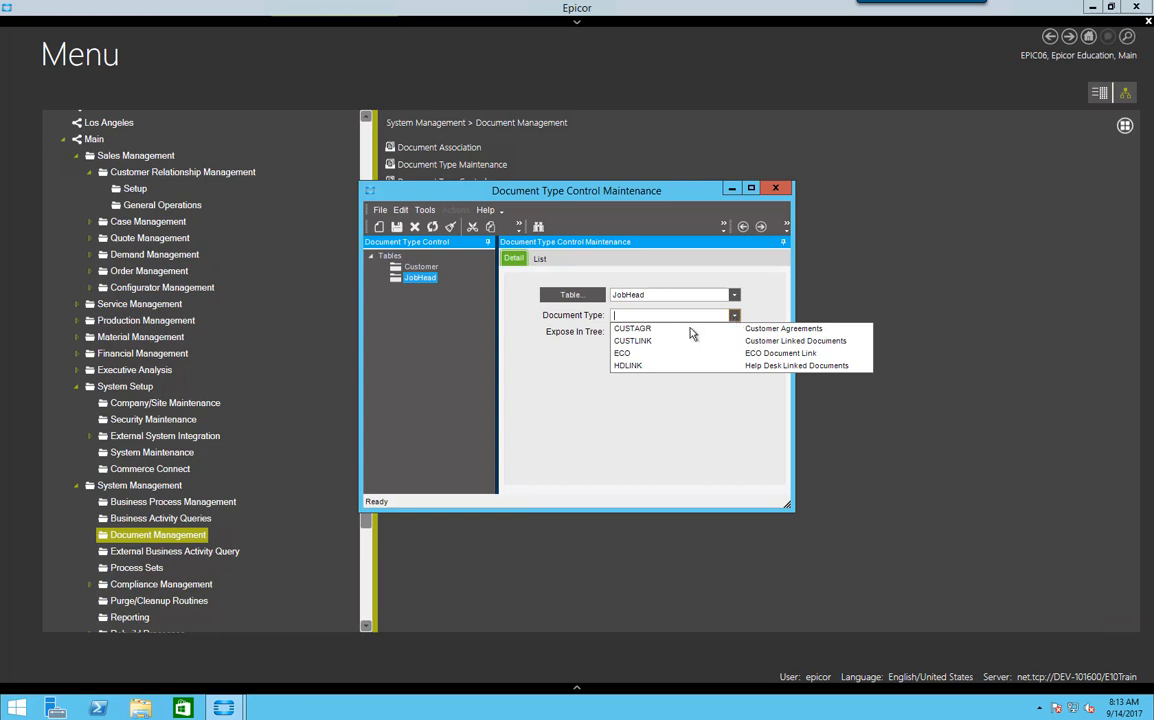
mouse_move(624, 374)
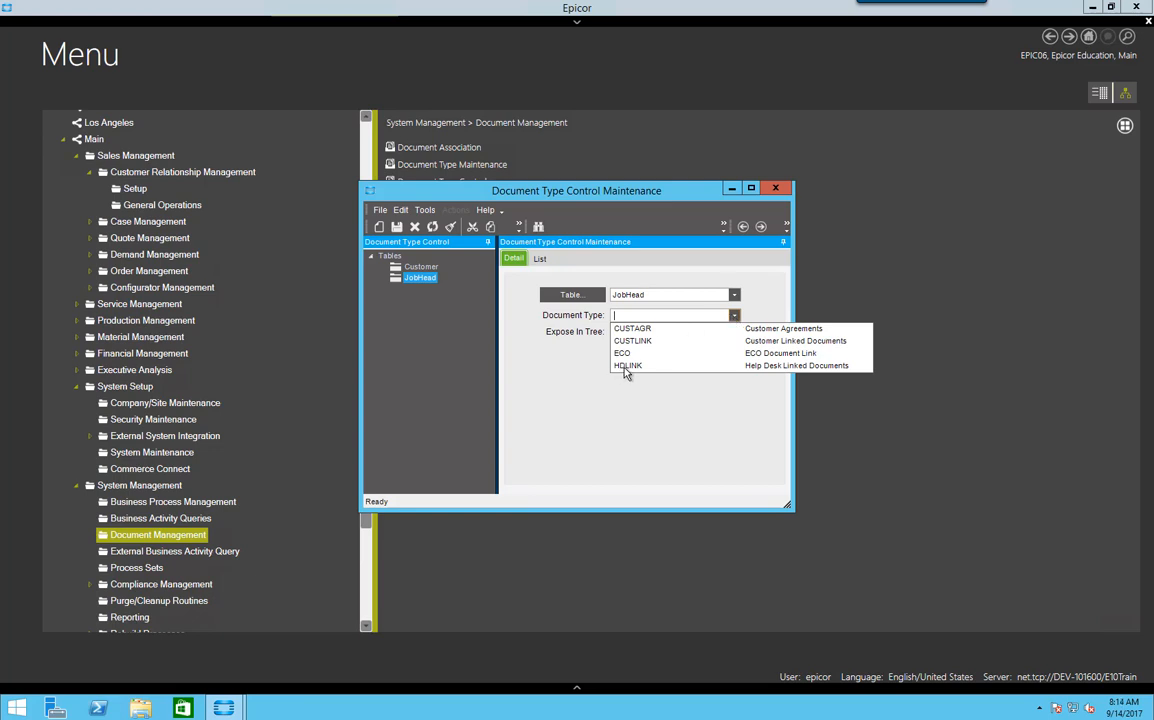
click(620, 352)
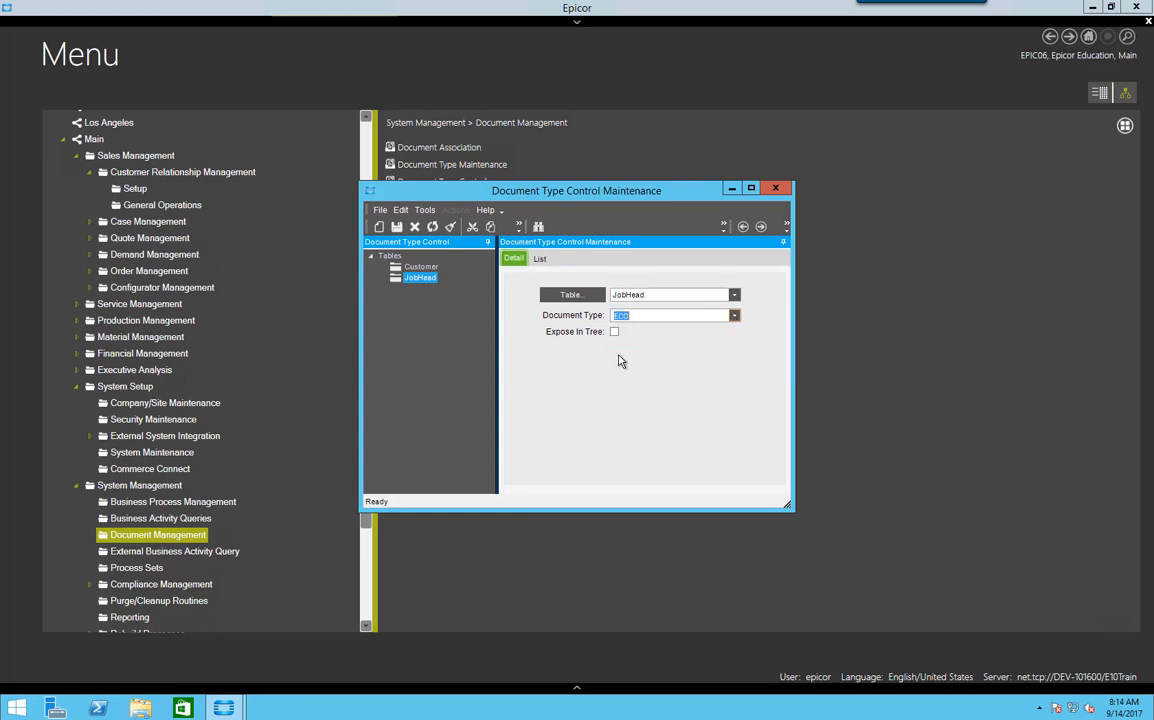
click(396, 226)
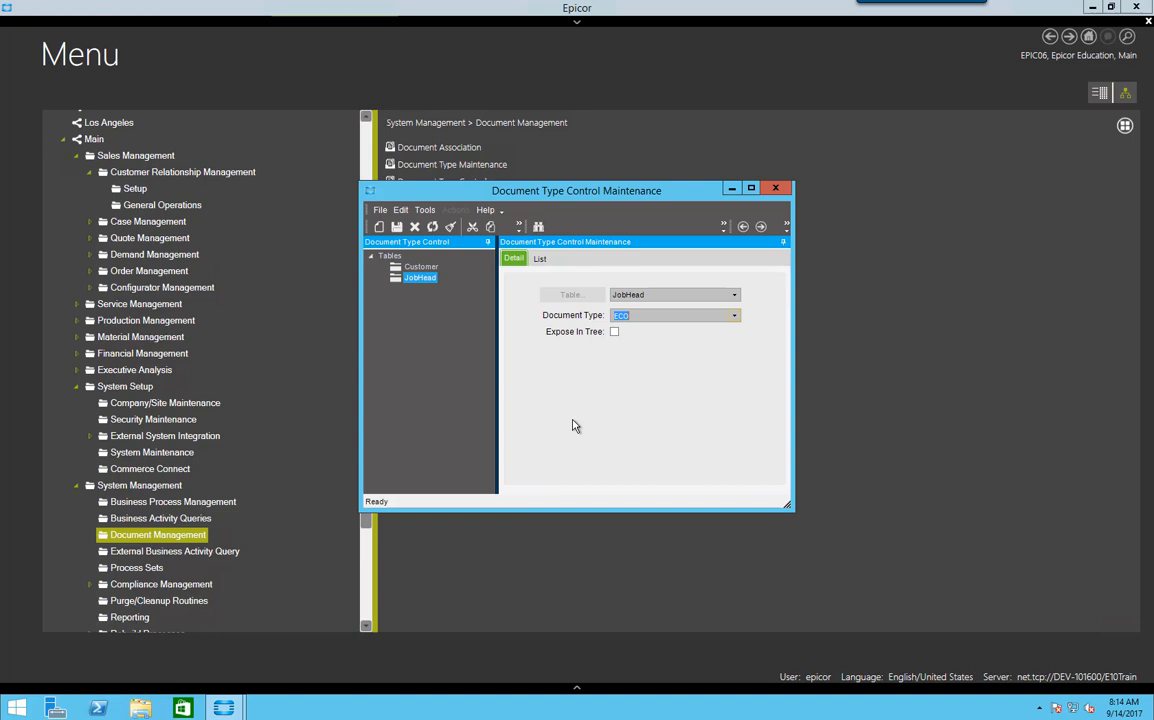
mouse_move(778, 200)
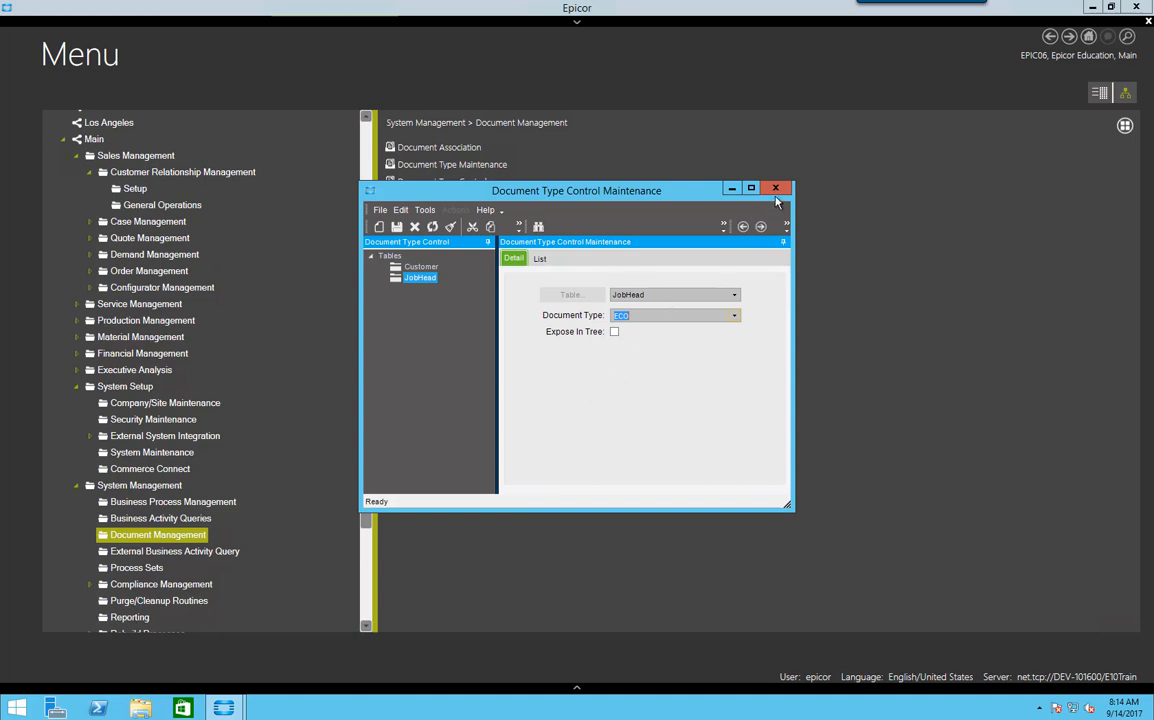
mouse_move(776, 188)
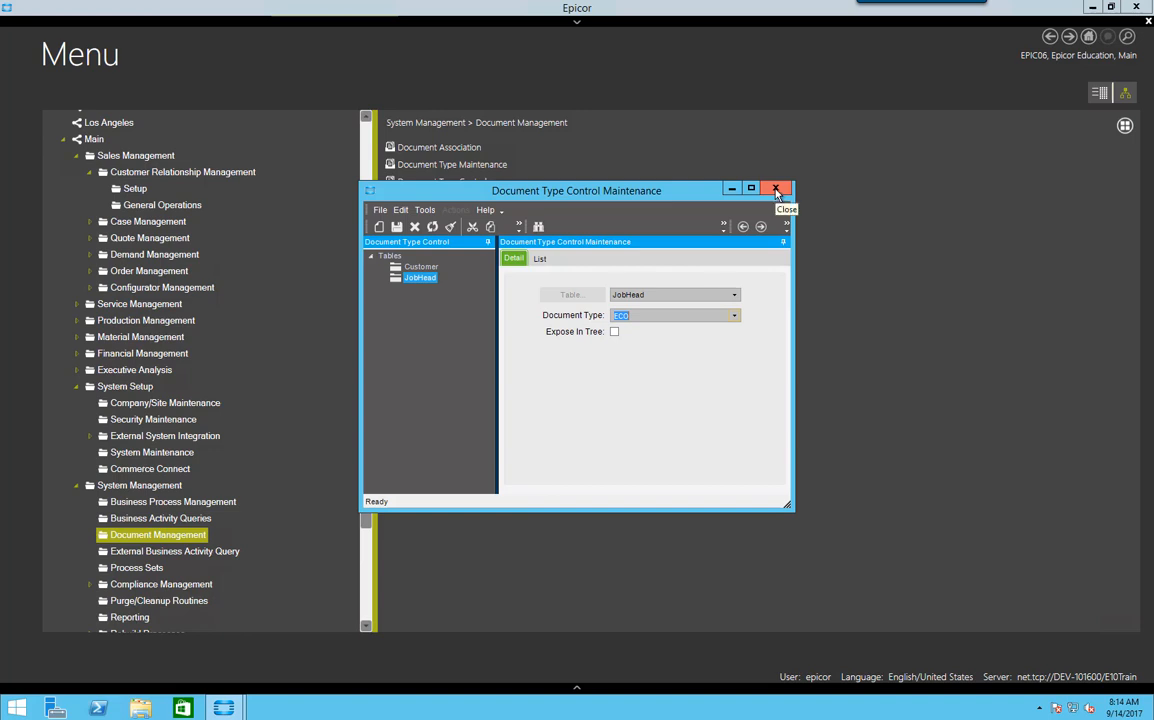
click(776, 190)
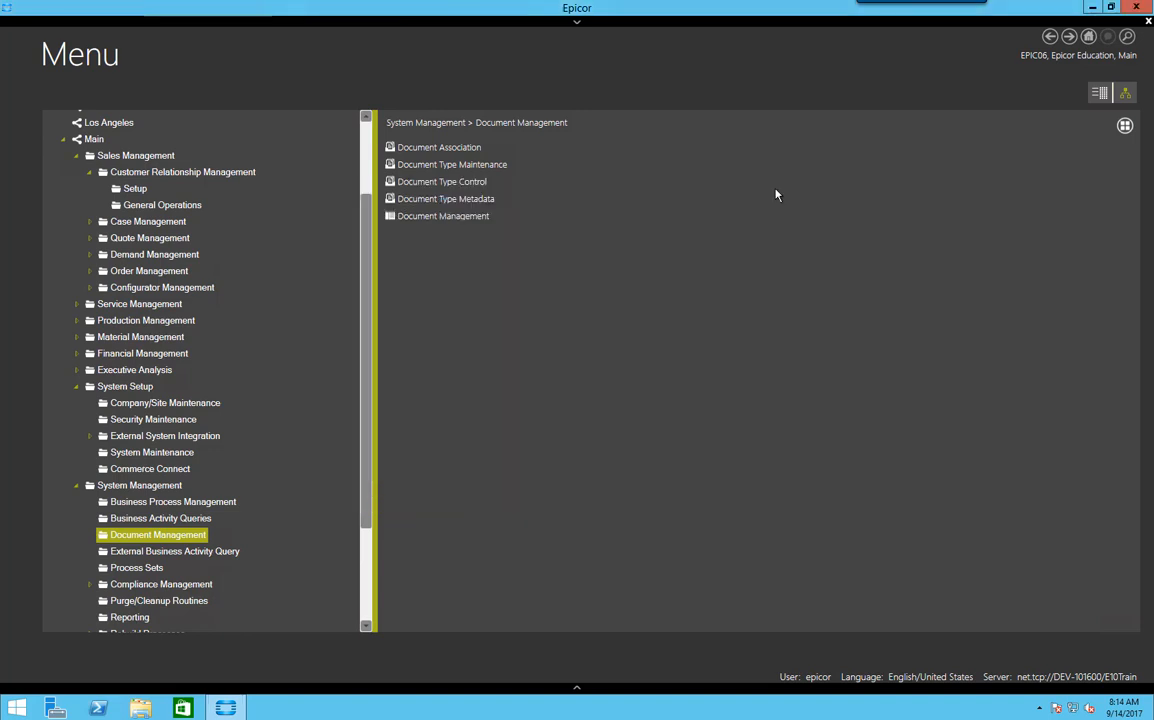
mouse_move(604, 310)
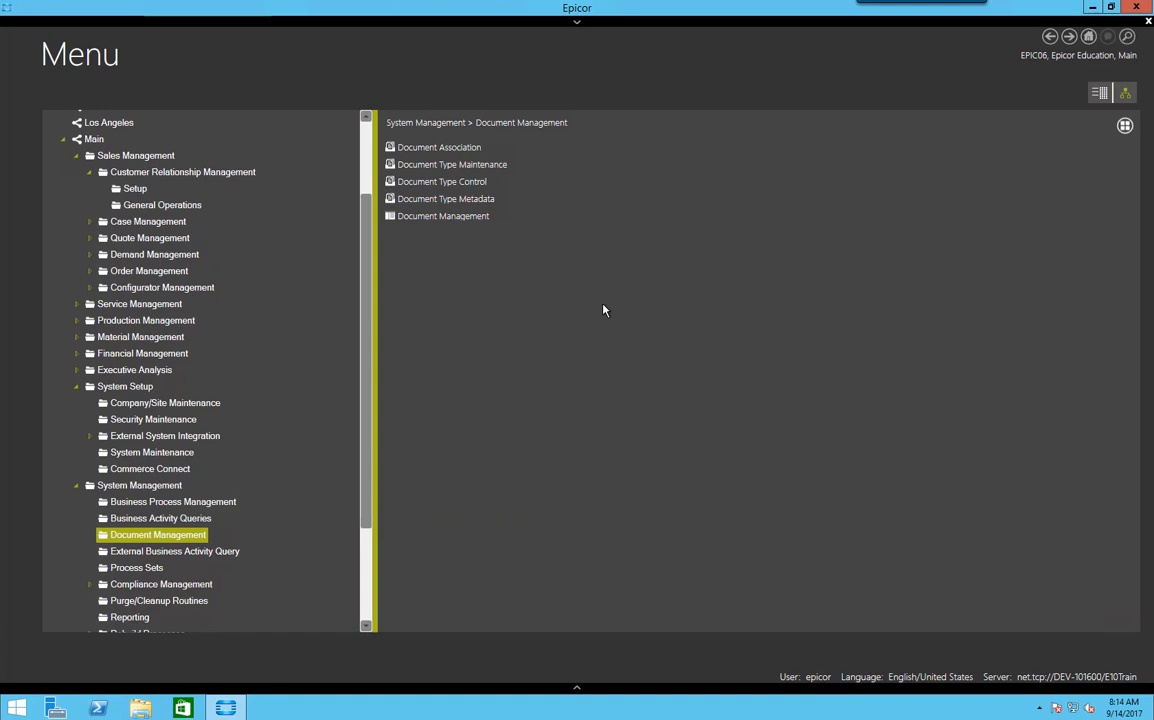